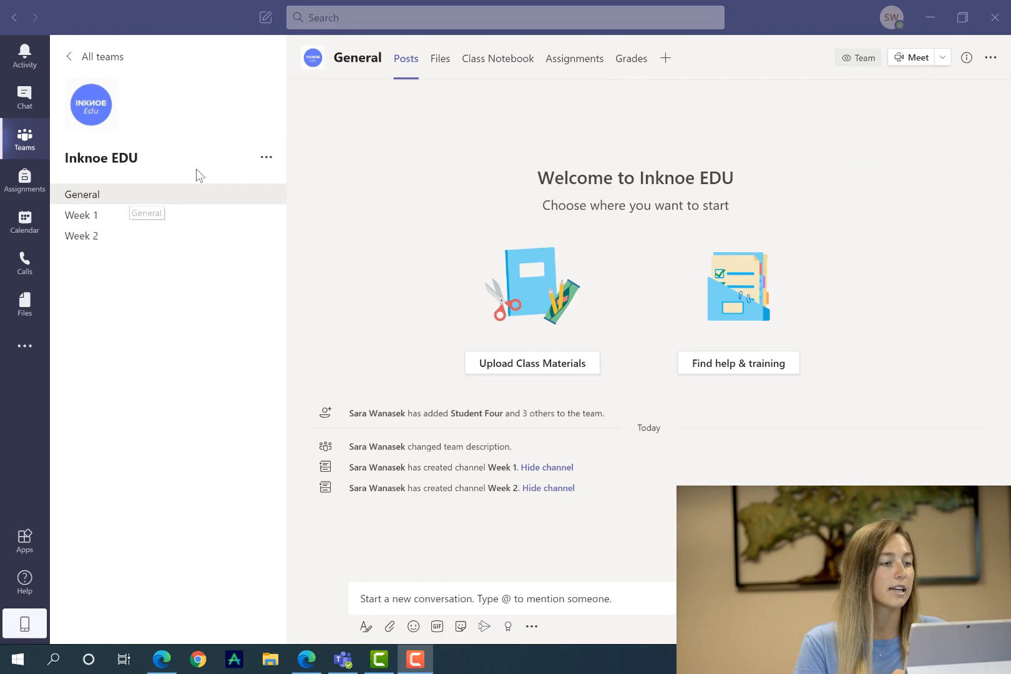
mouse_move(574, 59)
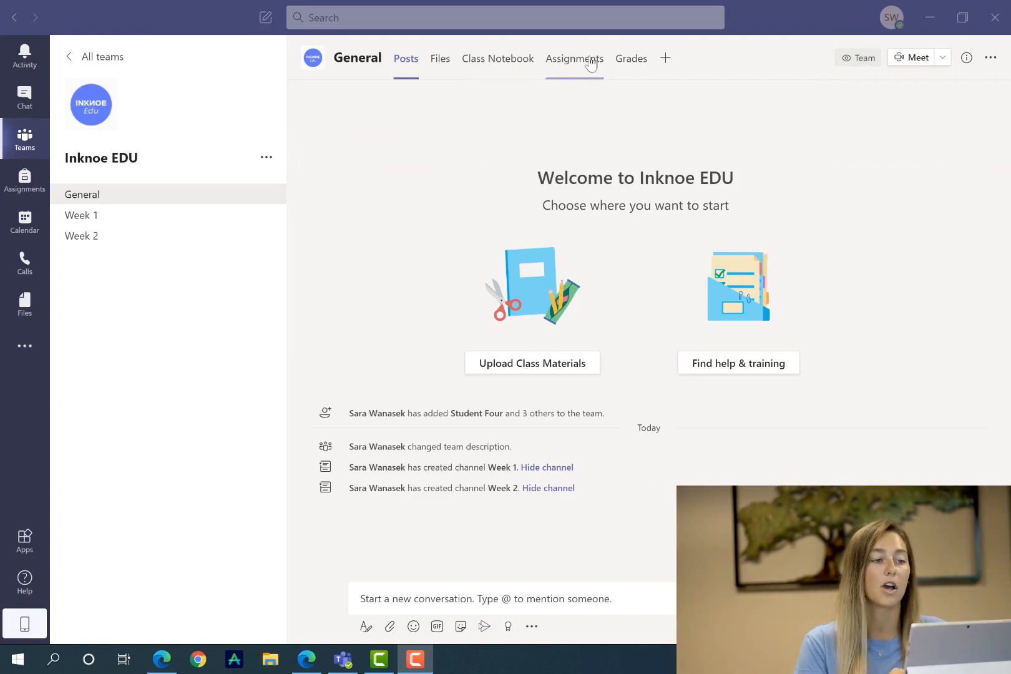
mouse_move(170, 230)
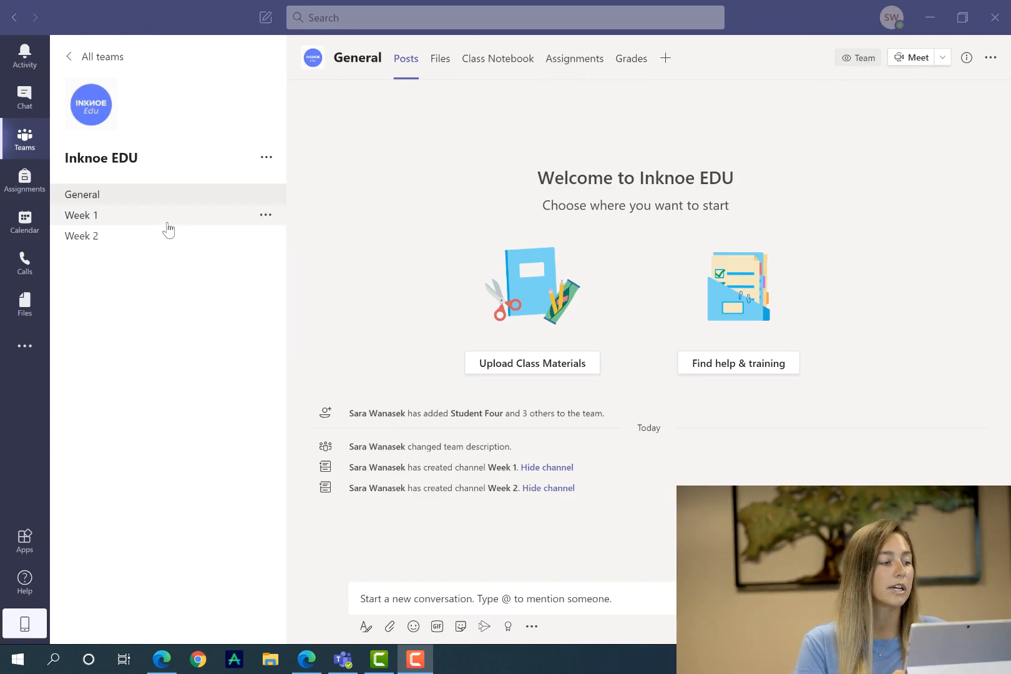
Show the Assignments tab of the Inknoe EDU class's General channel.
click(81, 236)
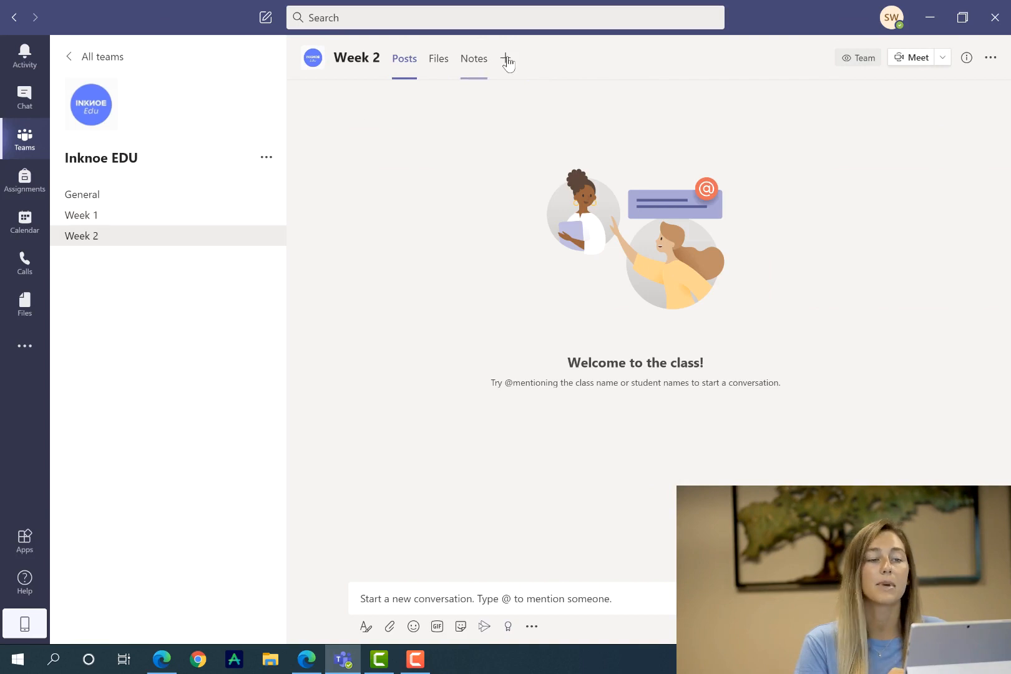
mouse_move(139, 199)
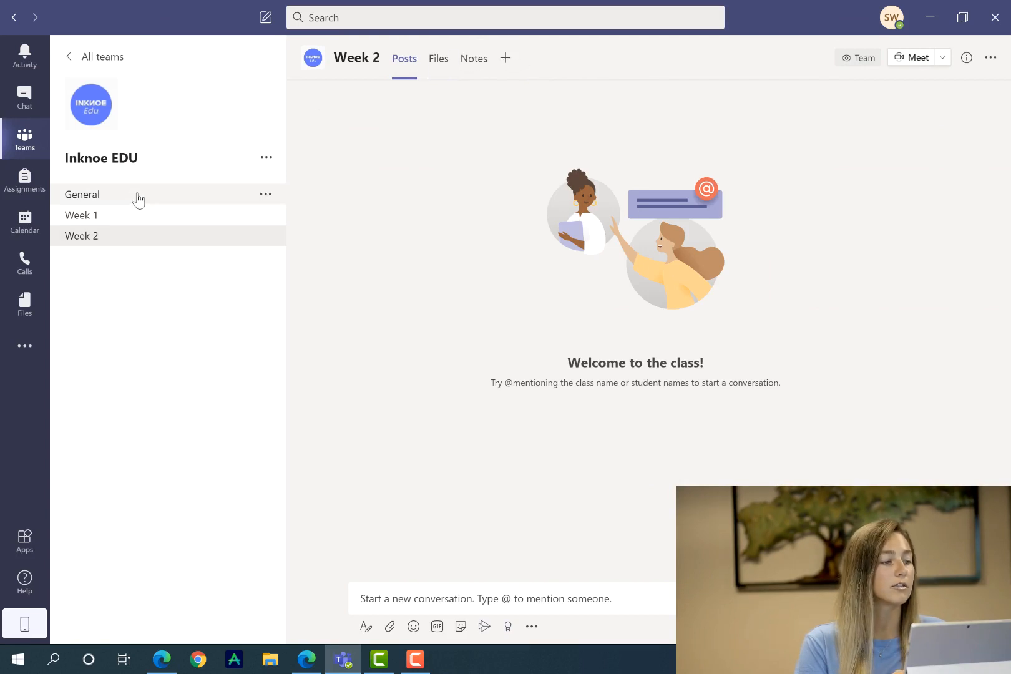
click(82, 195)
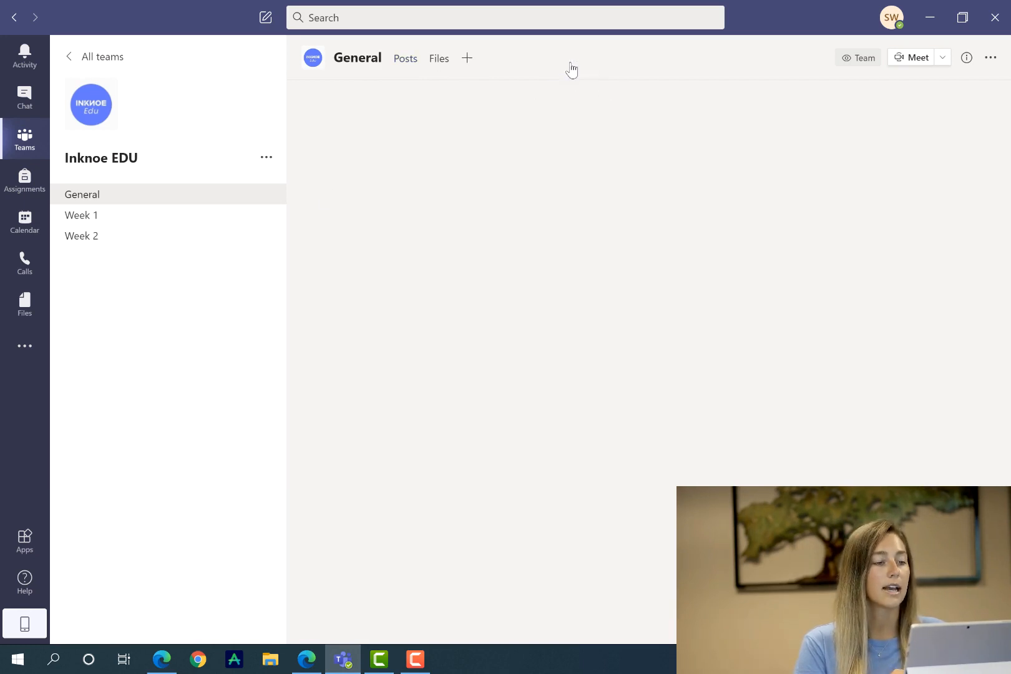
click(574, 58)
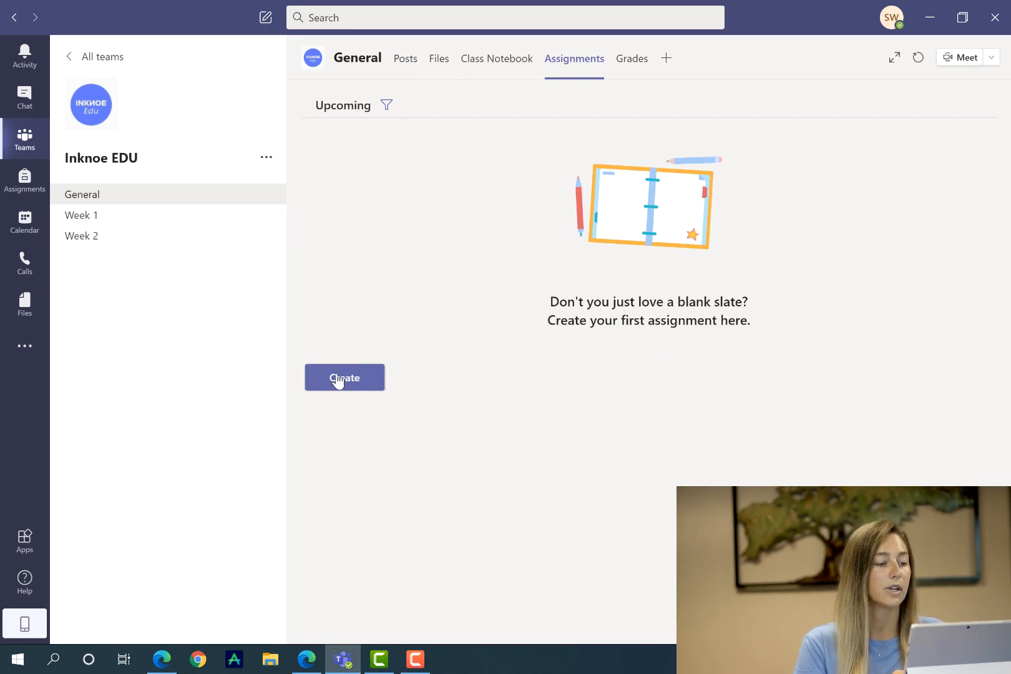
Create a new blank Assignment from the Create menu.
click(345, 376)
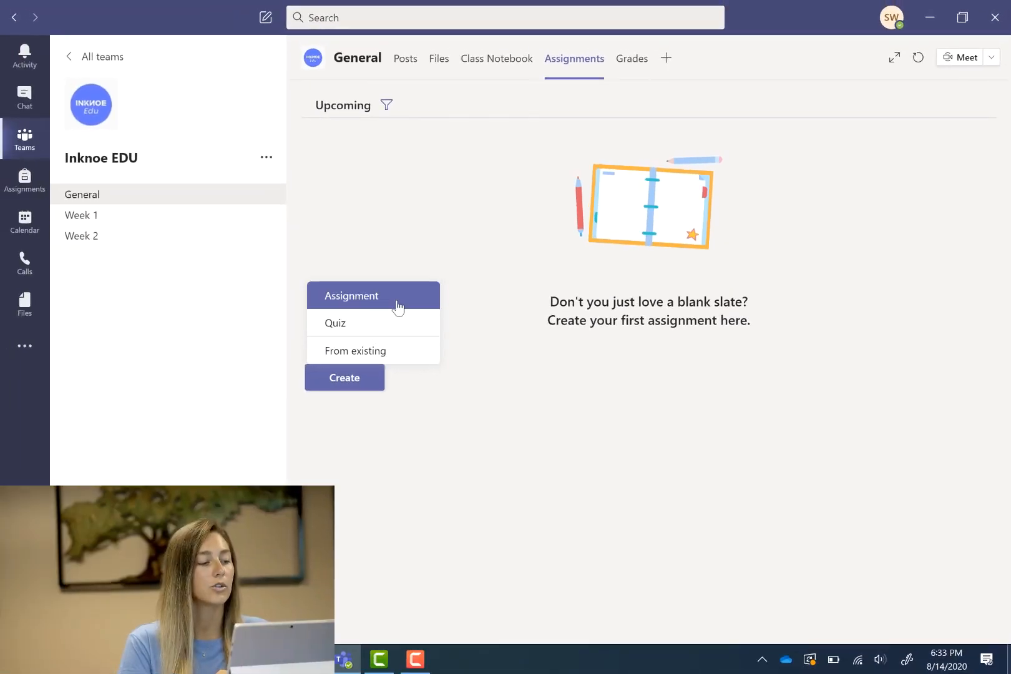
click(350, 296)
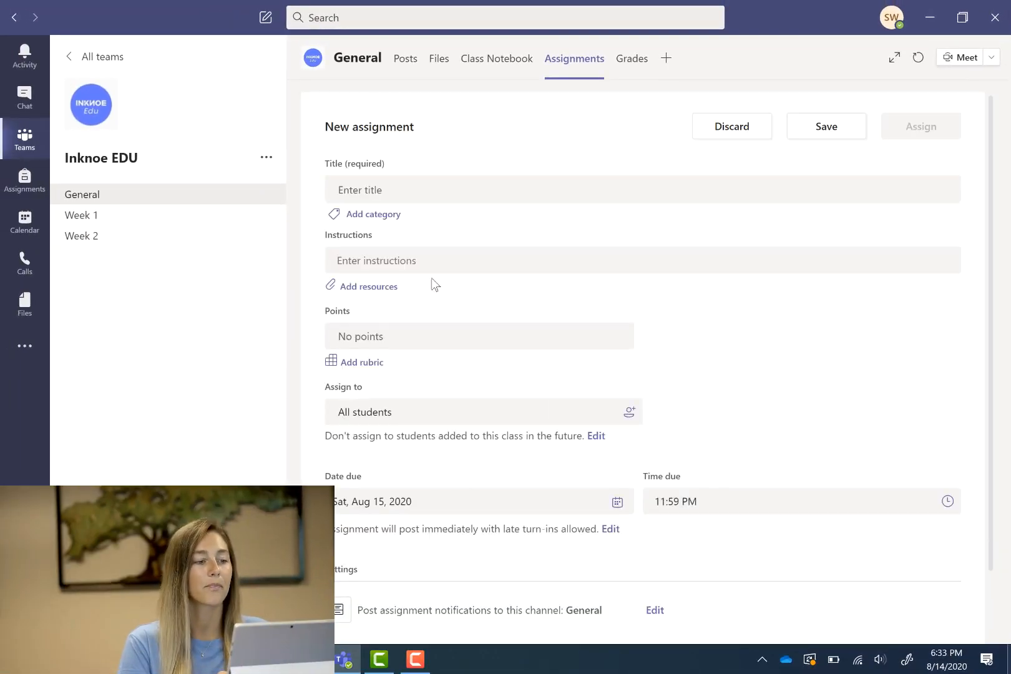
Title the assignment 'Geography Presentation' and write Part 1 instructions about a PowerPoint on the assigned country.
click(522, 190)
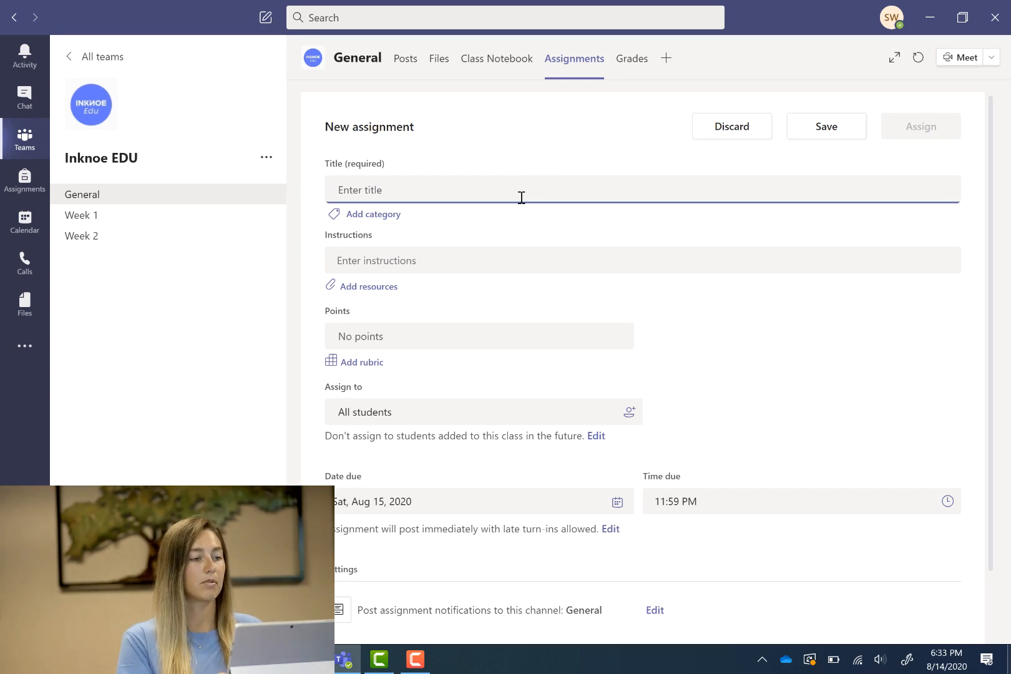
text(Geography Presentation)
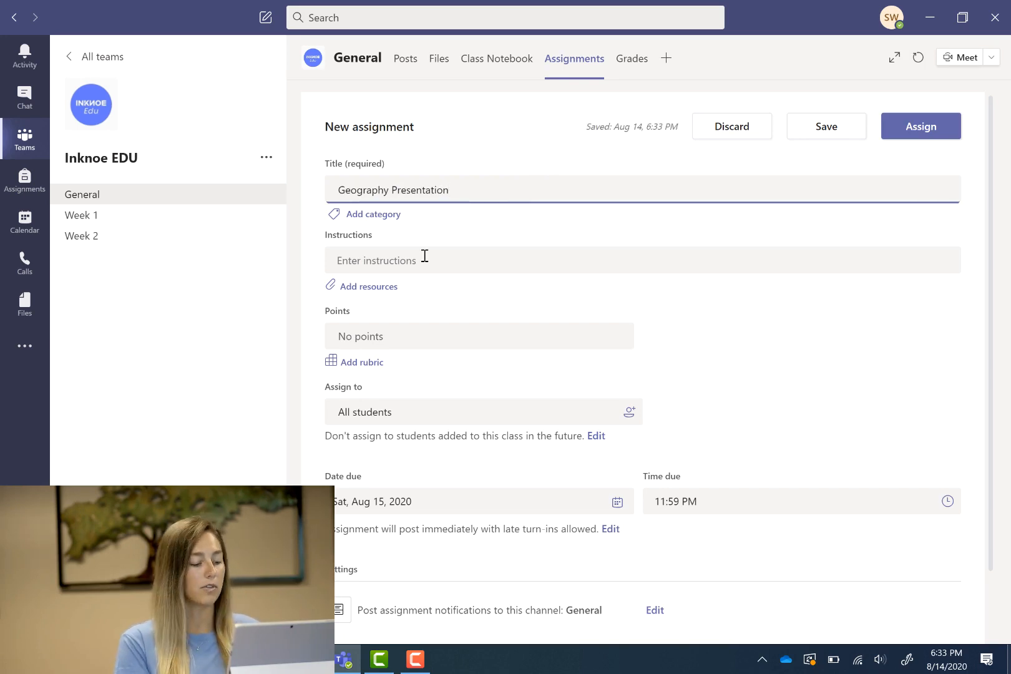
text(Part 1:)
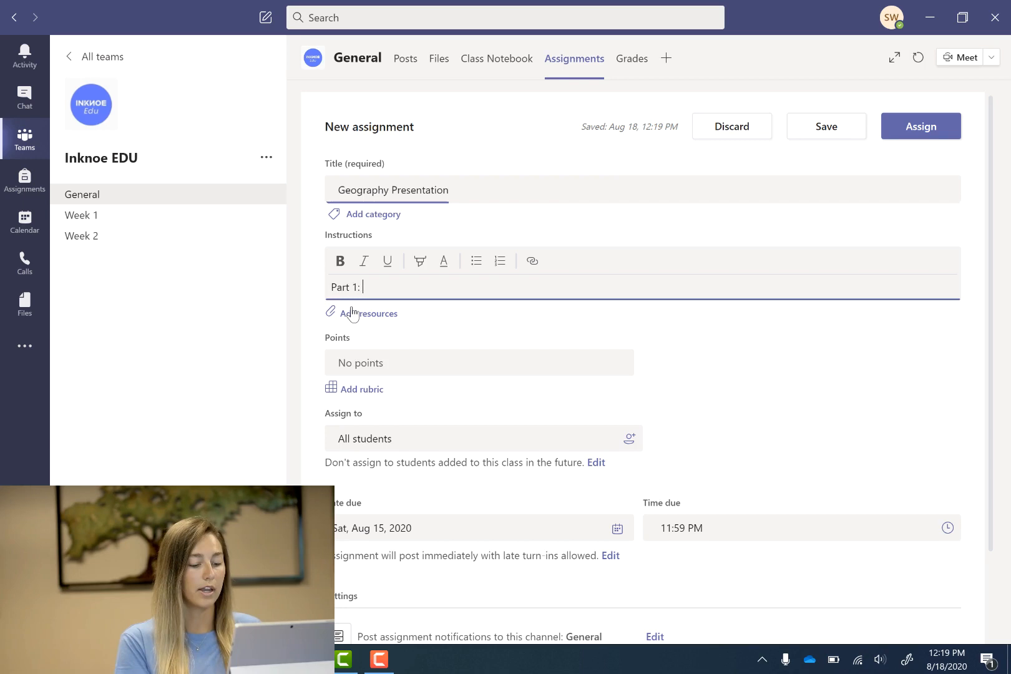
text(Creating a PowerPoint on the coun)
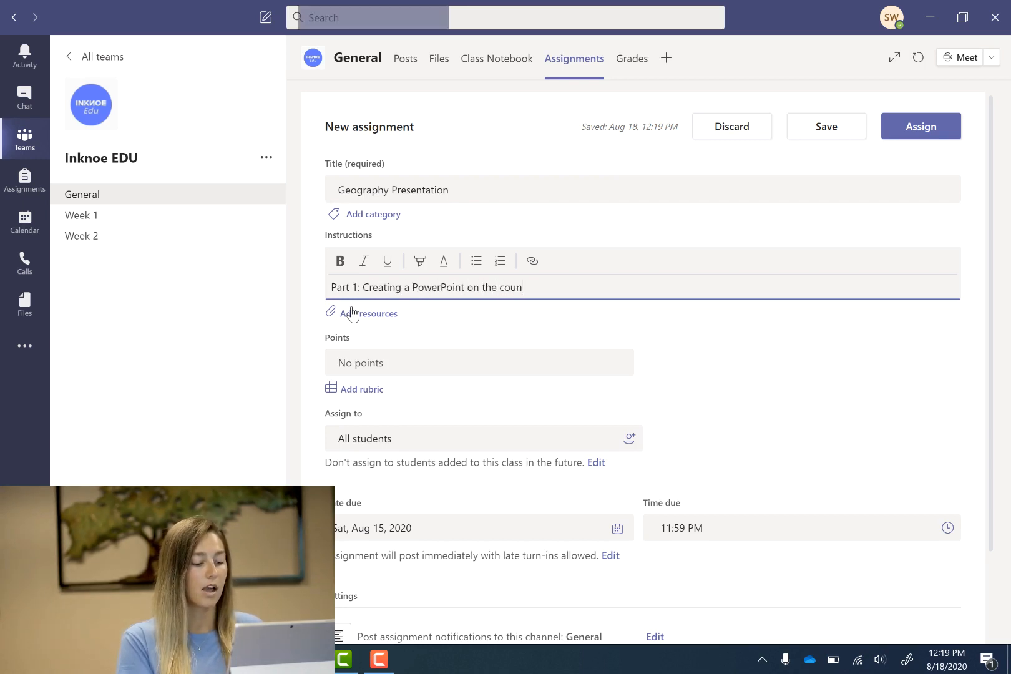
text(try you were a)
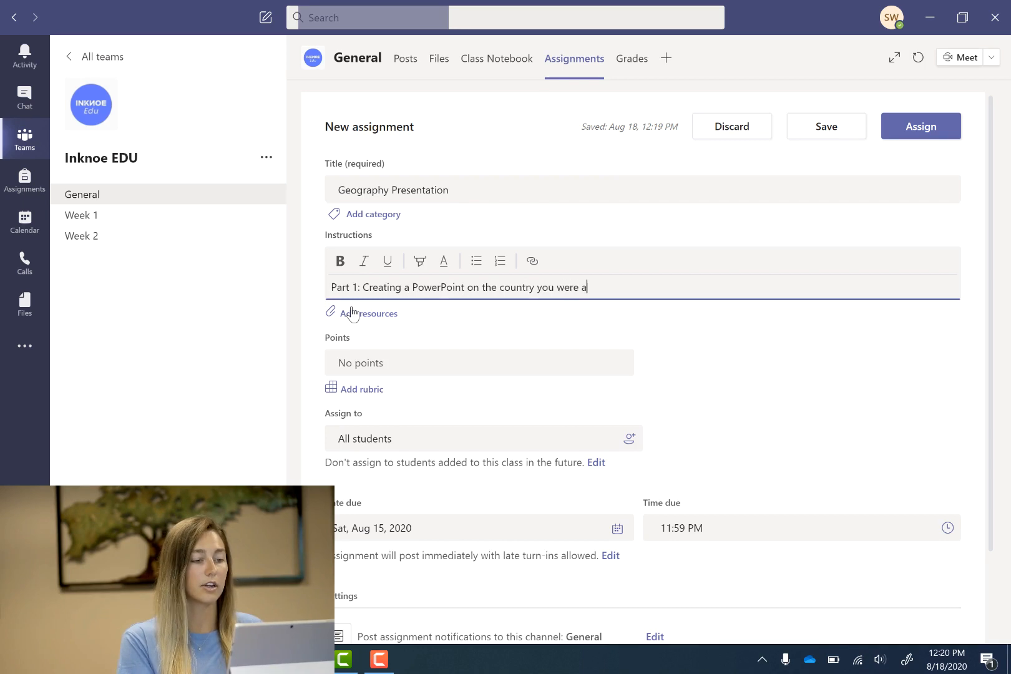
text(ssigned.)
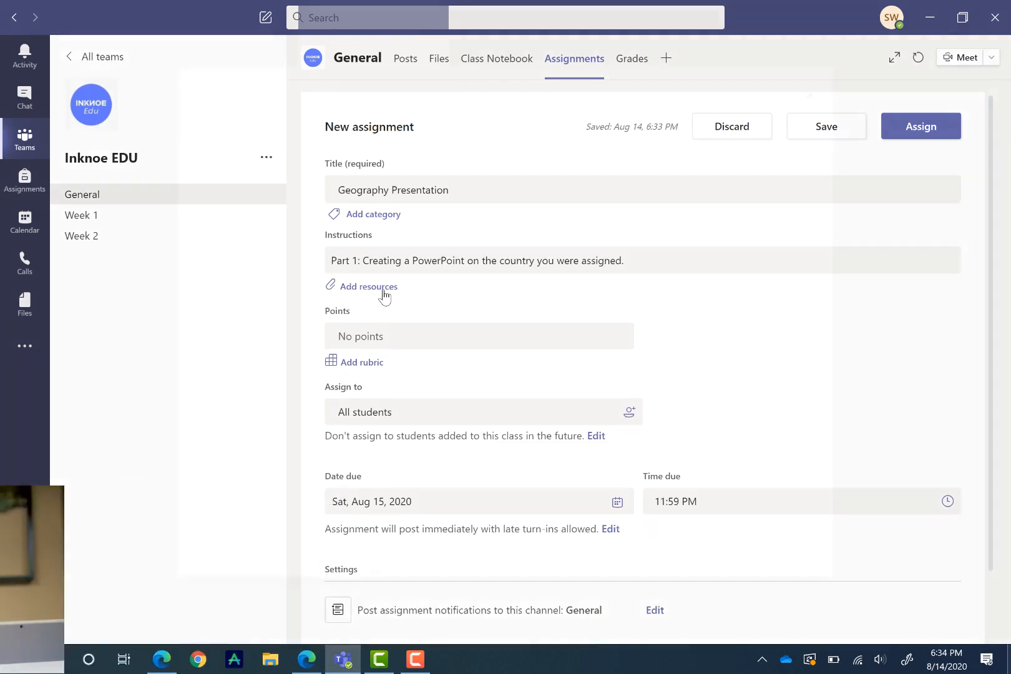
Upload ExamplePPT.pptx from this device as an assignment resource.
click(368, 287)
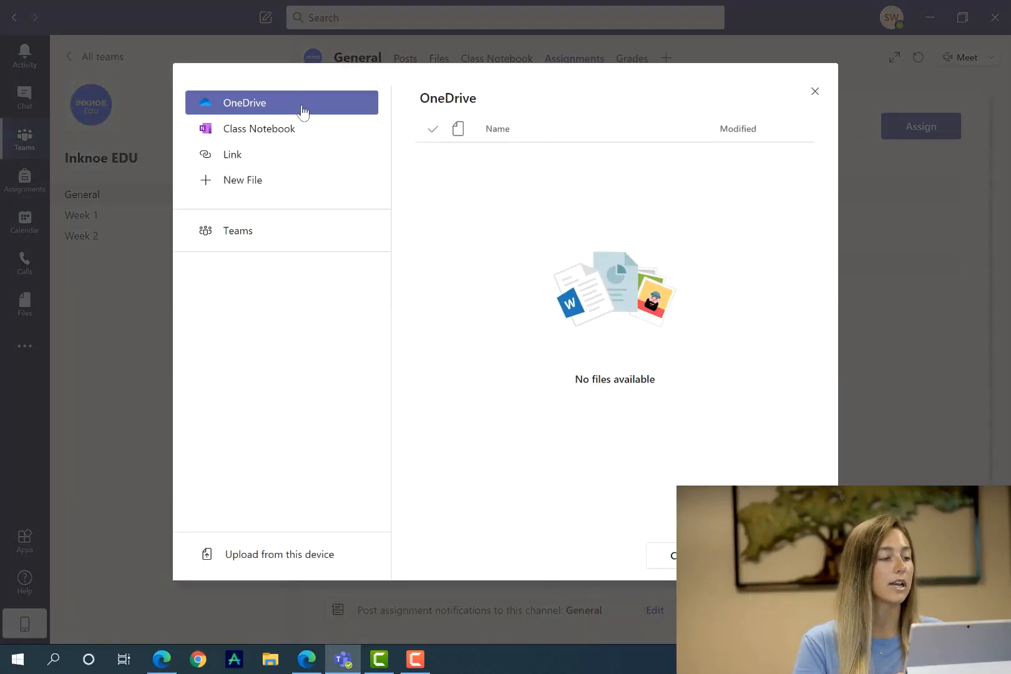
mouse_move(324, 100)
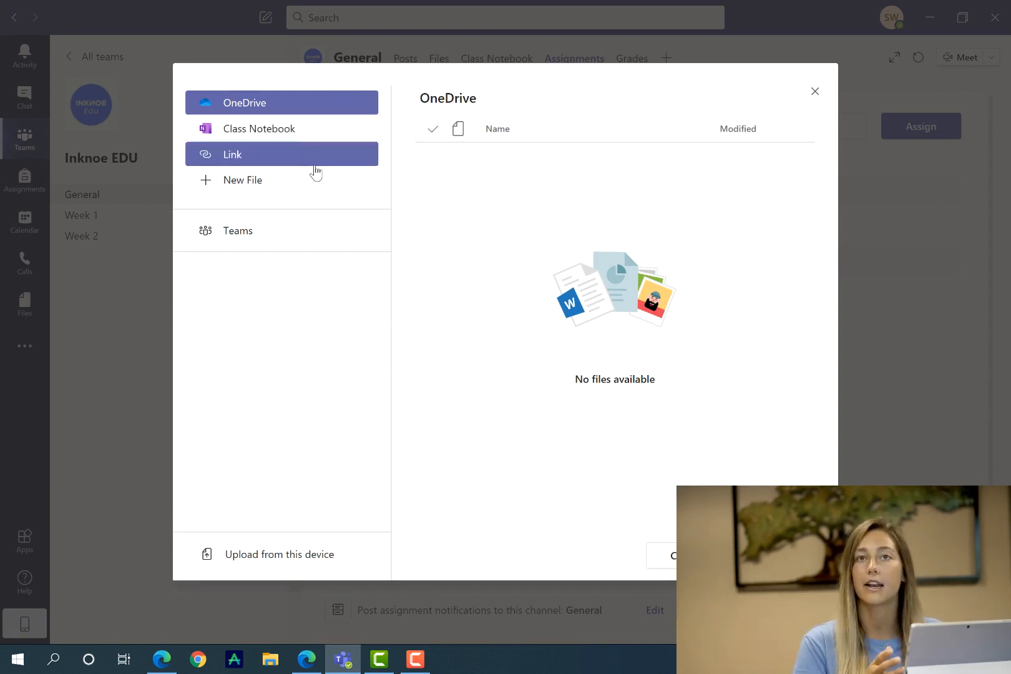
mouse_move(315, 180)
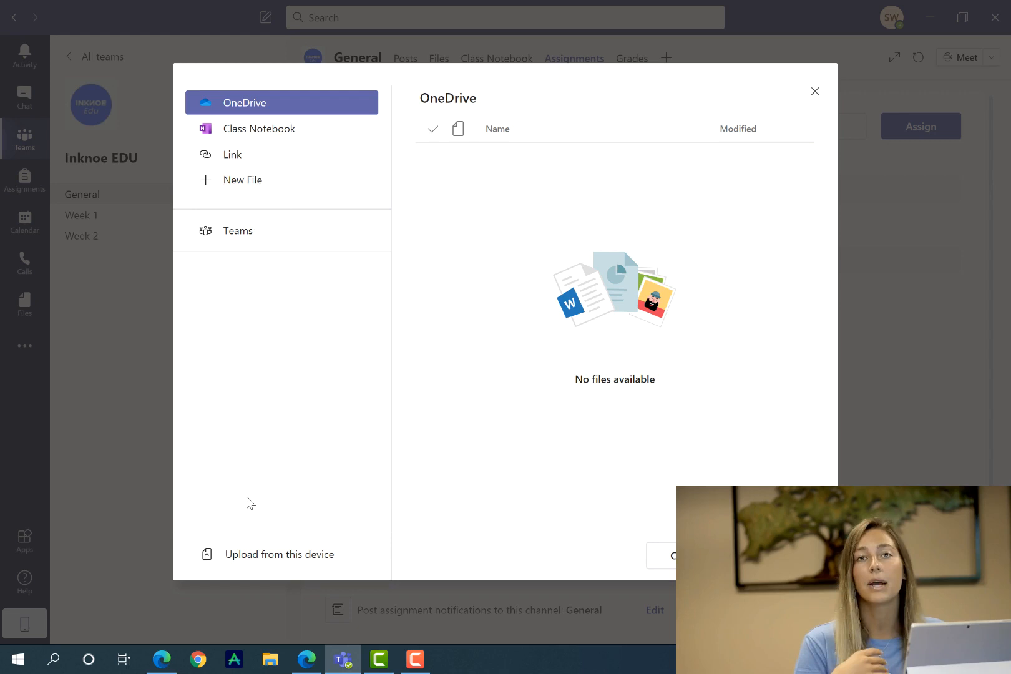
mouse_move(299, 548)
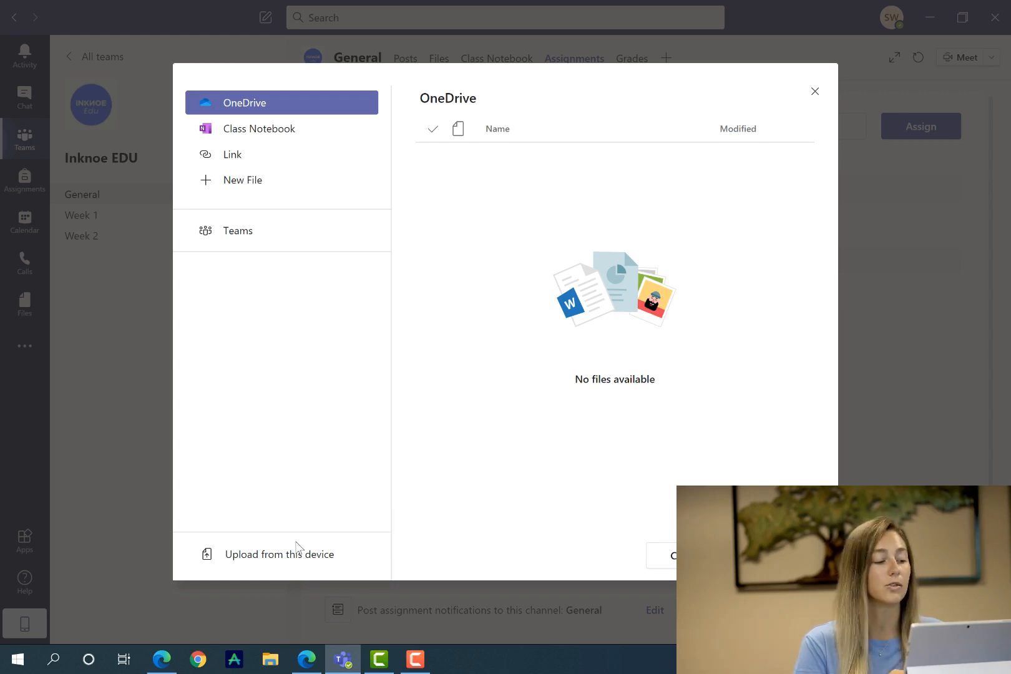
click(280, 554)
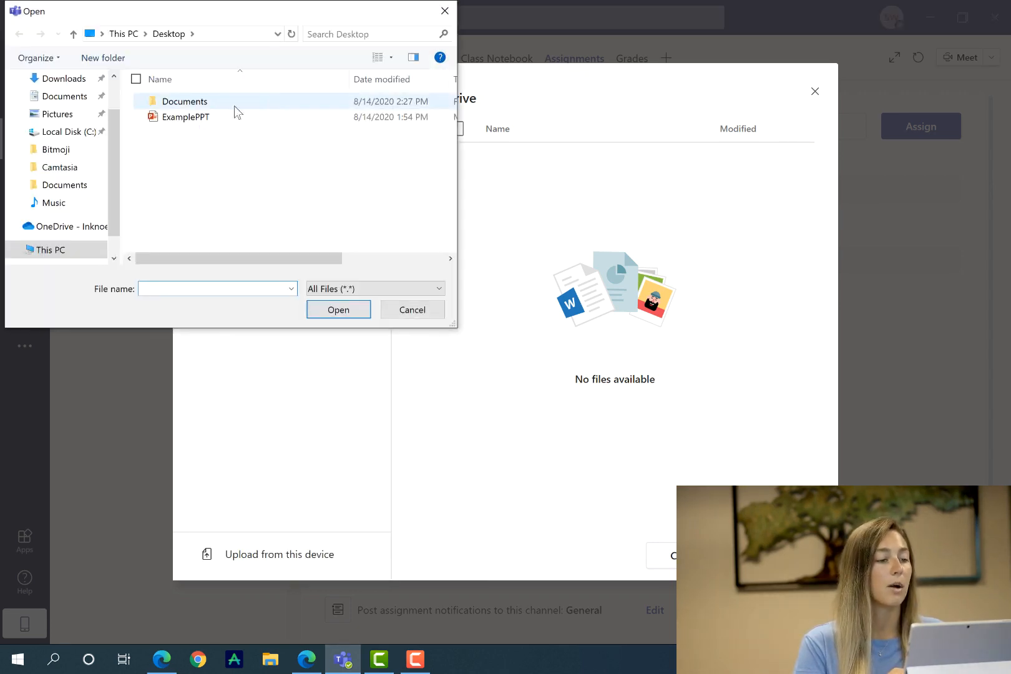
click(185, 117)
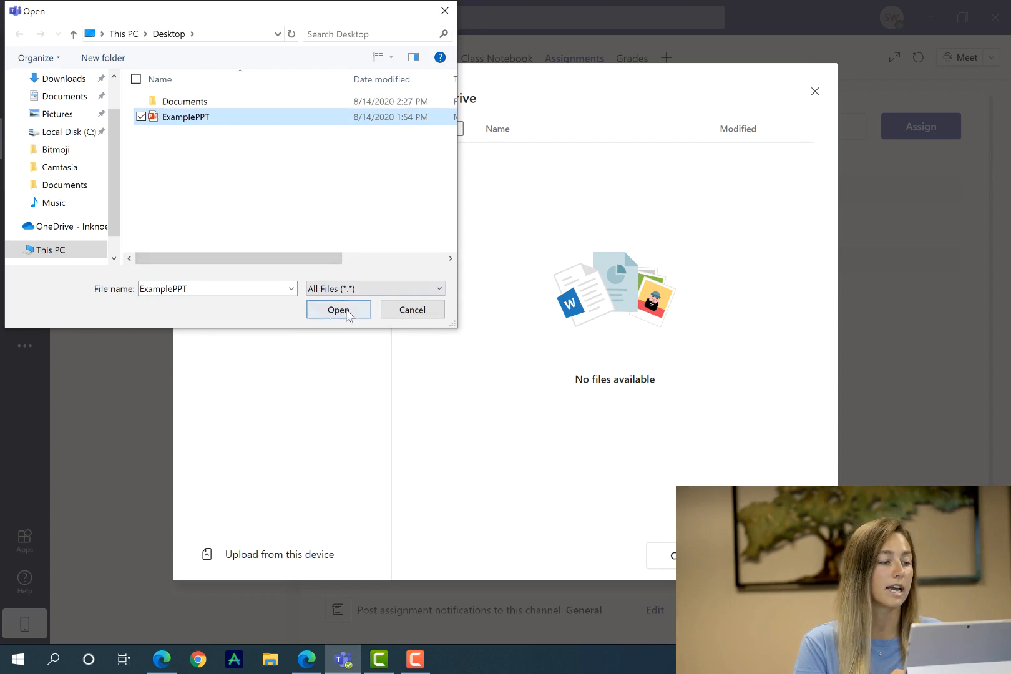
click(338, 310)
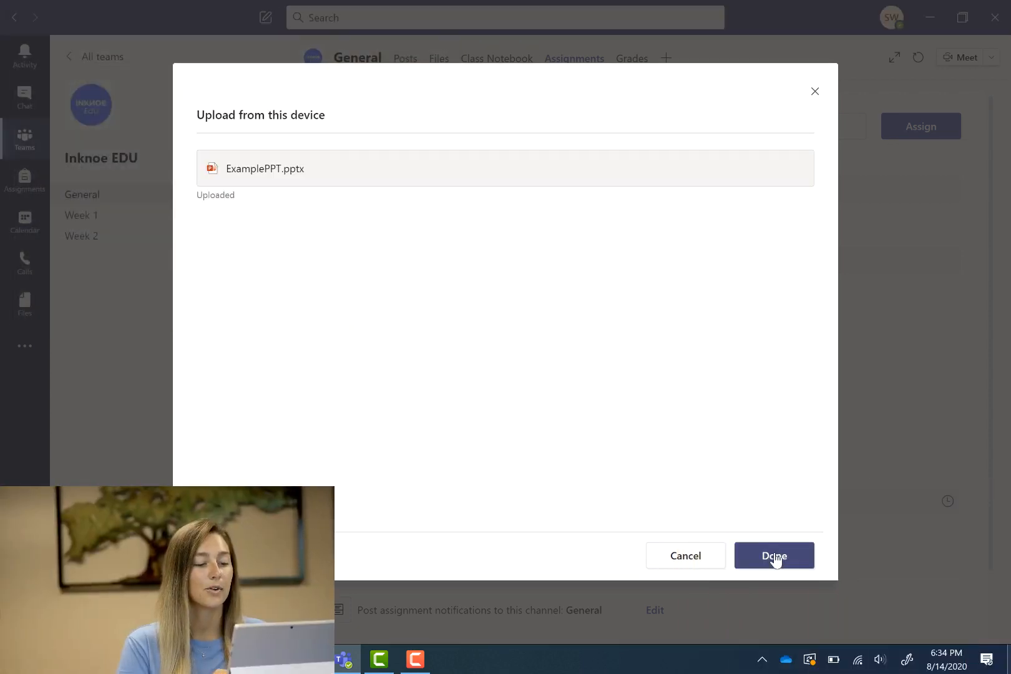
click(773, 555)
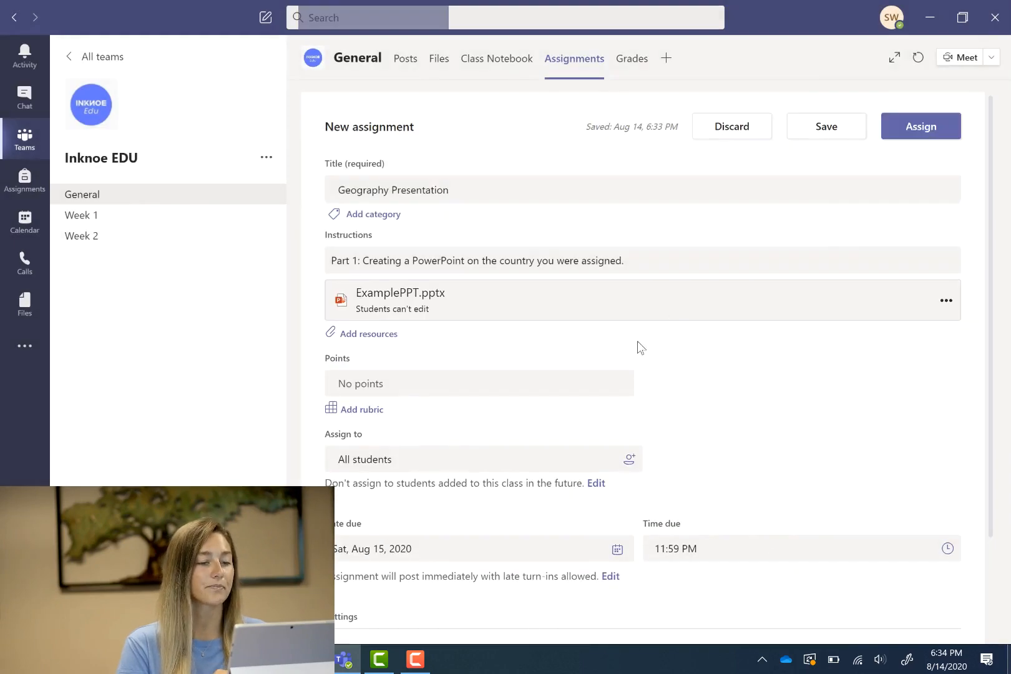
mouse_move(724, 416)
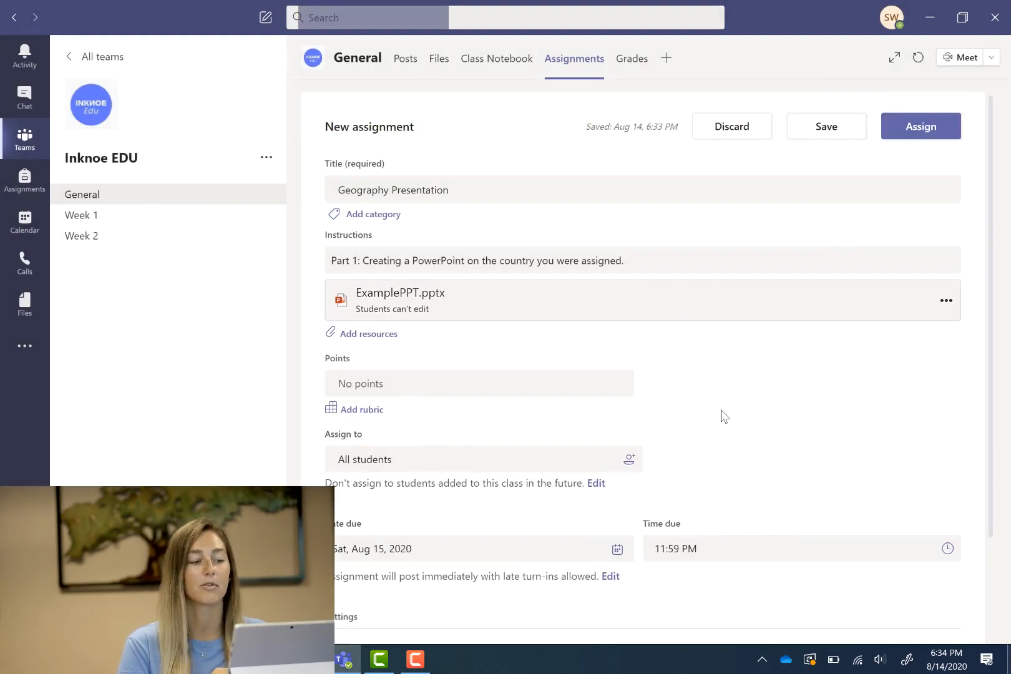
mouse_move(382, 315)
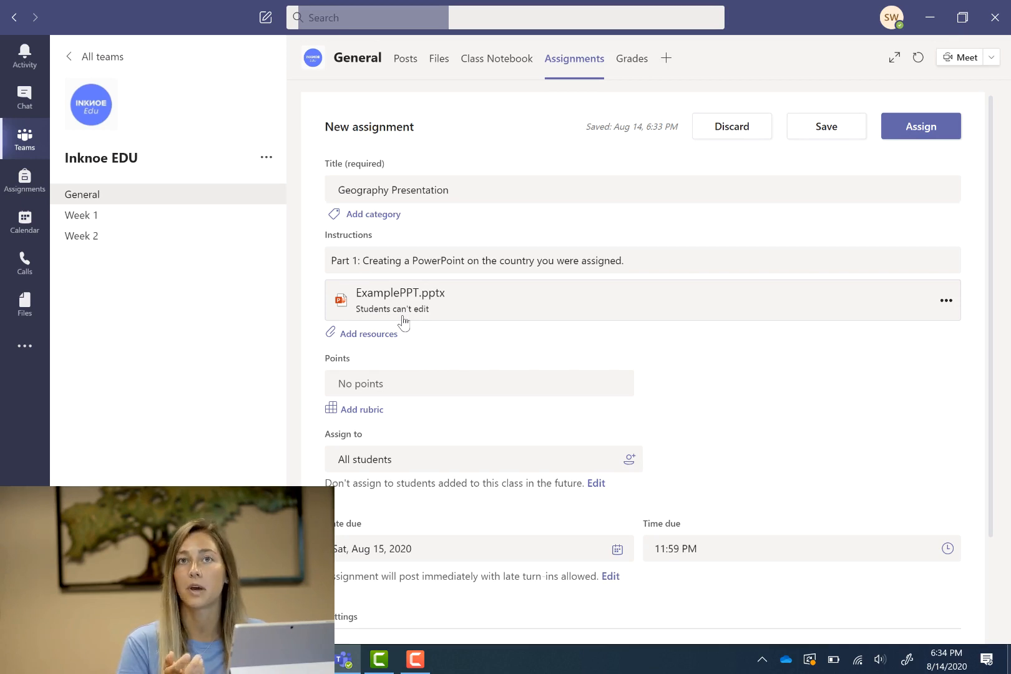
mouse_move(937, 320)
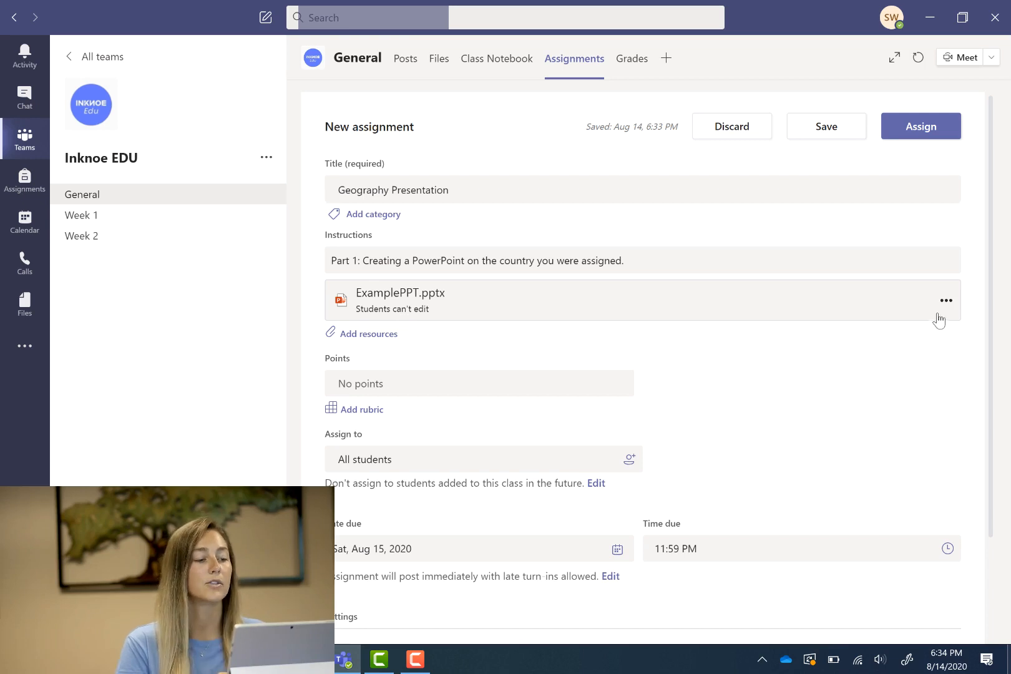
mouse_move(946, 301)
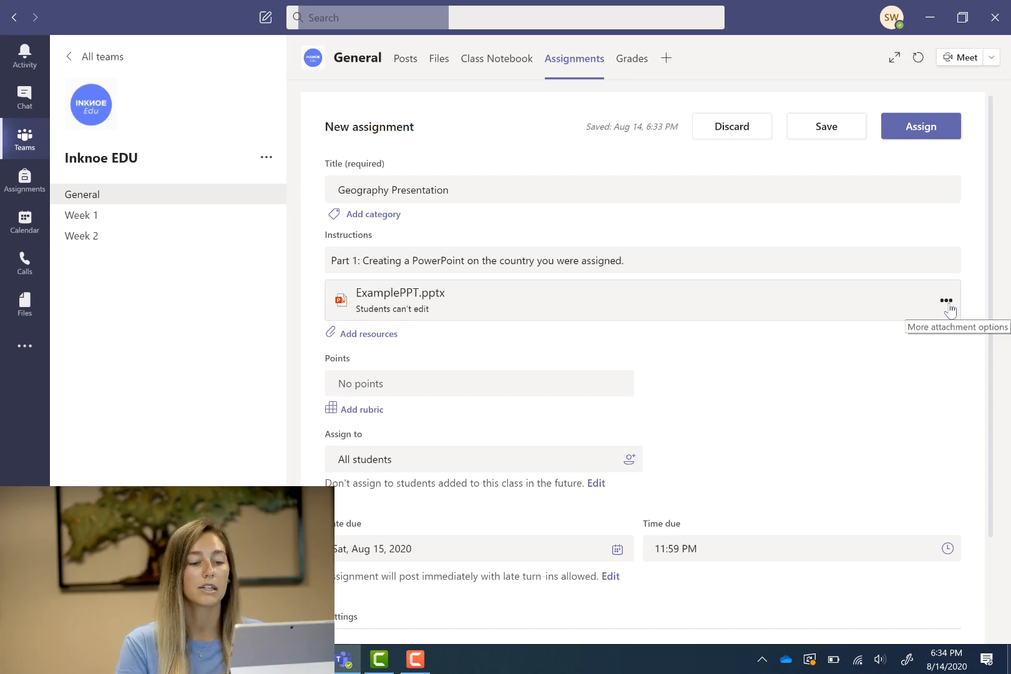
Set ExamplePPT.pptx so students edit their own copy.
click(946, 300)
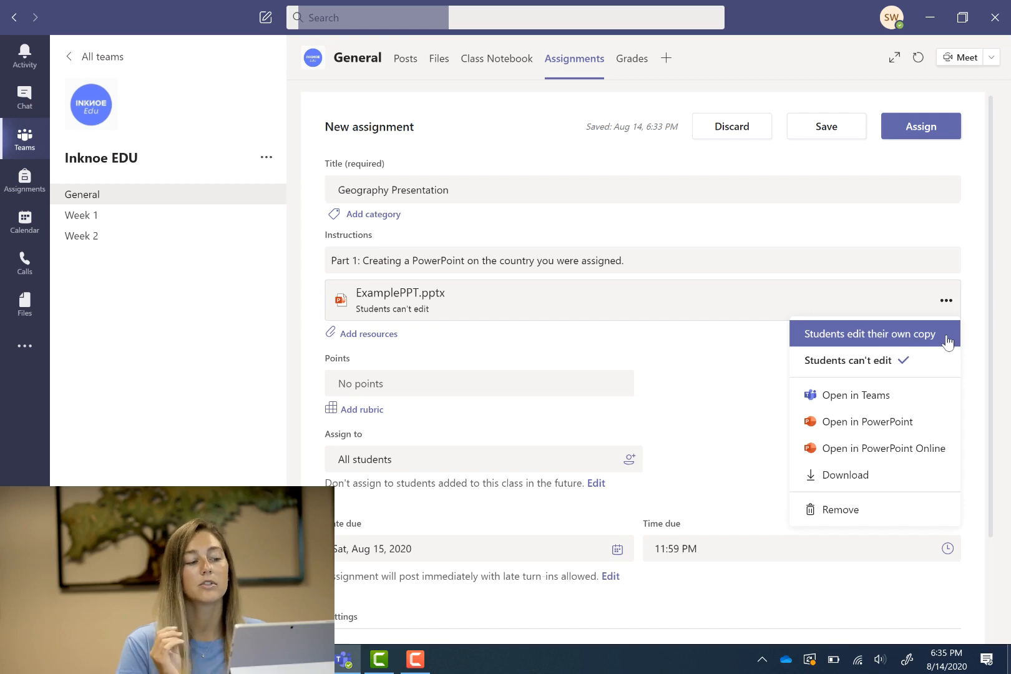
click(870, 334)
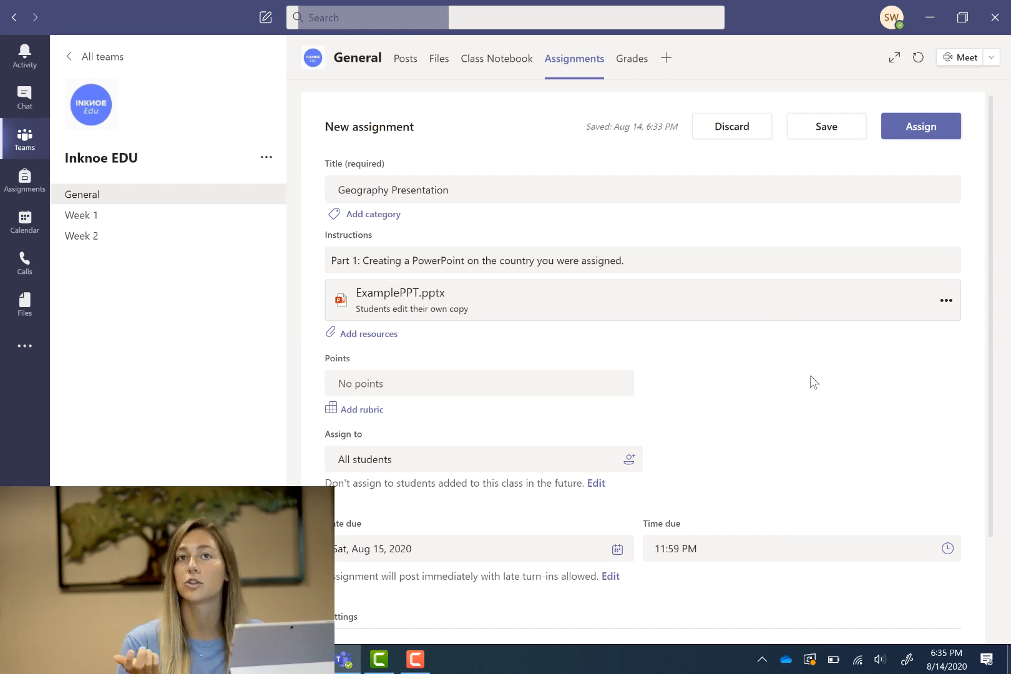
mouse_move(389, 334)
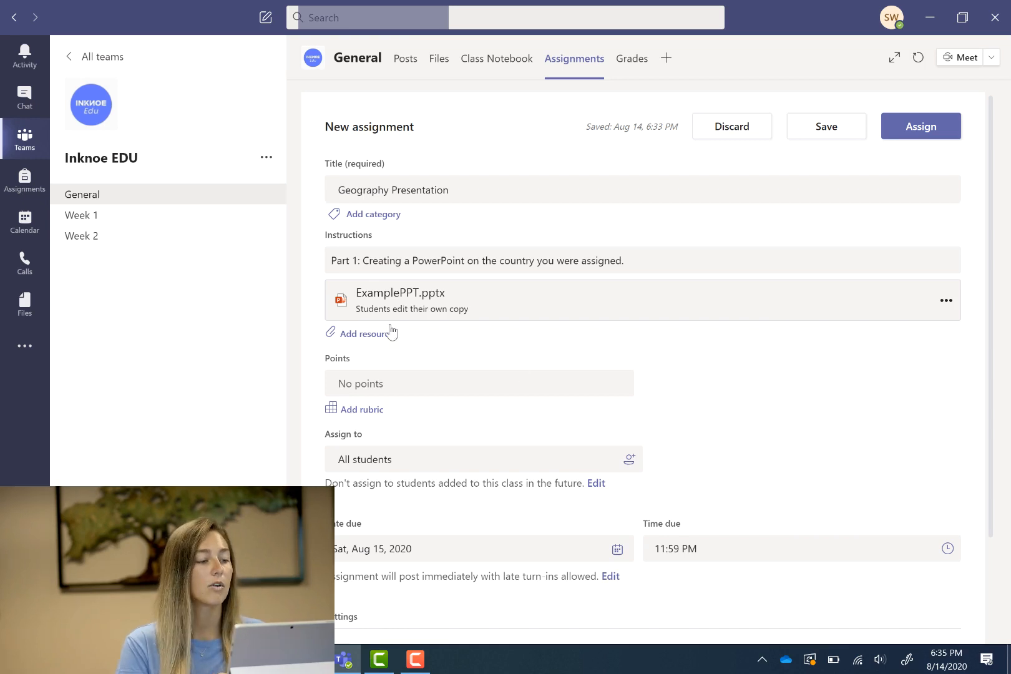
Bring up the rubric chooser via Add rubric.
scroll(down, 3)
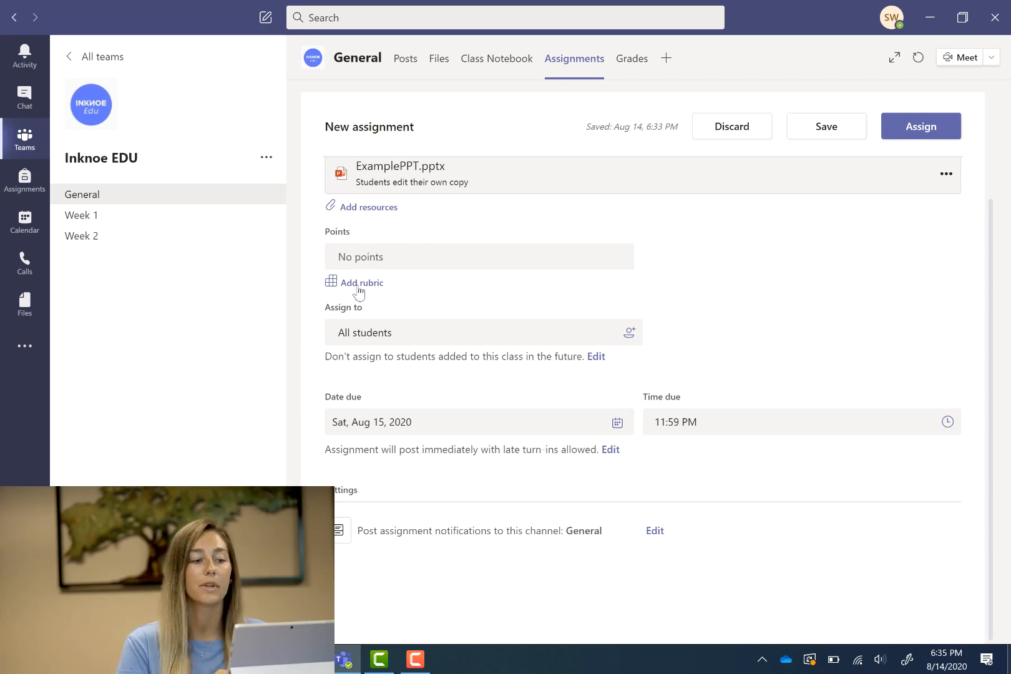
click(362, 283)
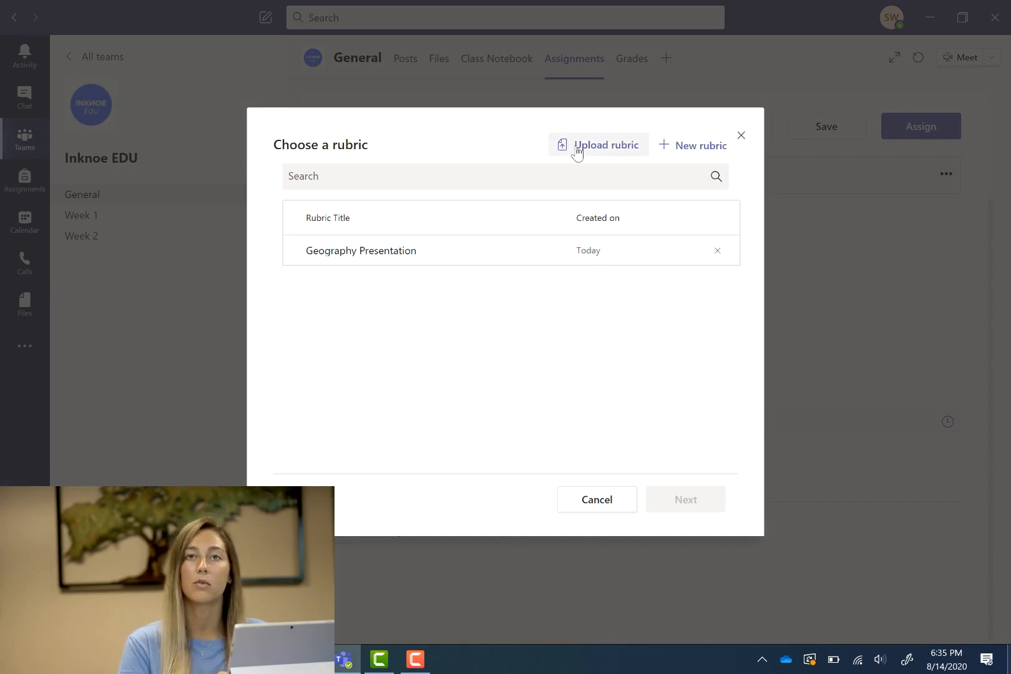
mouse_move(691, 148)
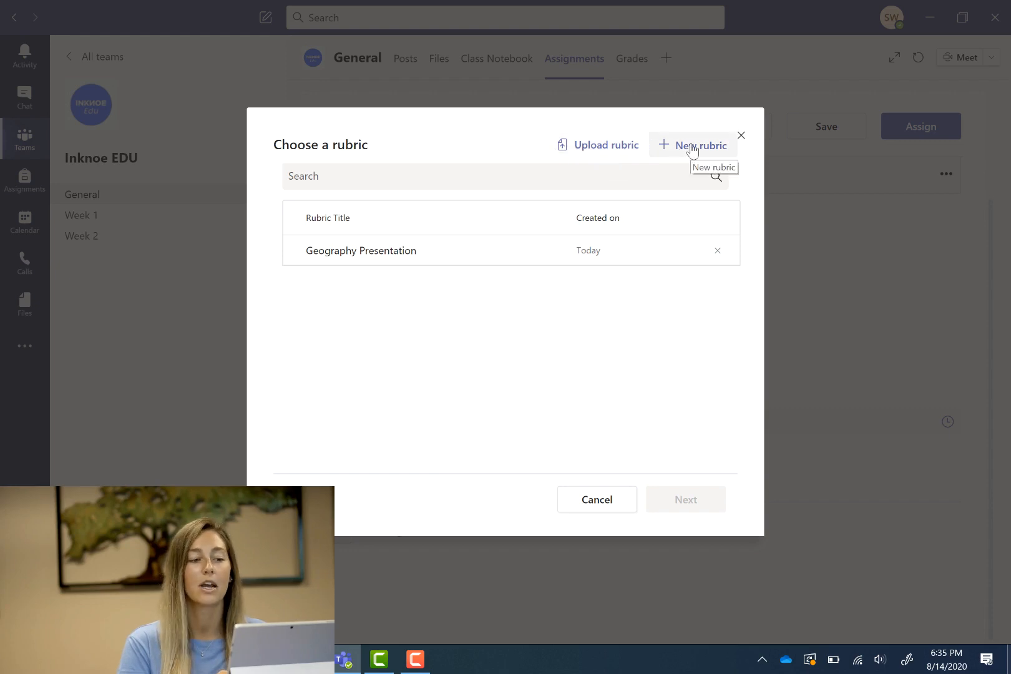
Start a new rubric titled Geography Presentation with a first criterion 'Min 5 slides'.
click(700, 145)
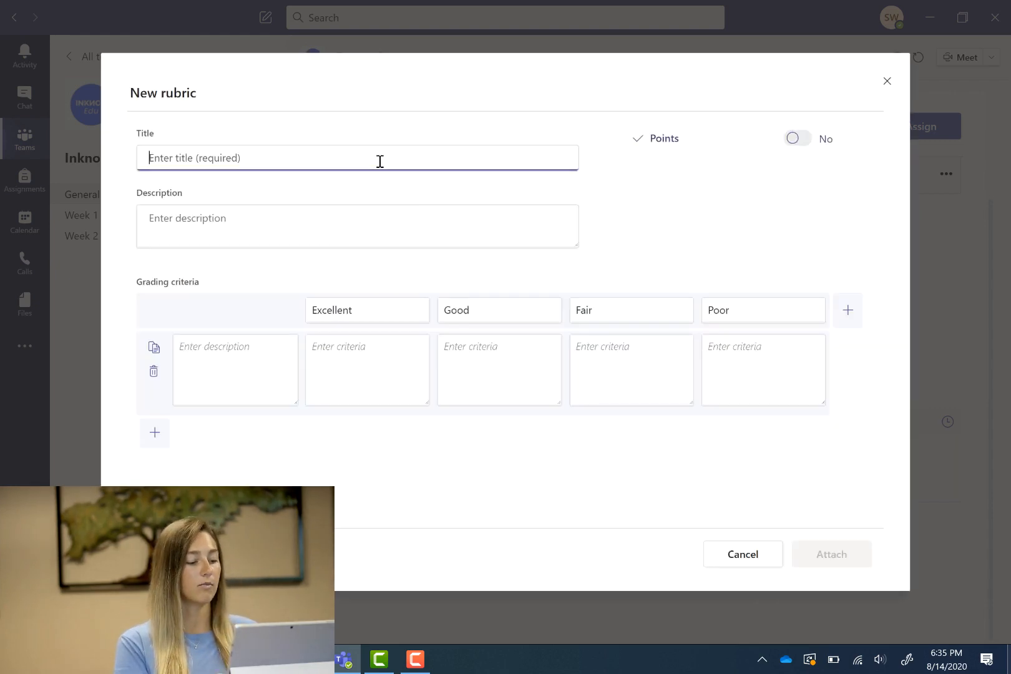
text(Geography Presentation)
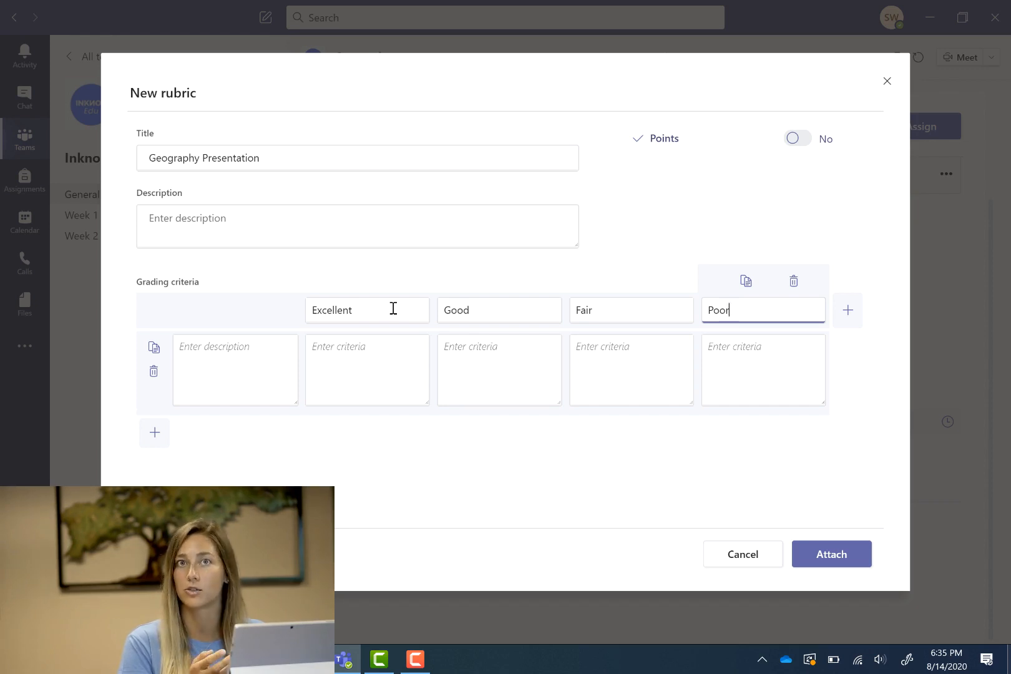
click(848, 311)
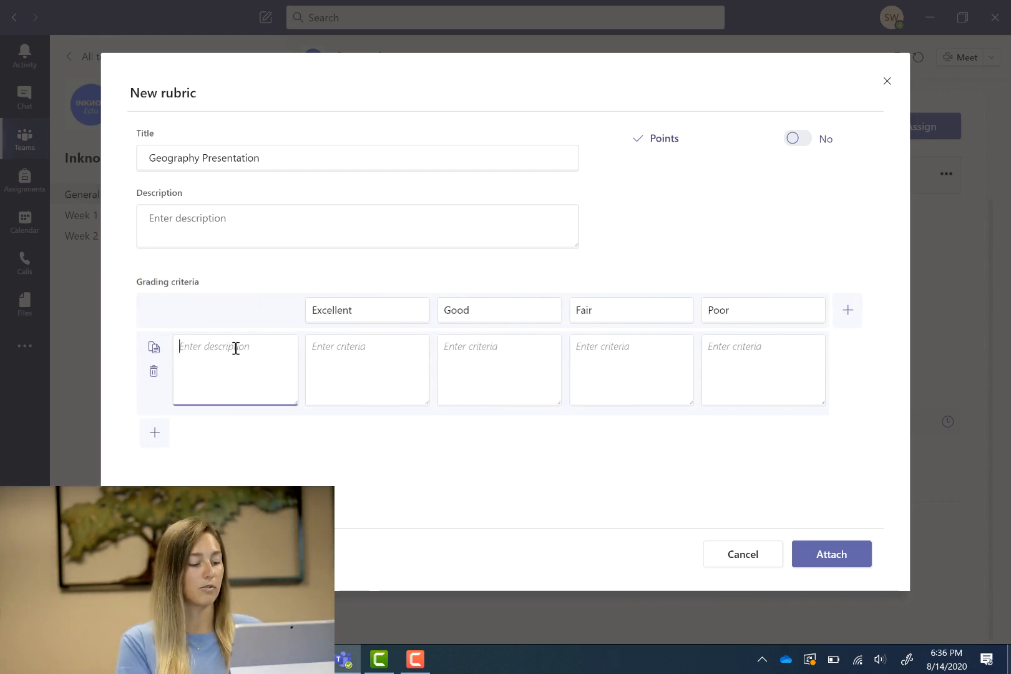
text(Min 5 slid)
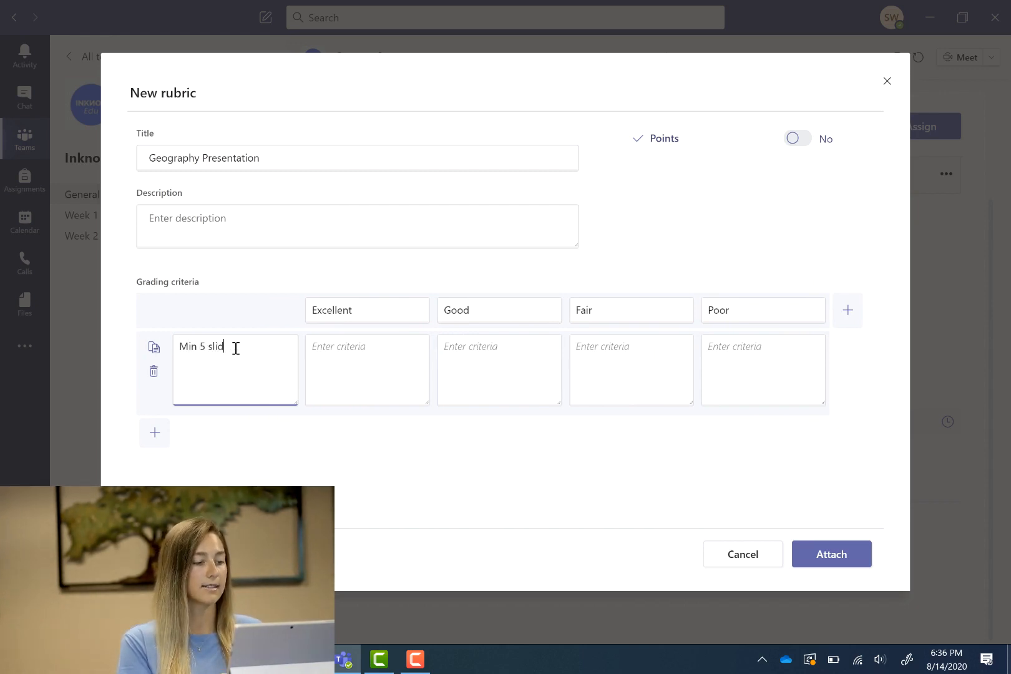
Add the criteria 'Has an Interactive Question' and 'Has text and photos'.
click(154, 433)
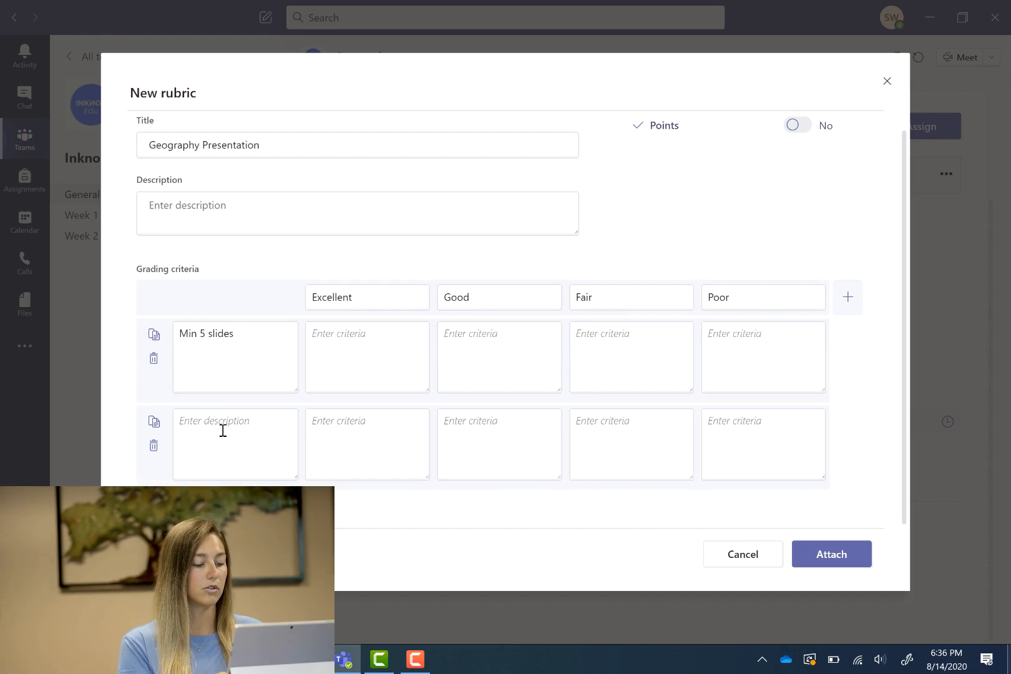
text(Has)
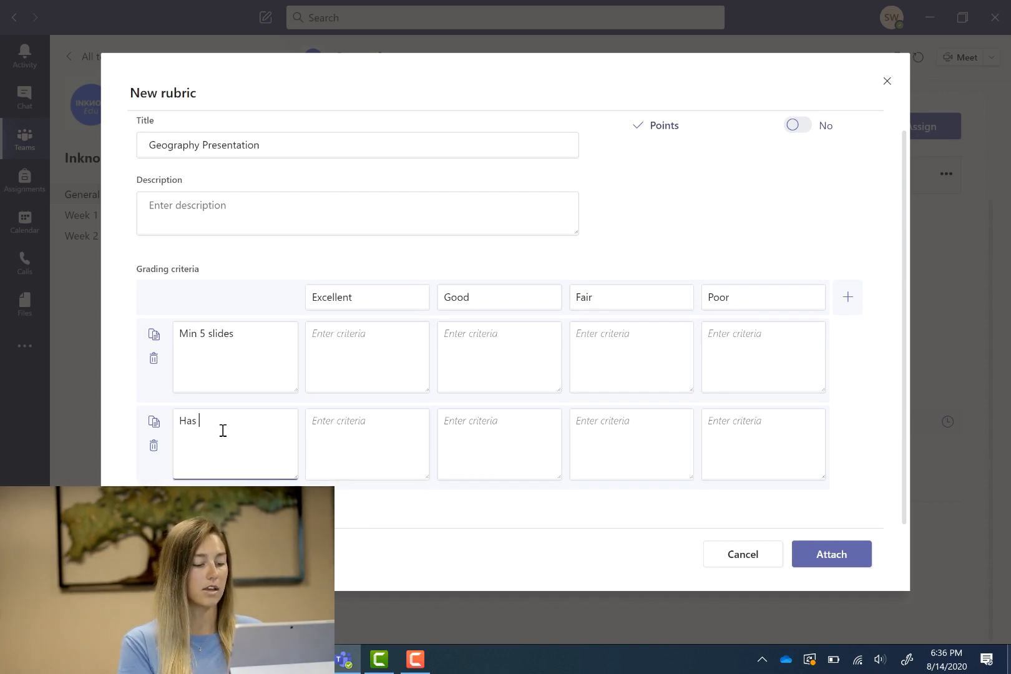
text(an Interactive Question)
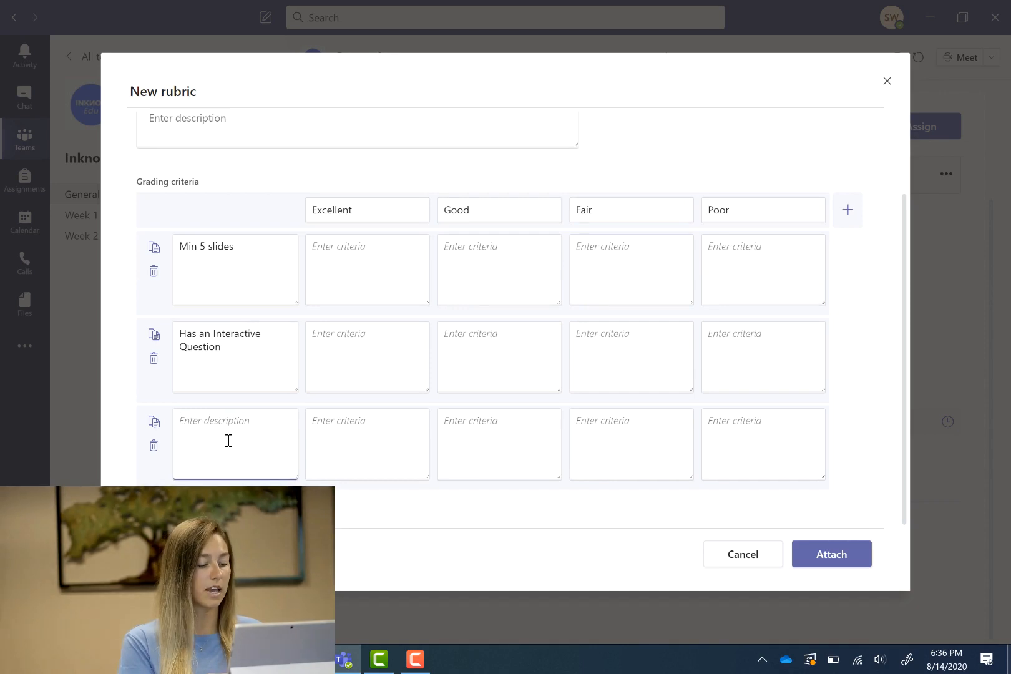
text(Has text and pho)
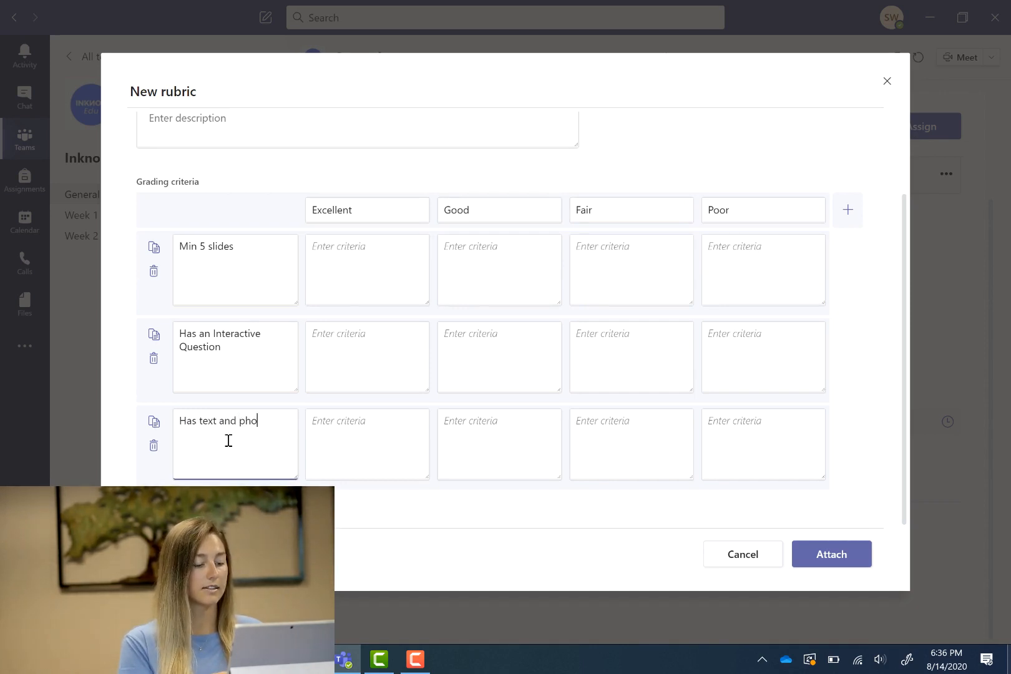
text(tos)
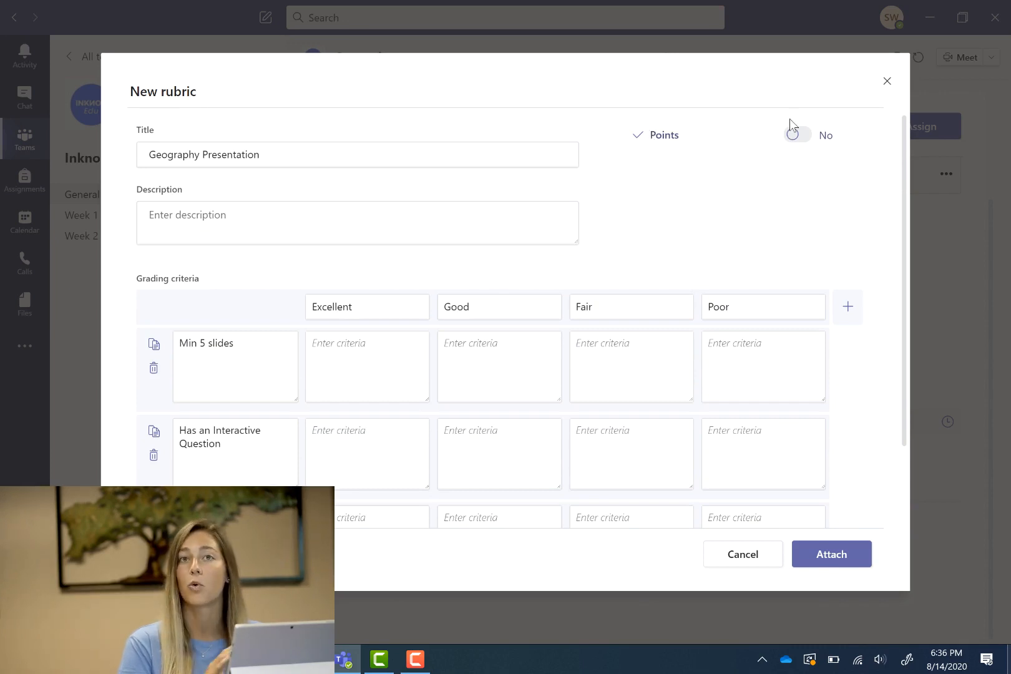
Make the rubric point-based and attach it to the assignment.
click(797, 134)
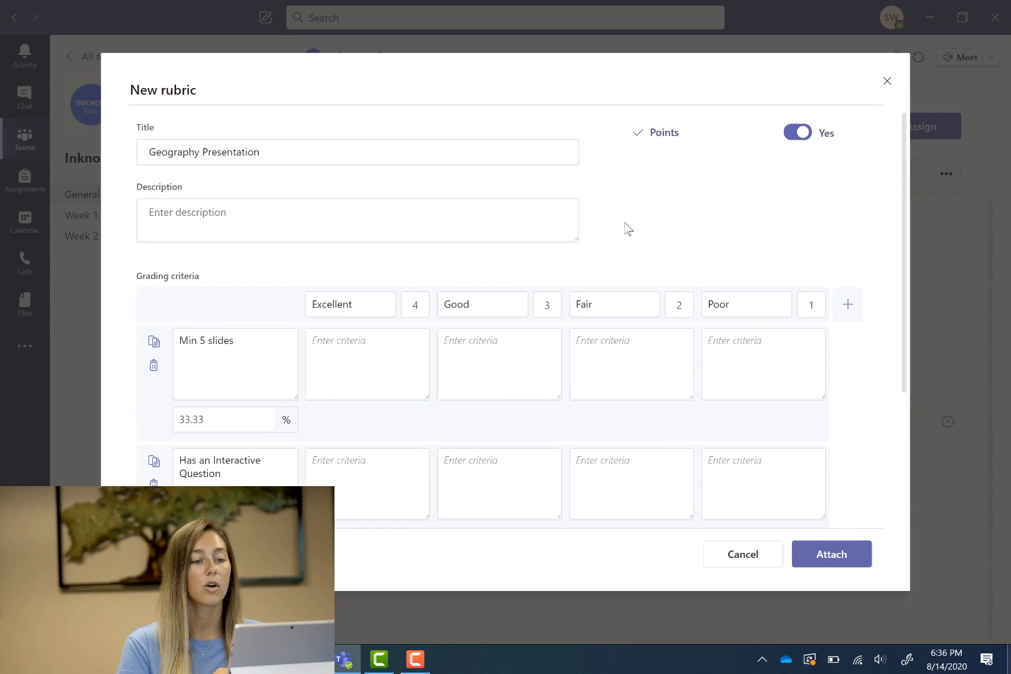
scroll(down, 3)
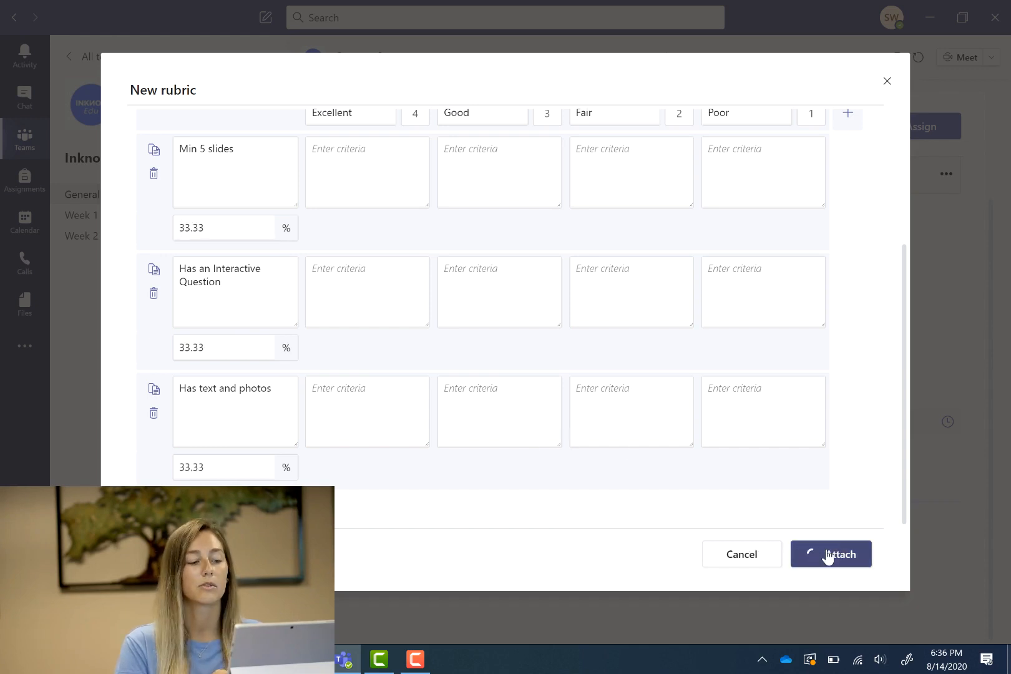
click(832, 554)
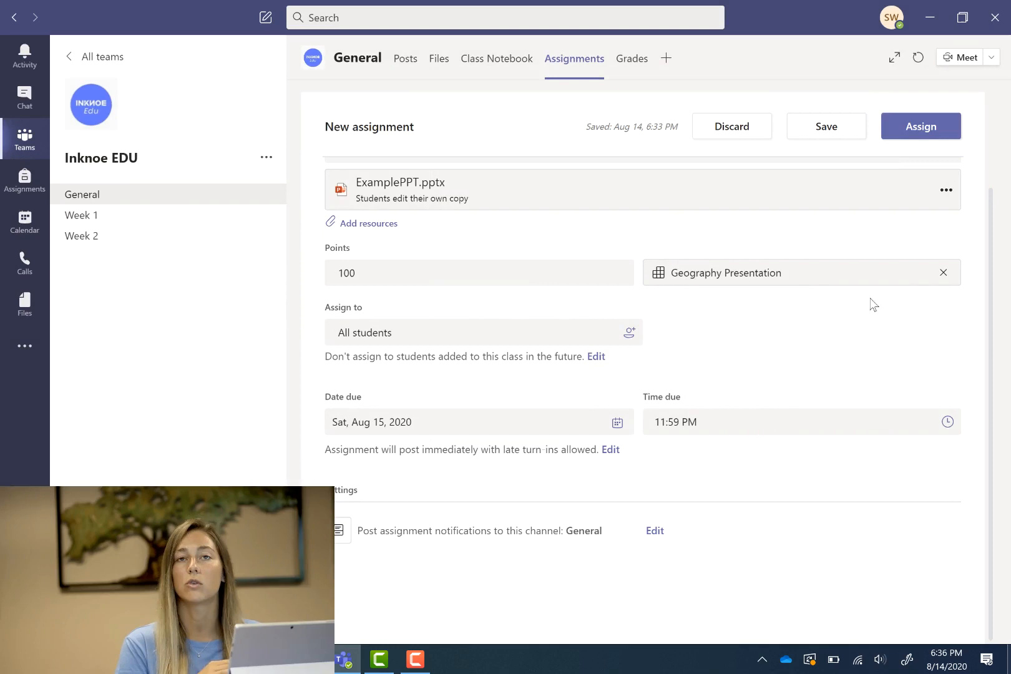
mouse_move(763, 278)
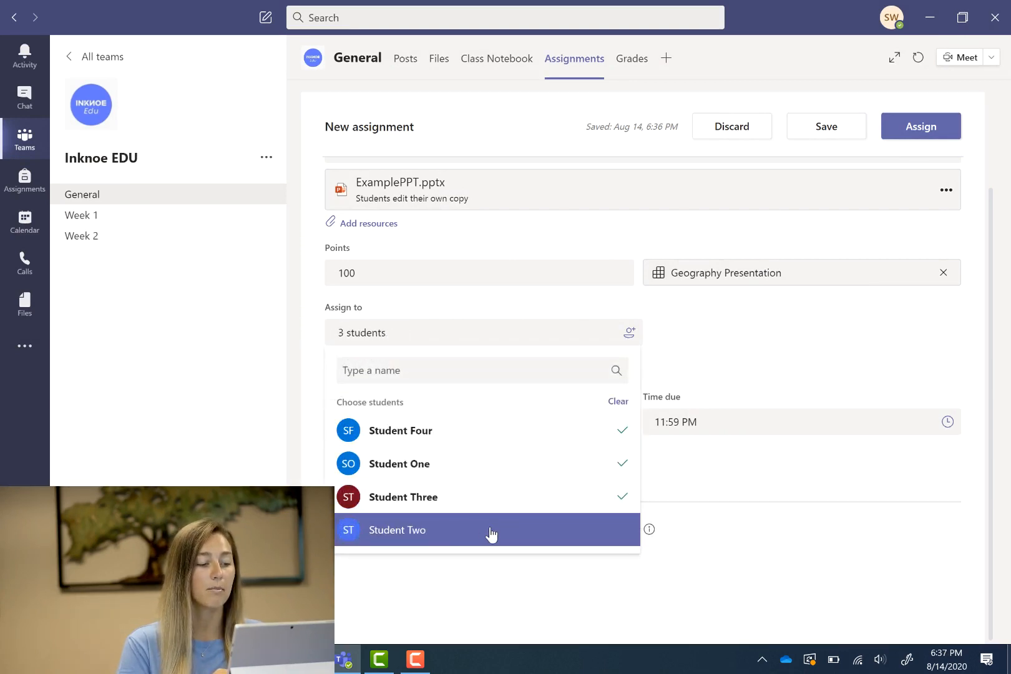
Include Student Two so the assignment goes to all students.
click(492, 531)
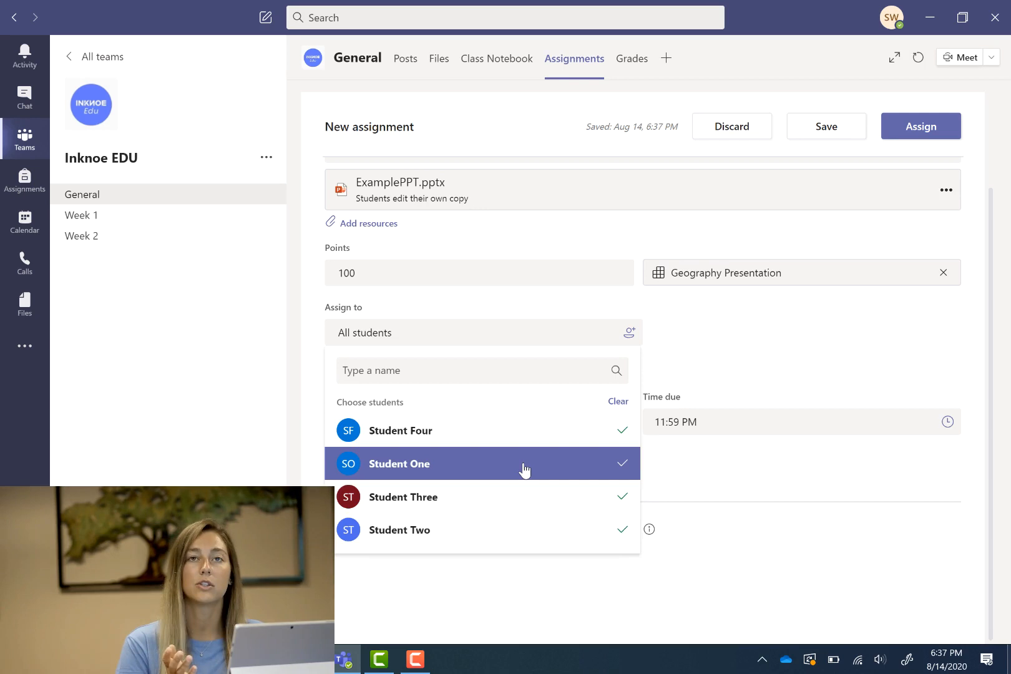
mouse_move(758, 334)
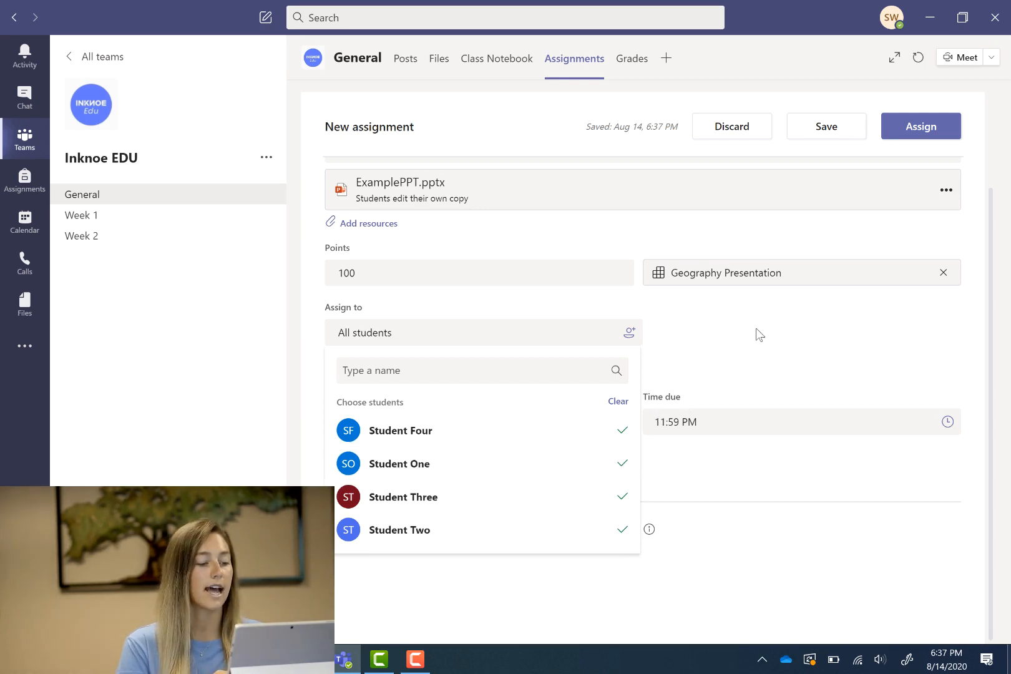
click(617, 422)
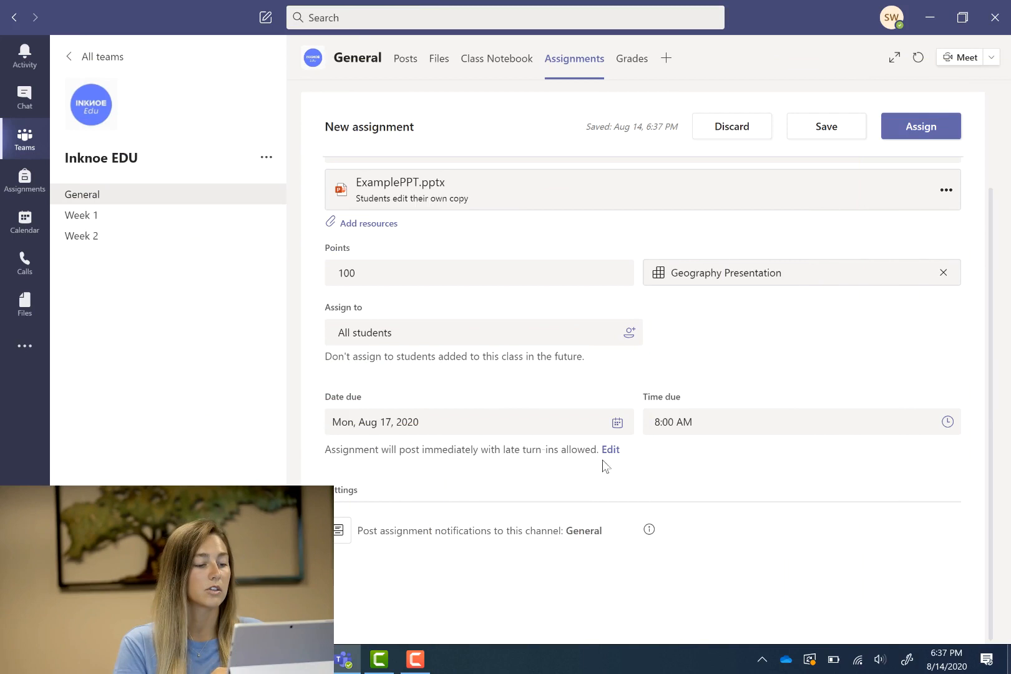
Add a close date of Friday, Aug 21 at 8:00 AM for late turn-ins.
click(611, 449)
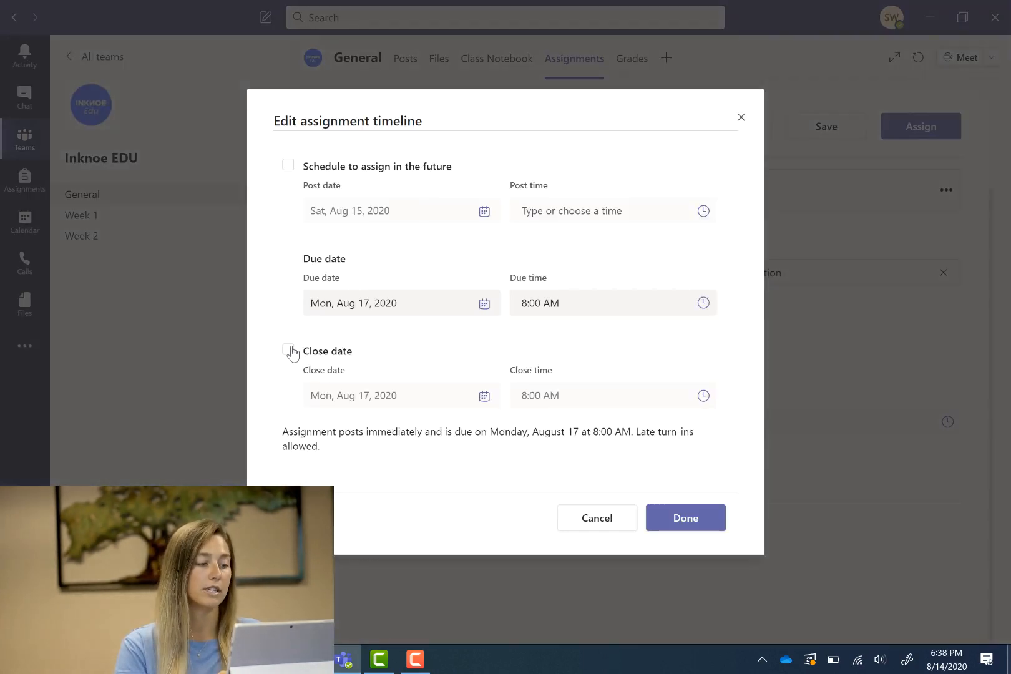
click(287, 349)
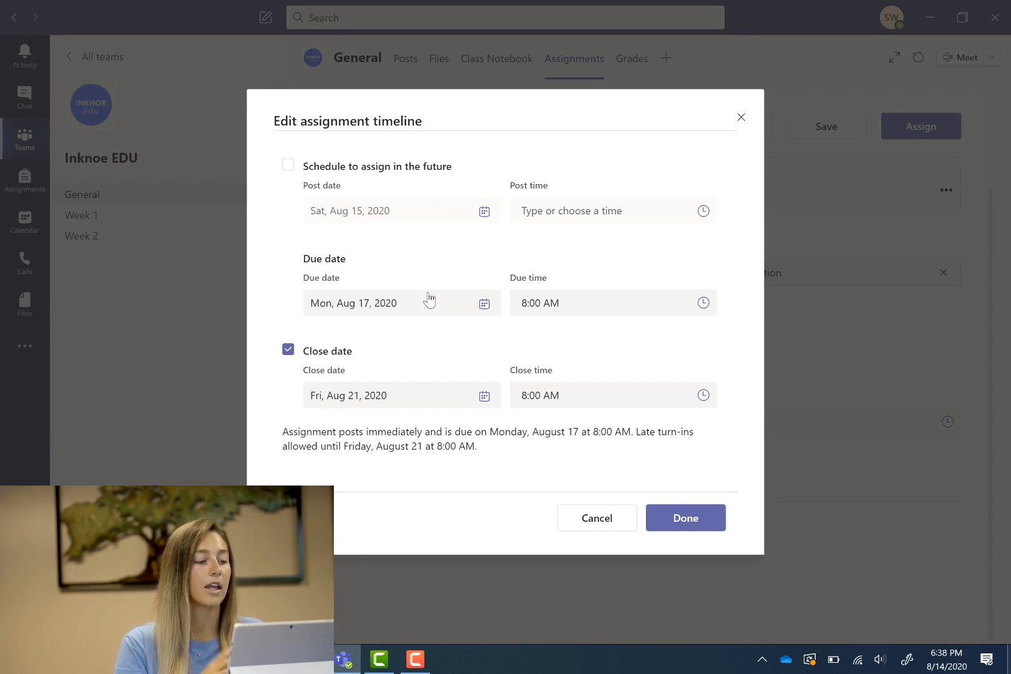
mouse_move(519, 386)
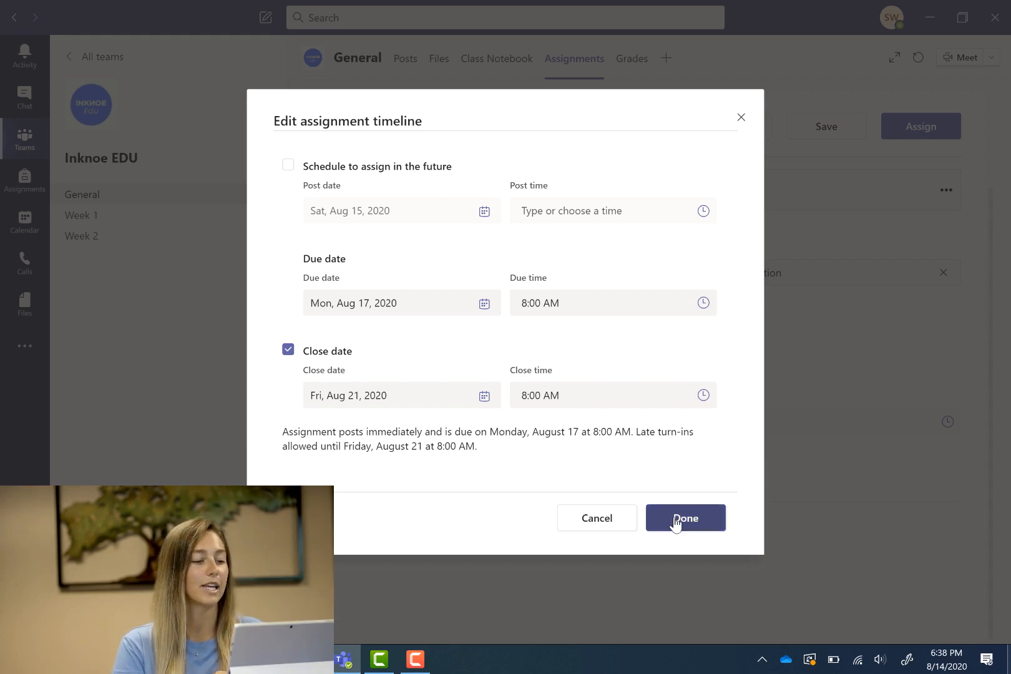
click(687, 518)
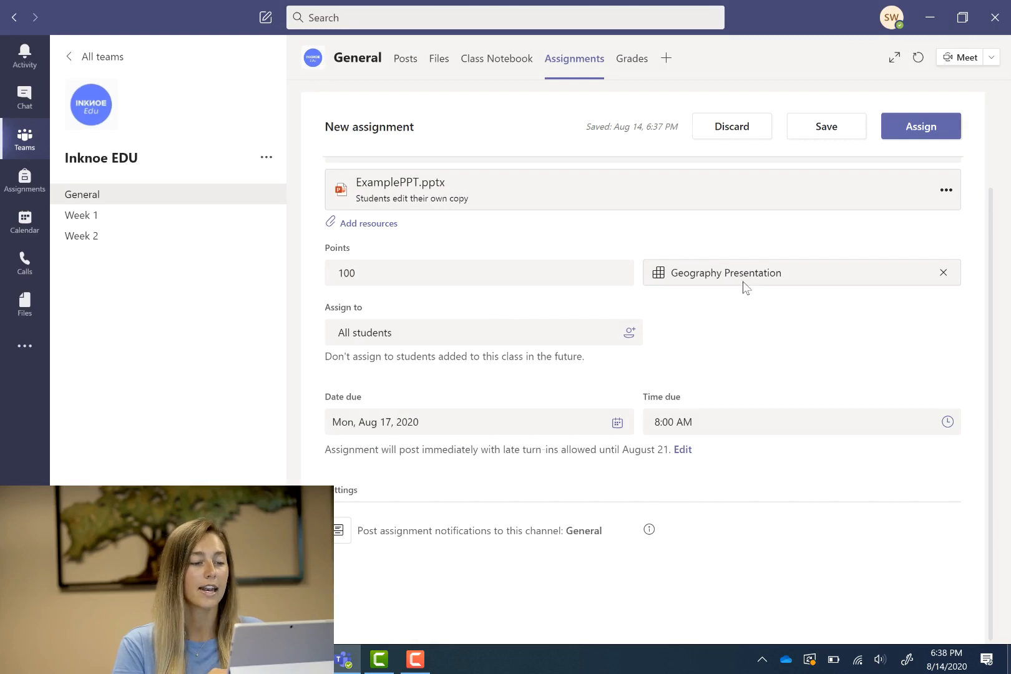
mouse_move(826, 126)
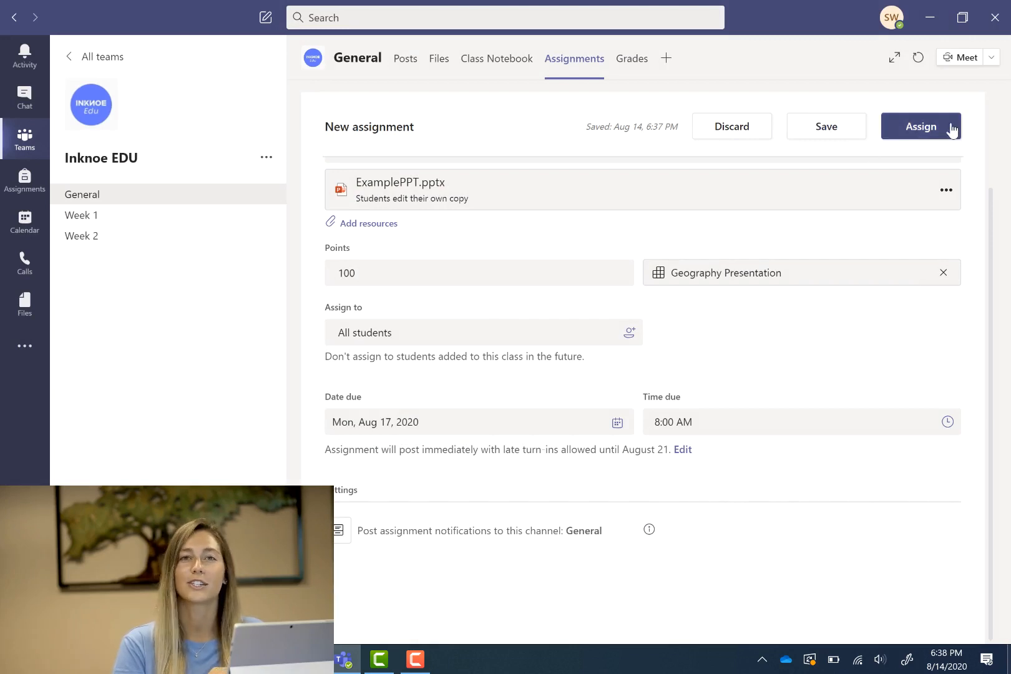
click(921, 126)
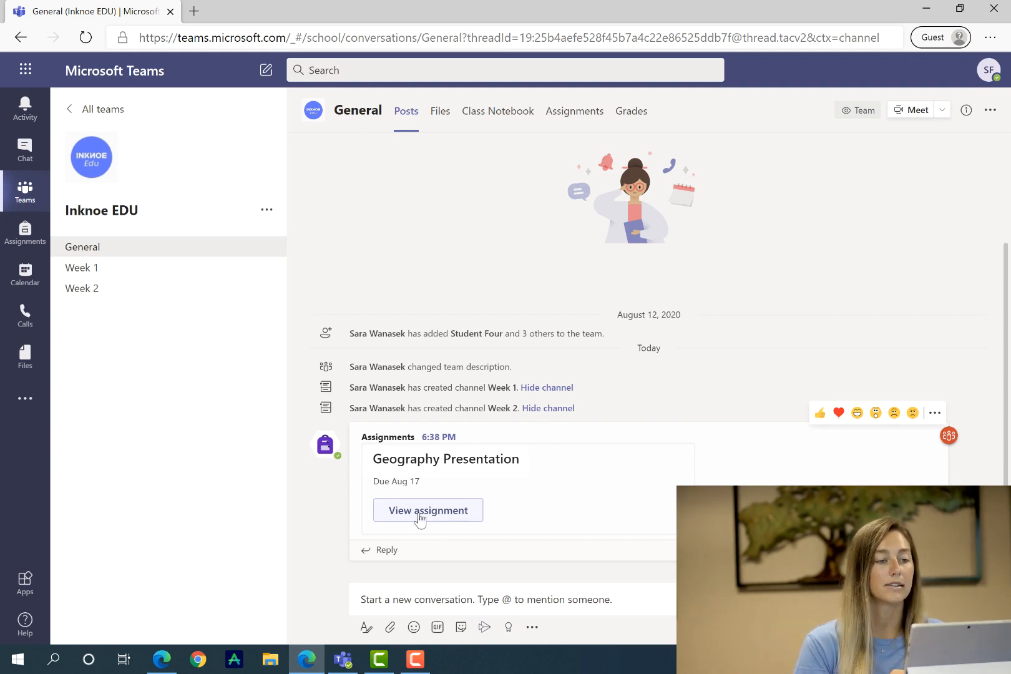
mouse_move(585, 119)
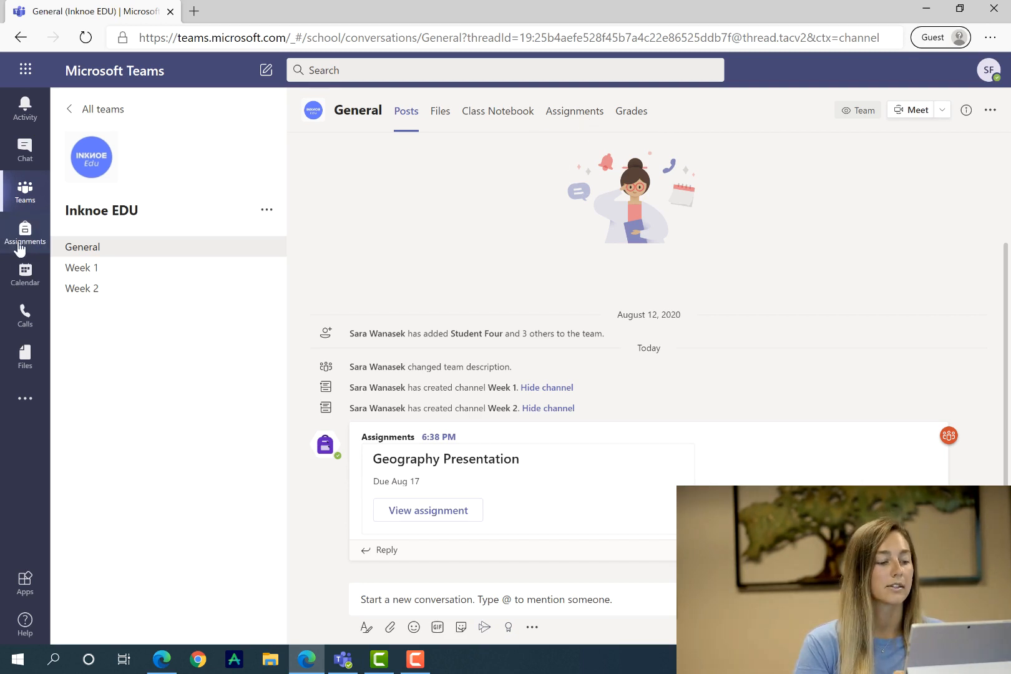
mouse_move(513, 111)
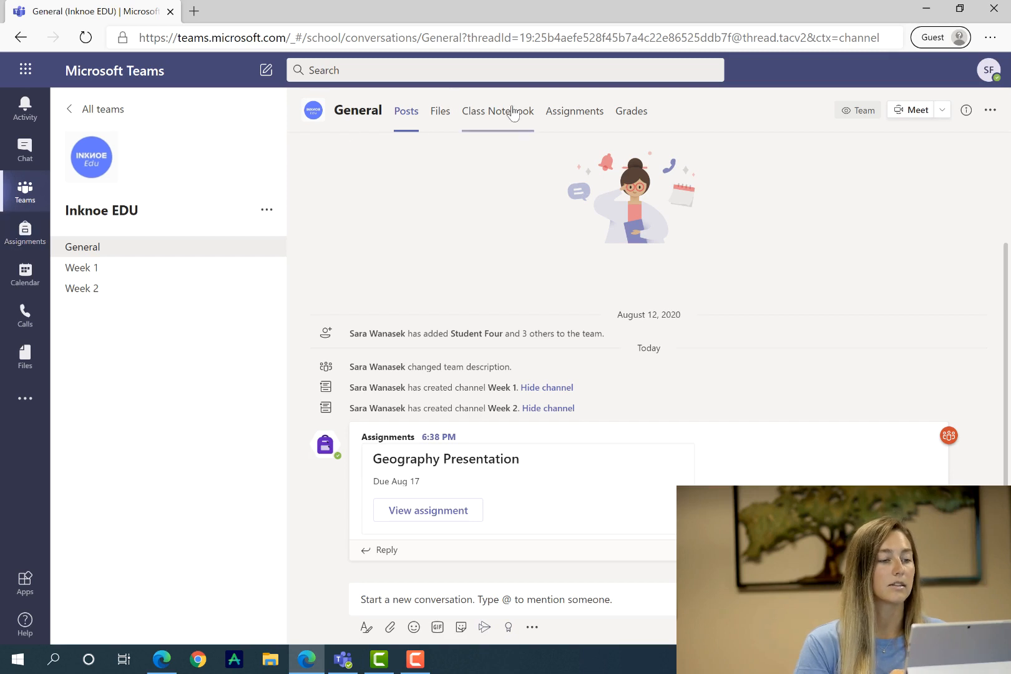
Review the Geography Presentation rubric, then show the open options for ExamplePPT.pptx under My work.
click(574, 111)
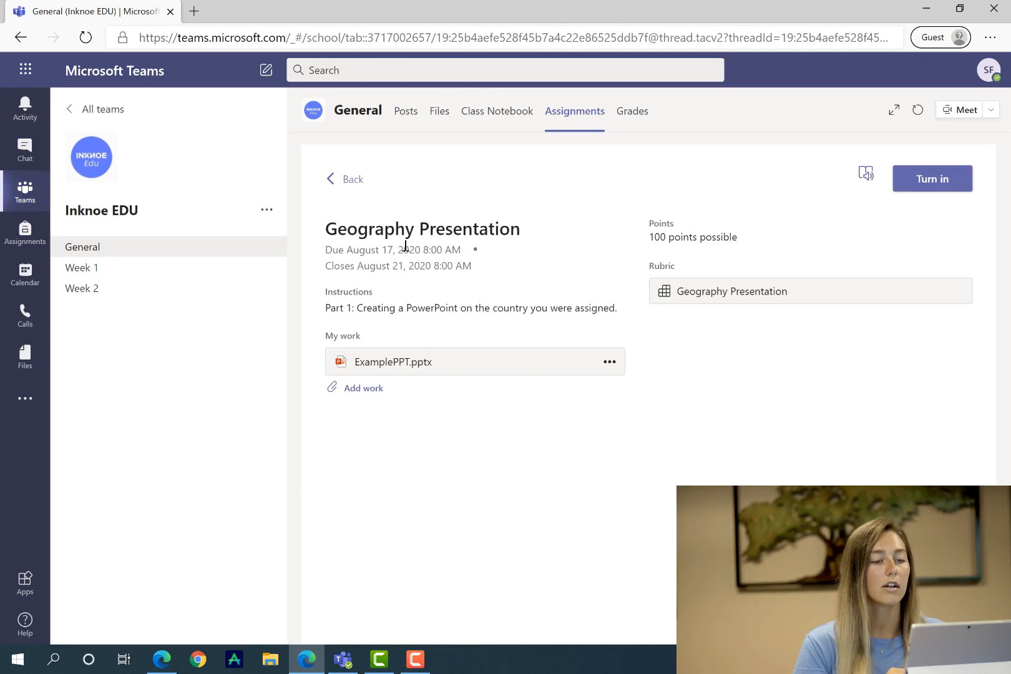
mouse_move(325, 262)
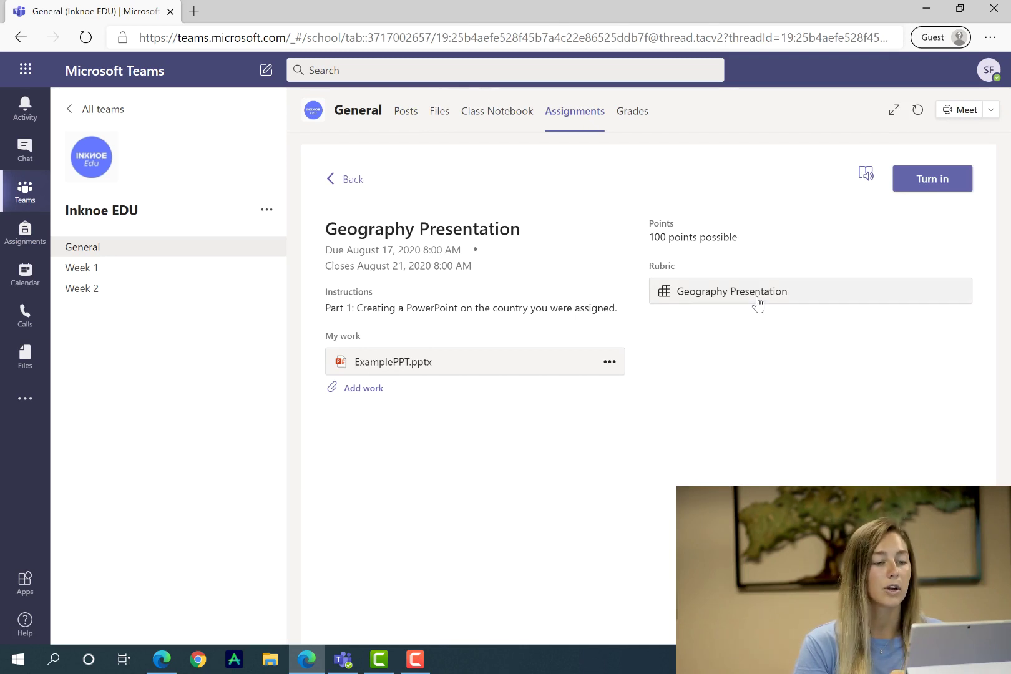
click(731, 291)
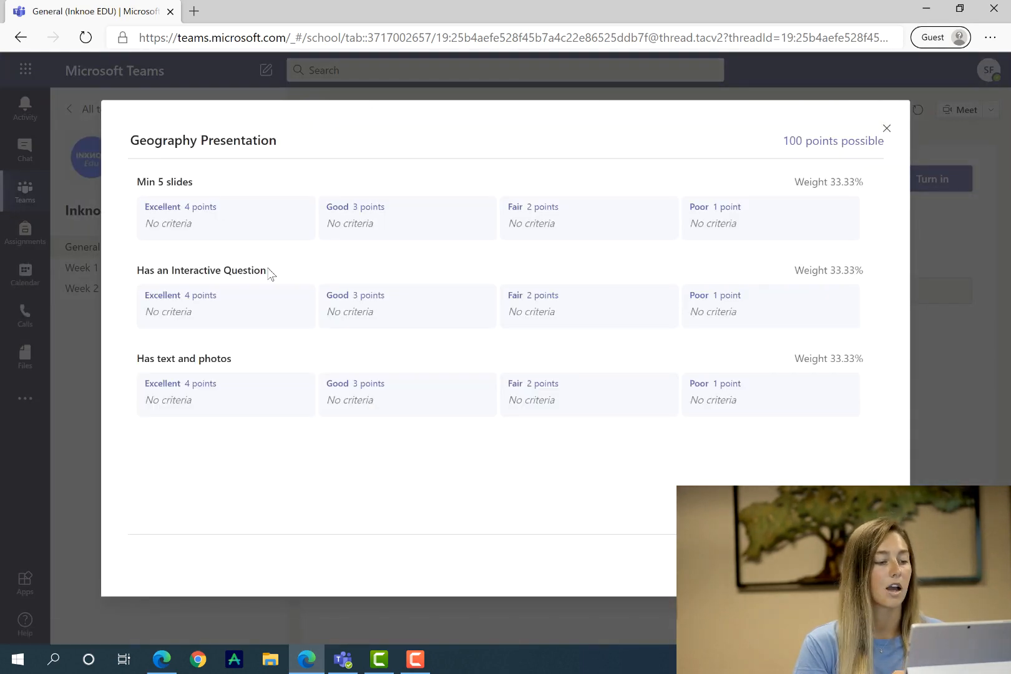
click(886, 129)
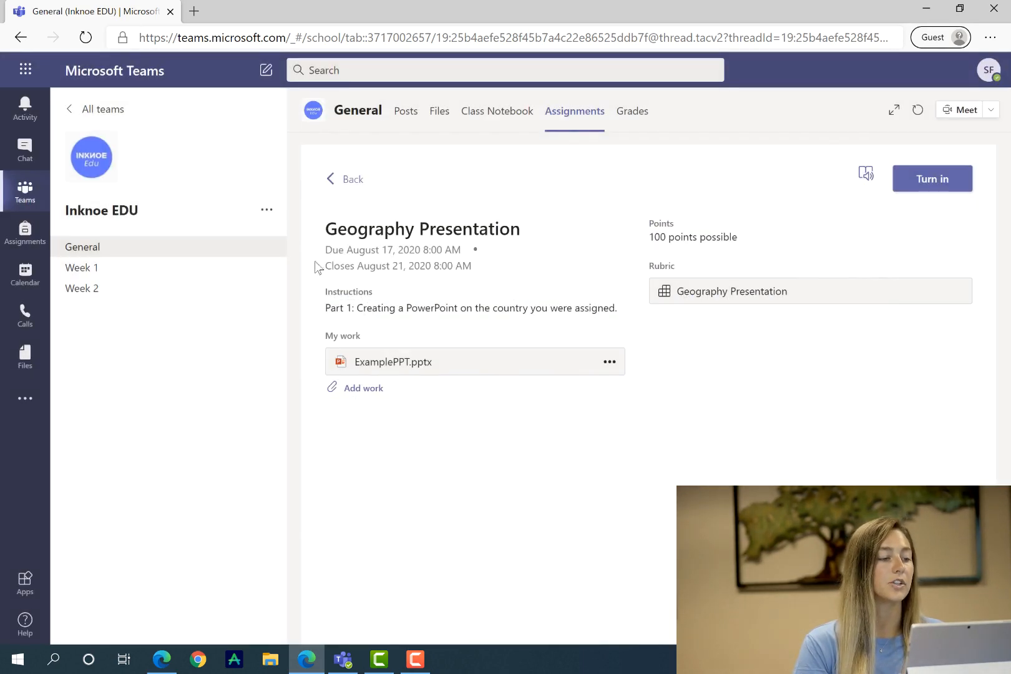
mouse_move(409, 304)
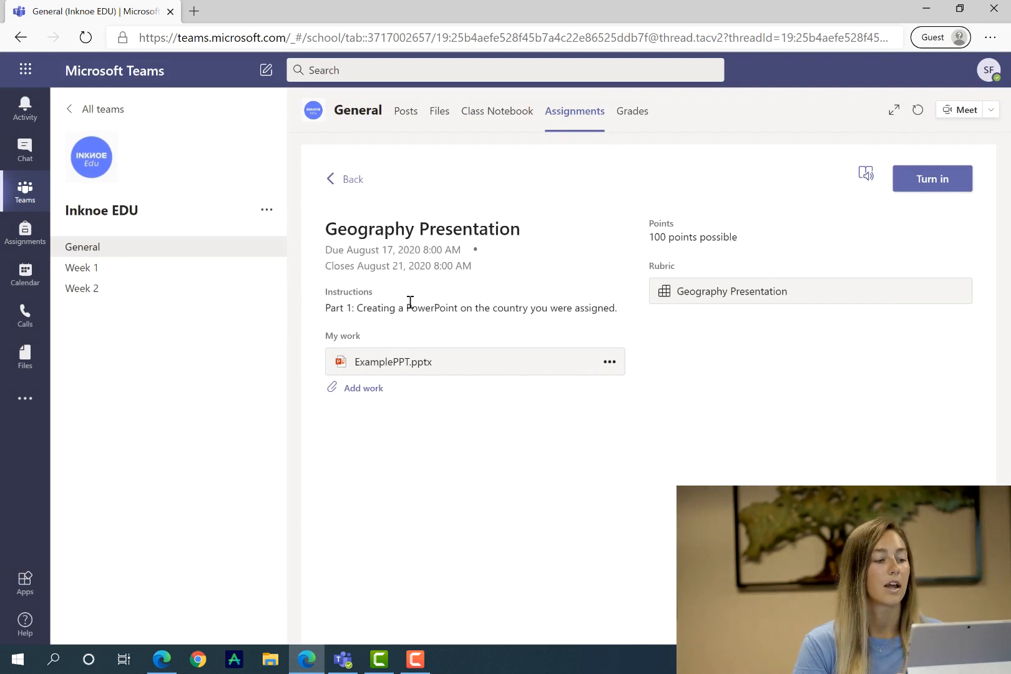
mouse_move(611, 349)
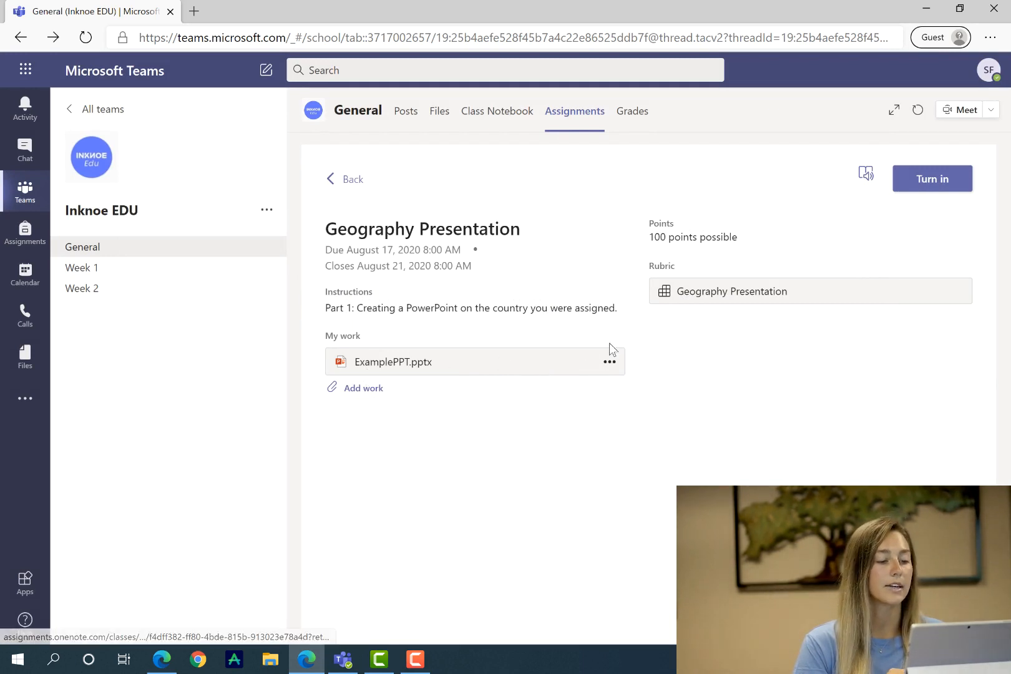
click(609, 362)
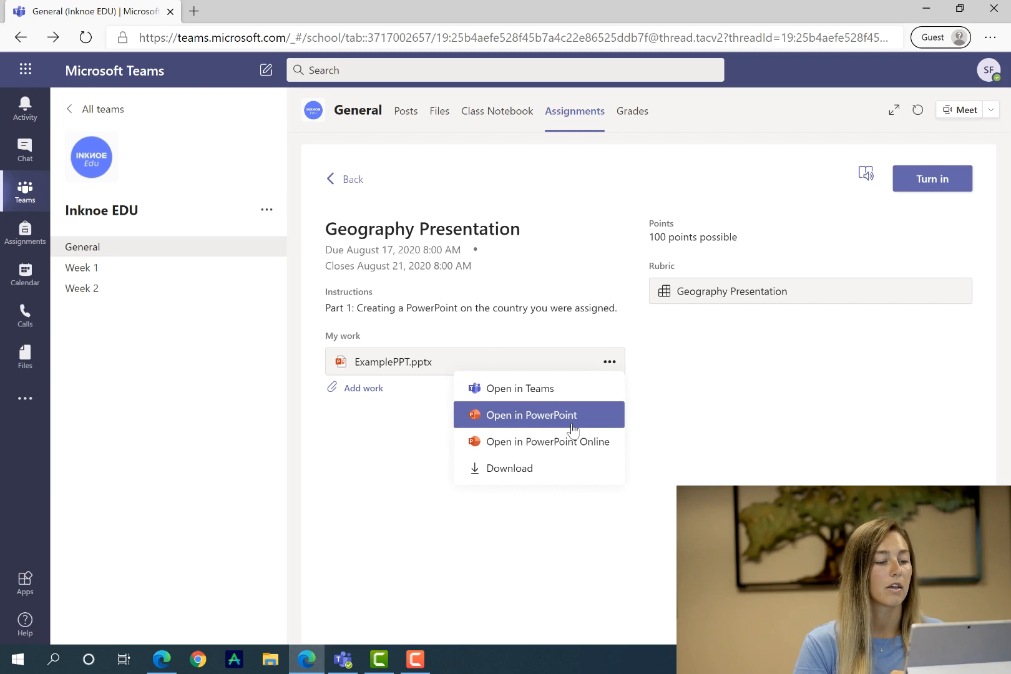
In desktop PowerPoint, add a Title and Content slide 2 titled 'What do you know about France?' with a ClassPoint Word Cloud question.
click(531, 415)
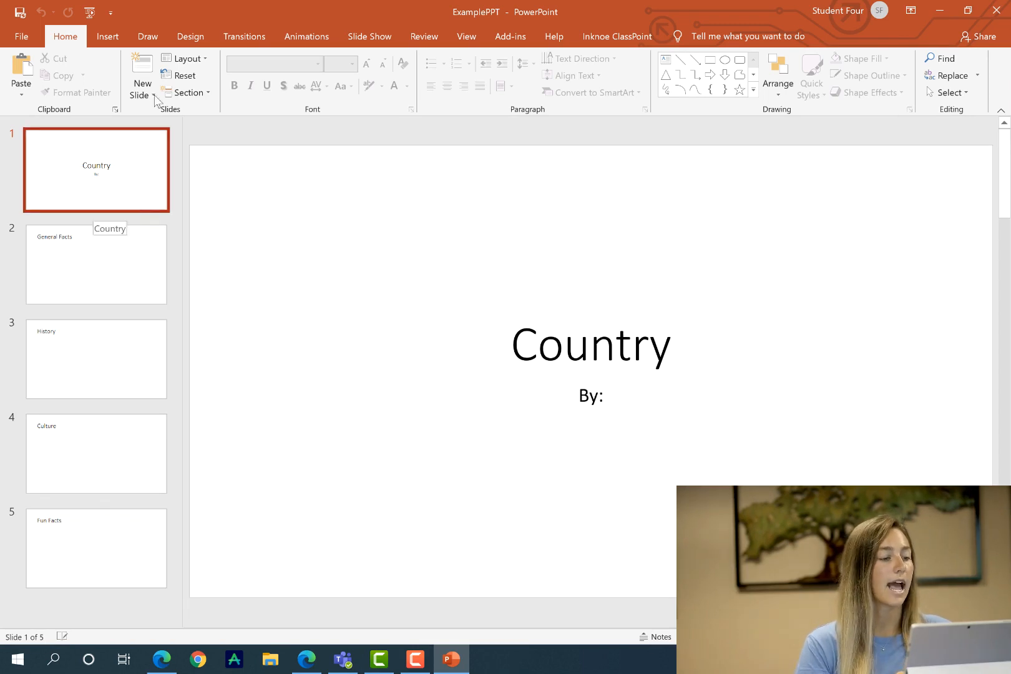
click(141, 93)
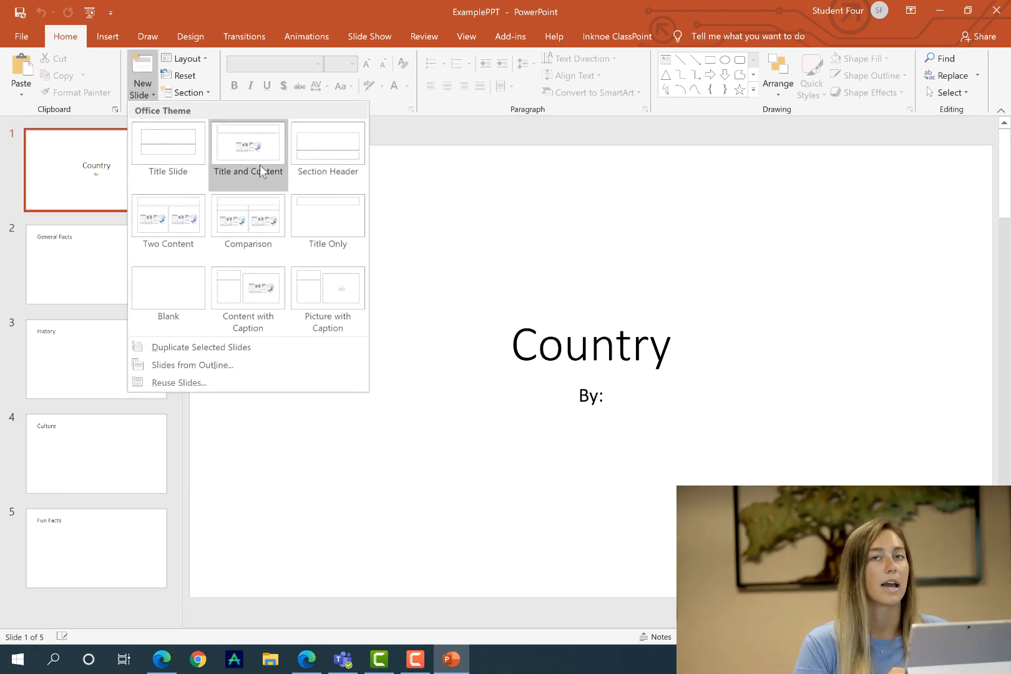
click(247, 144)
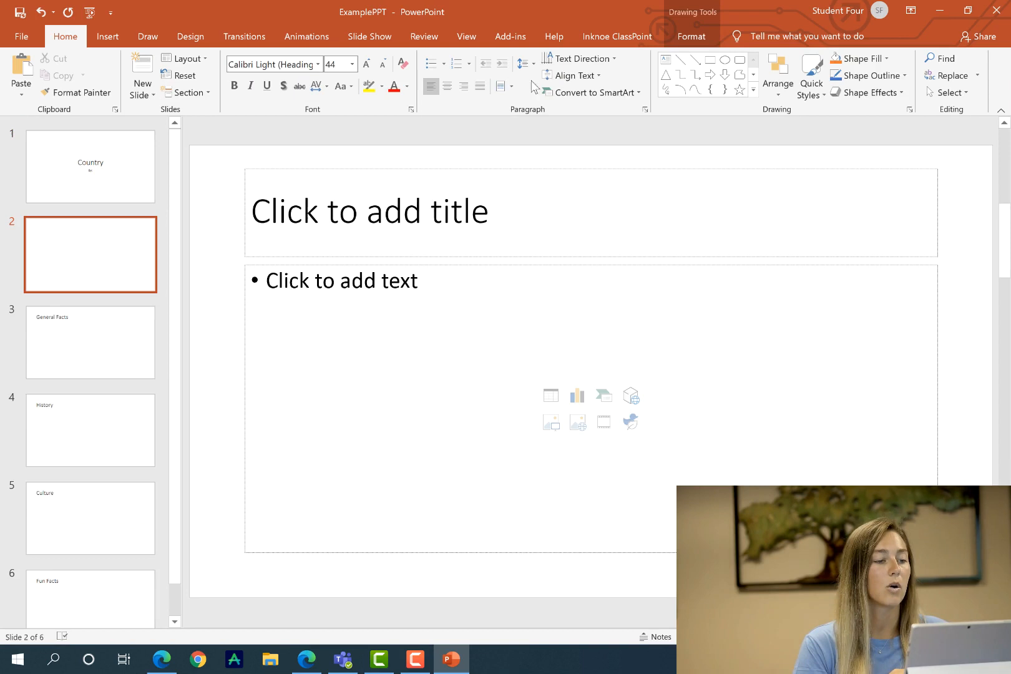
click(616, 36)
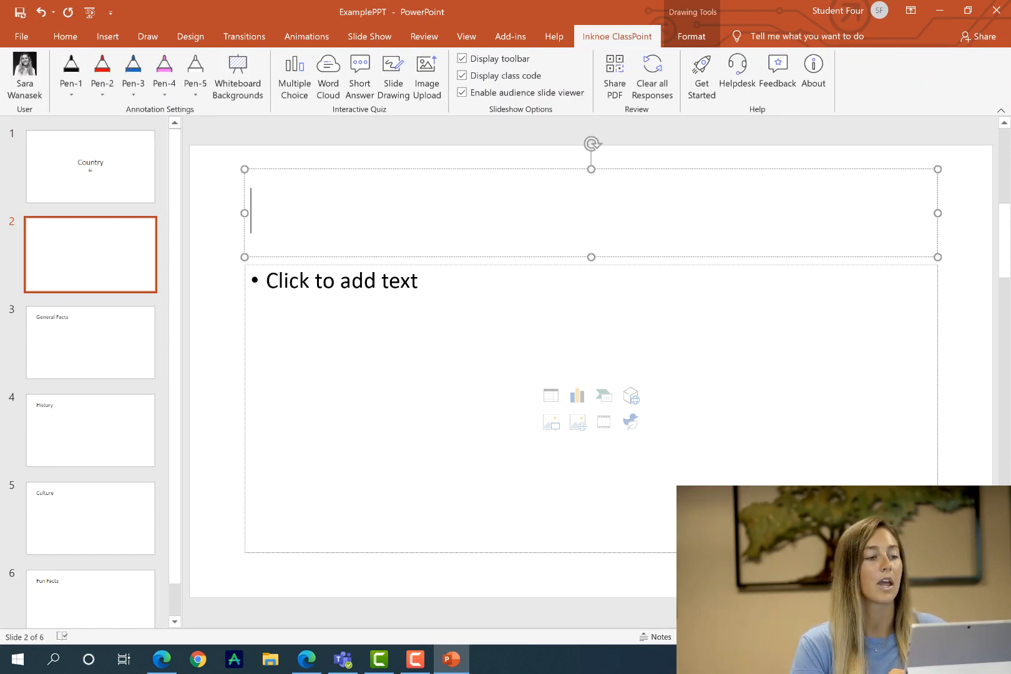
text(What do you know about)
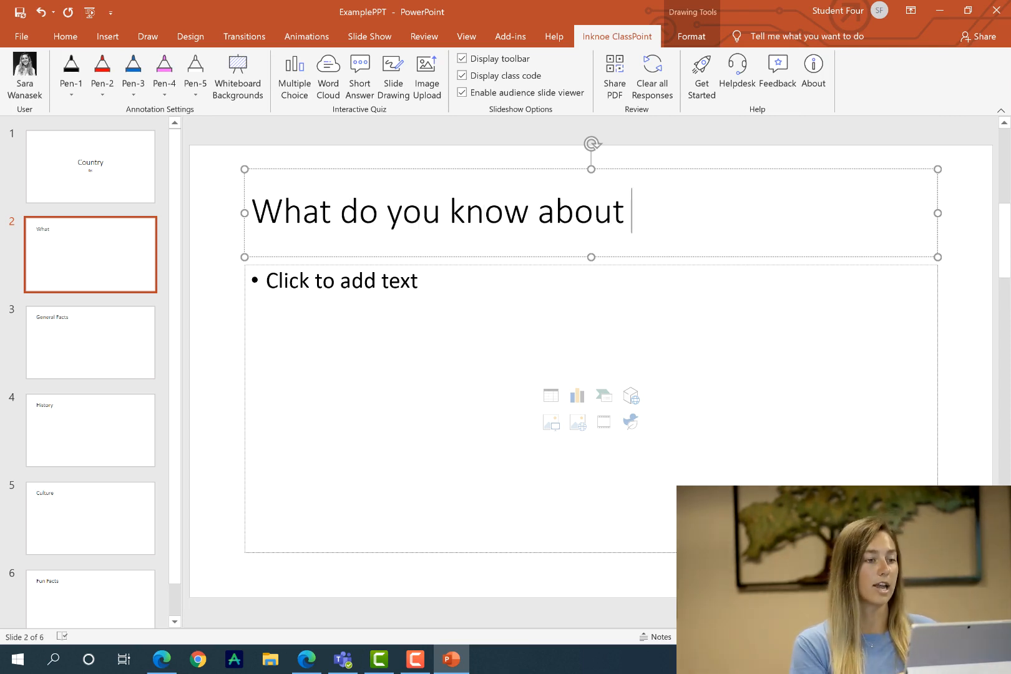
text(France)
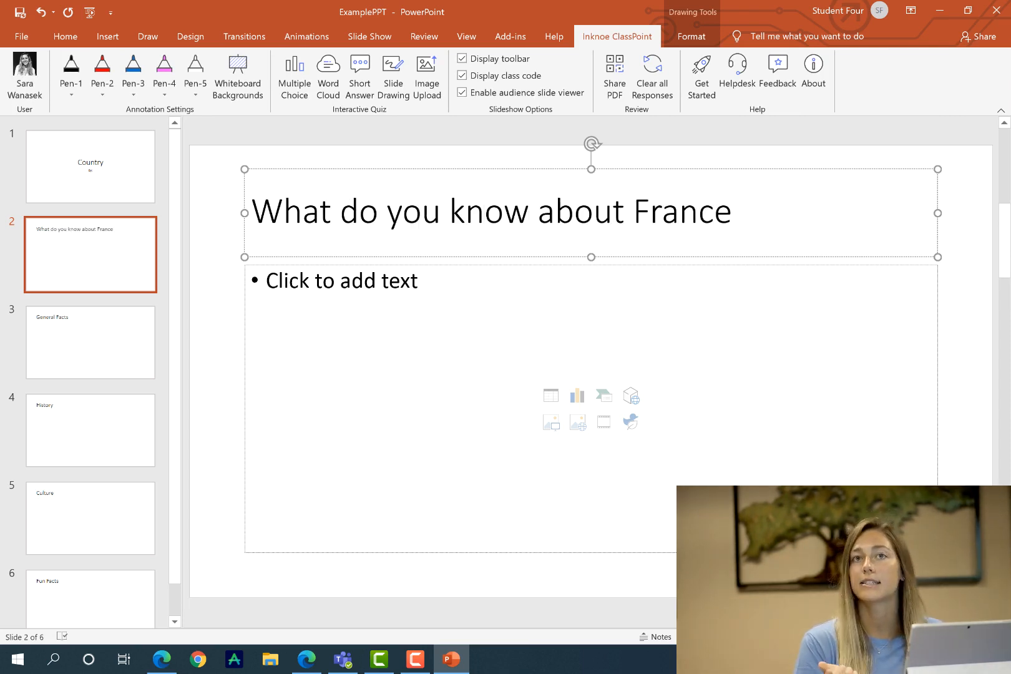
text(?)
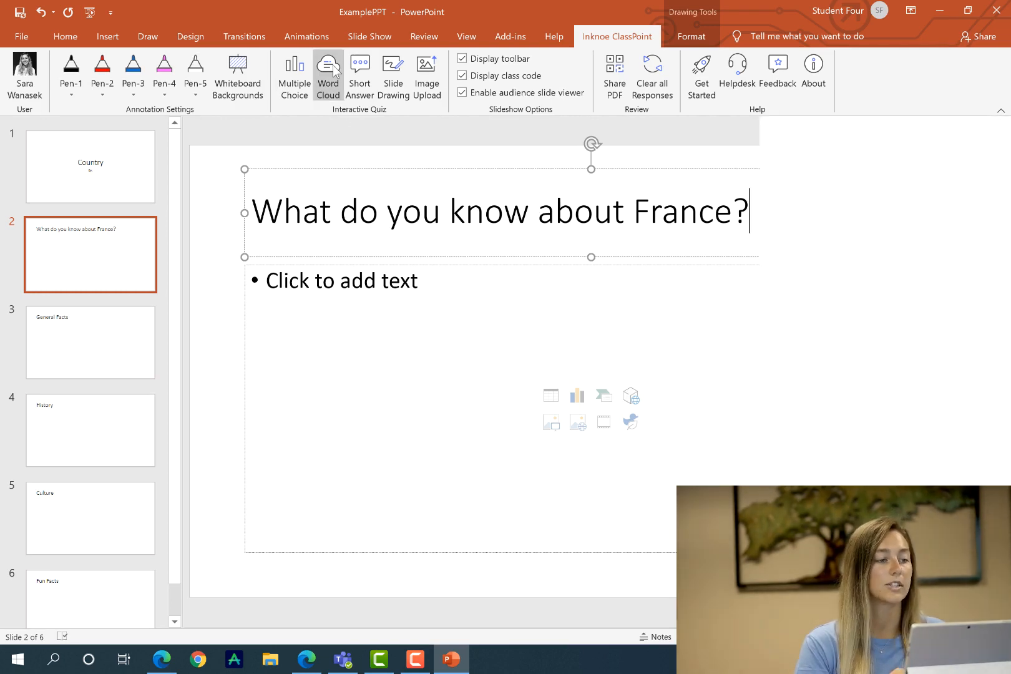
click(327, 71)
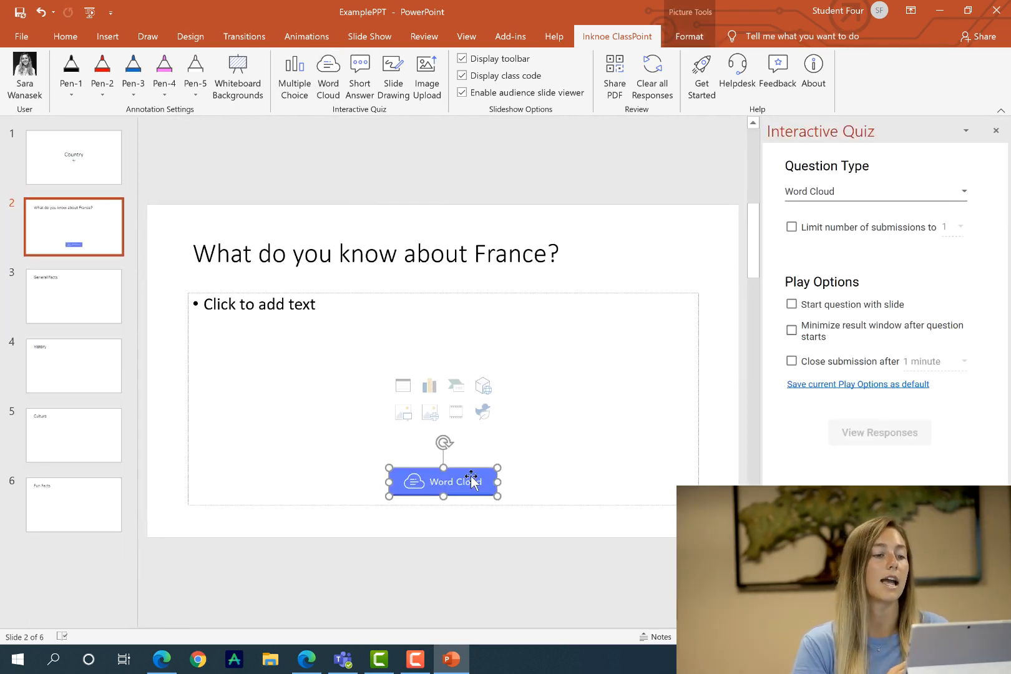
Move the Word Cloud button aside, insert a French flag online picture on slide 2, and close PowerPoint.
drag(441, 480, 518, 469)
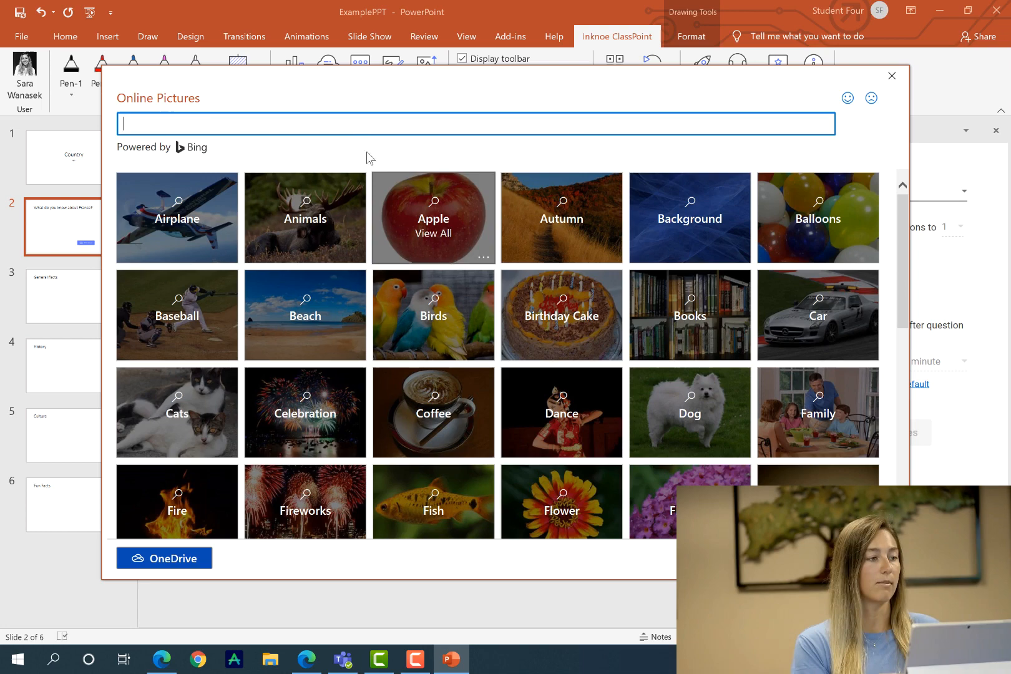
text(Fr)
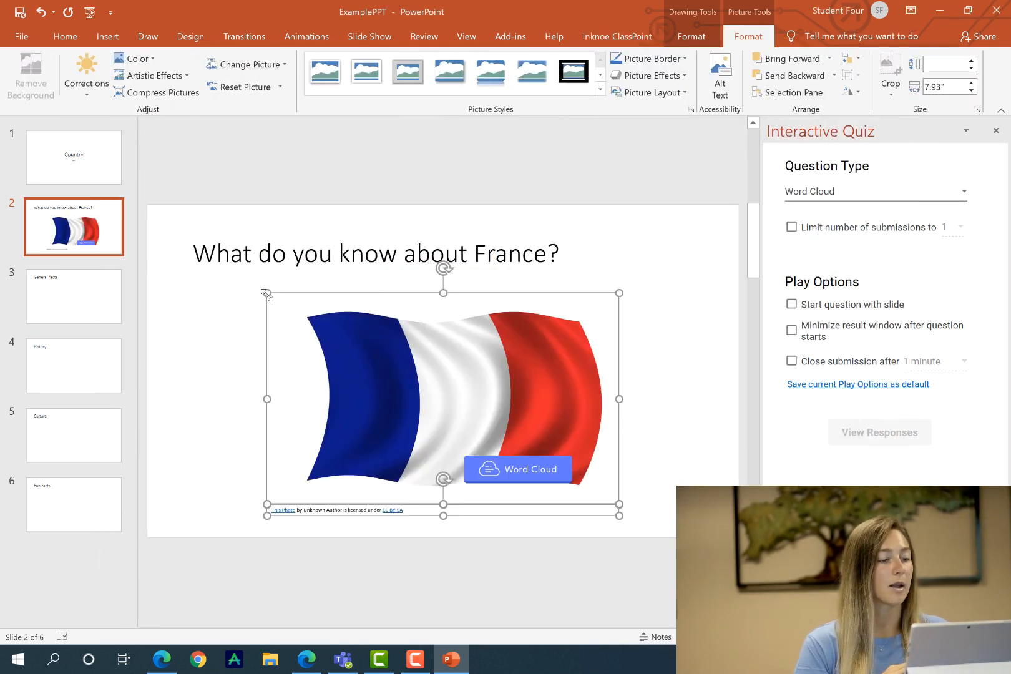
click(22, 36)
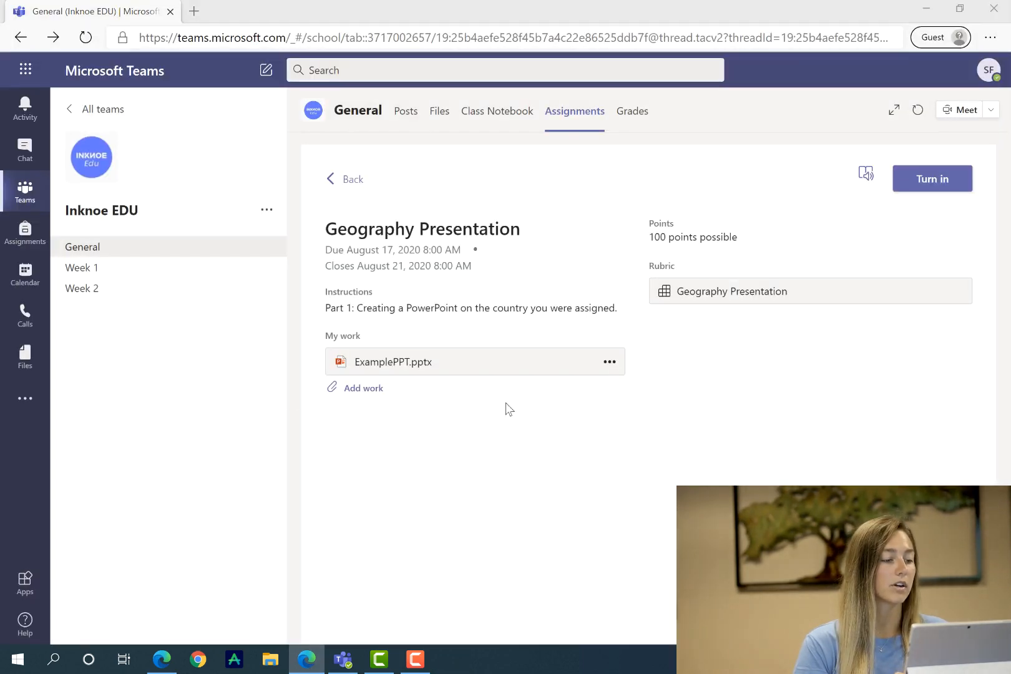
Preview the updated ExamplePPT.pptx in Teams, then turn in the Geography Presentation.
click(393, 362)
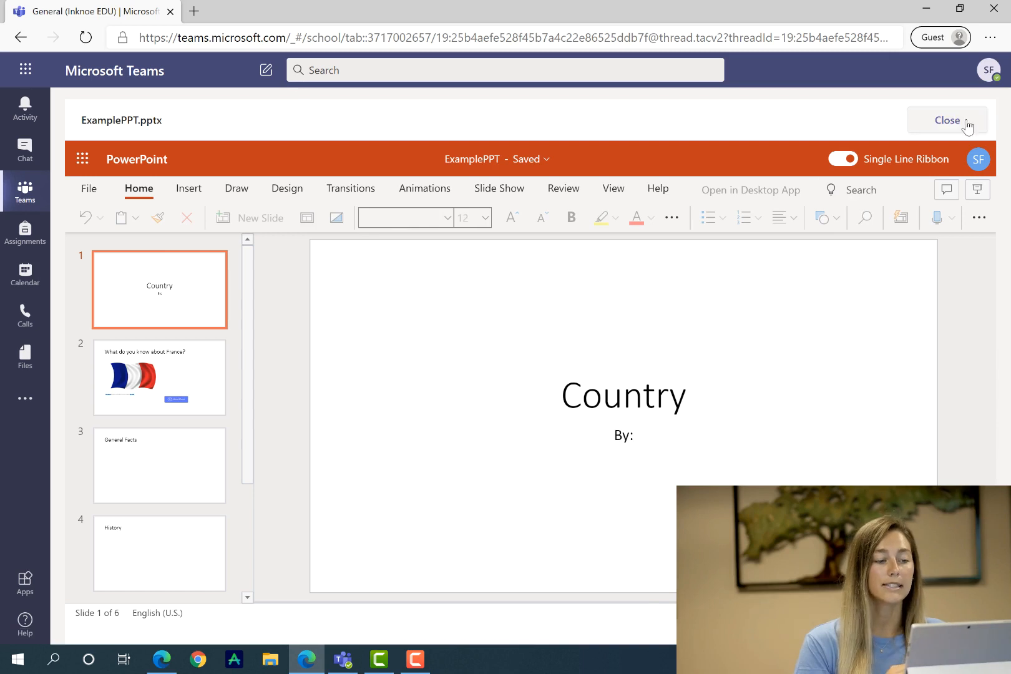
click(946, 120)
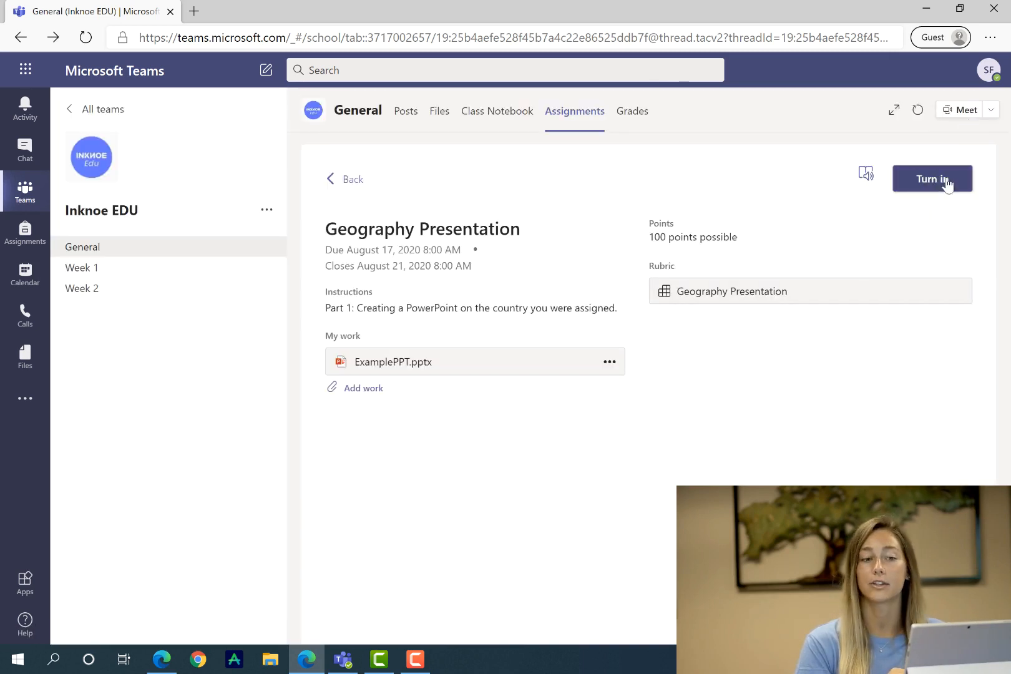
mouse_move(908, 188)
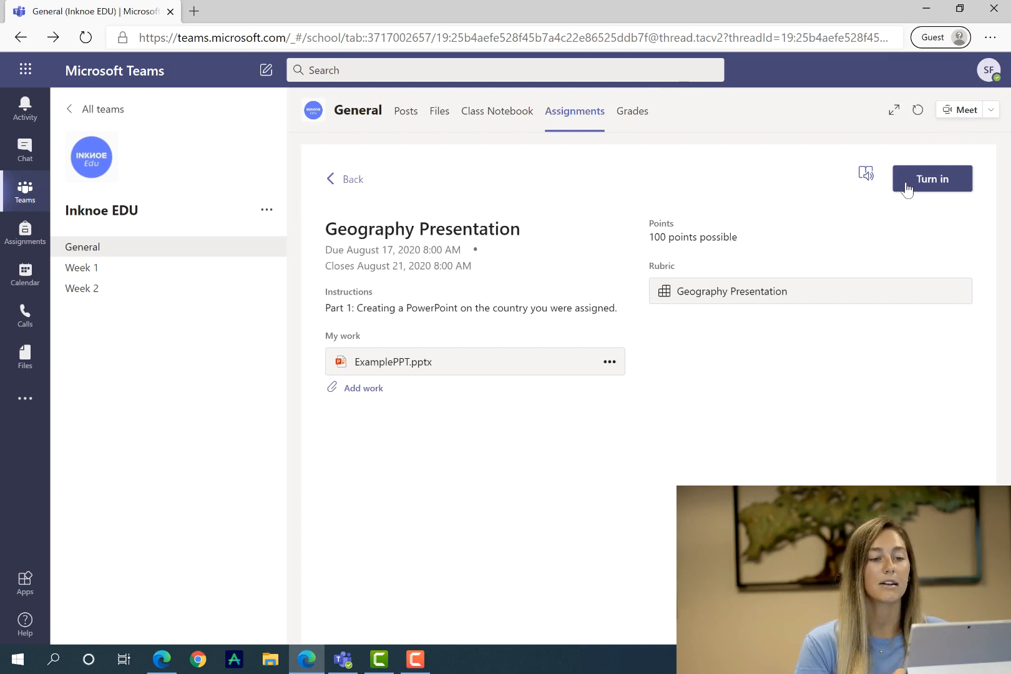
click(931, 179)
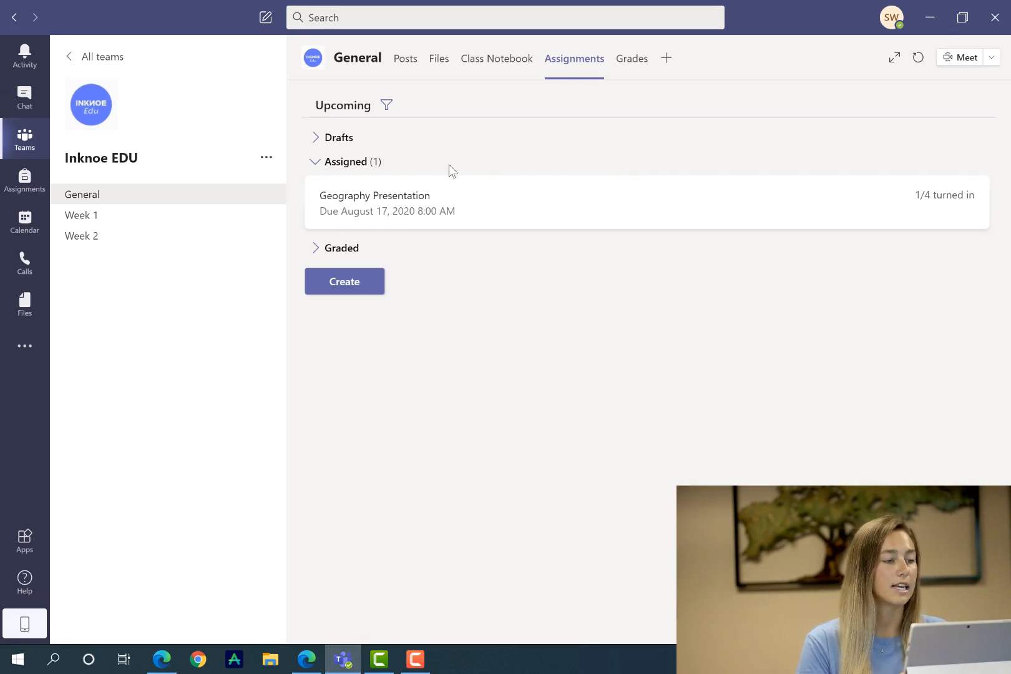
Check the empty Drafts and Graded sections, then open the Geography Presentation submissions list.
click(339, 139)
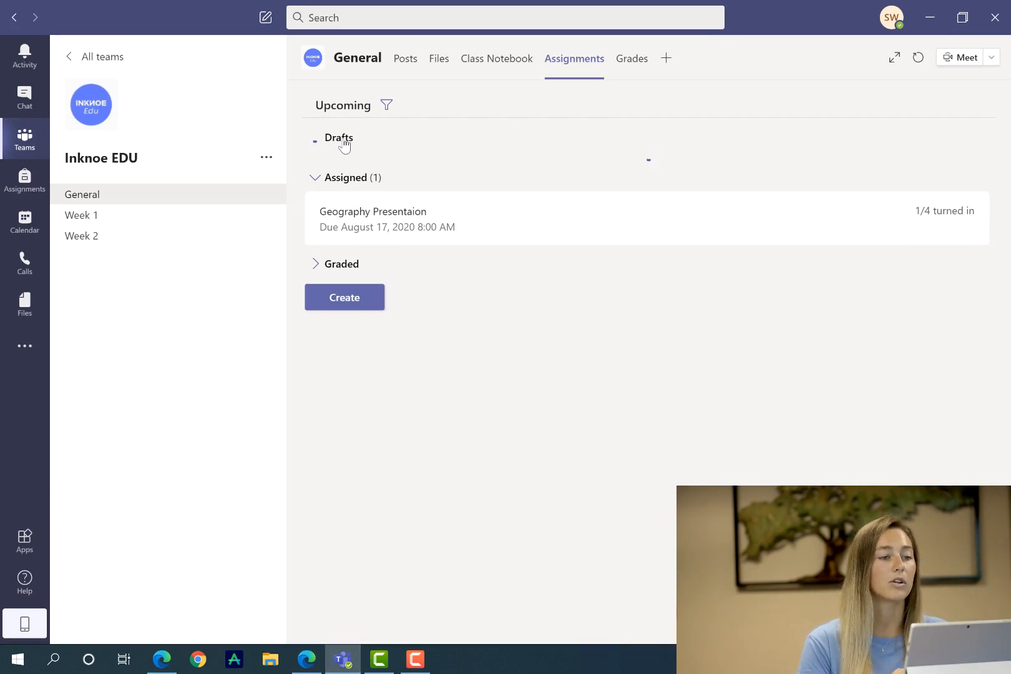
click(339, 137)
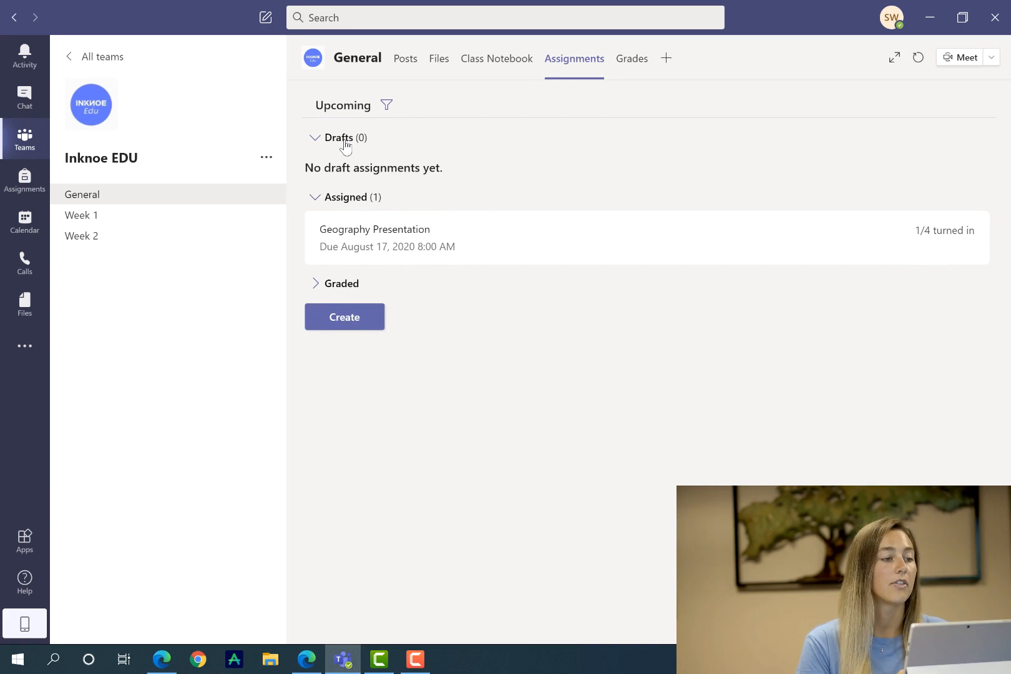
click(314, 138)
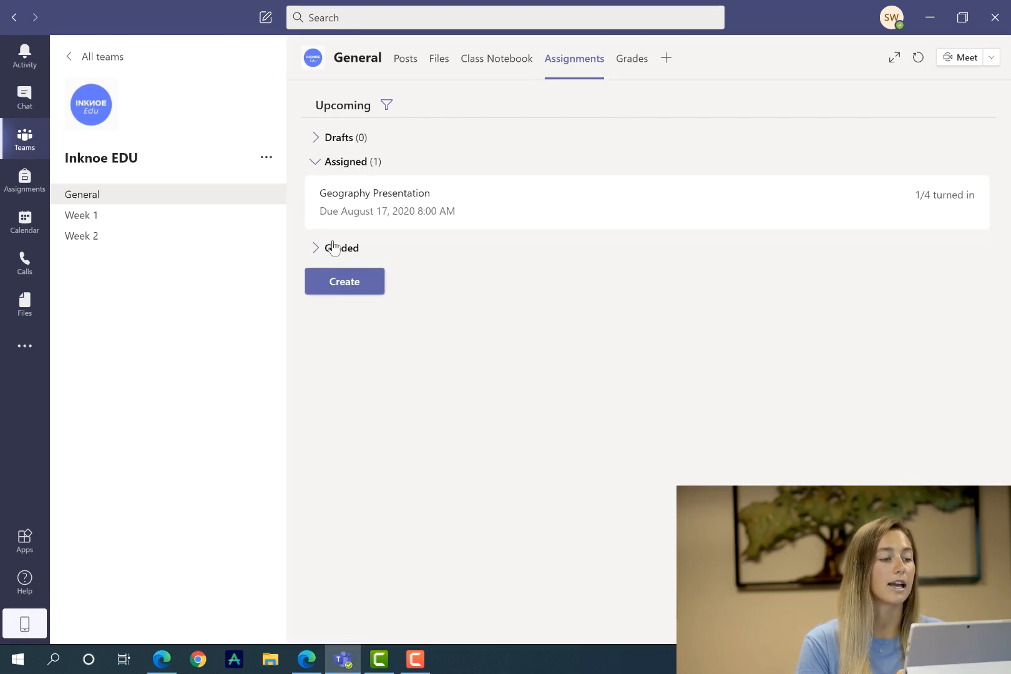
click(315, 249)
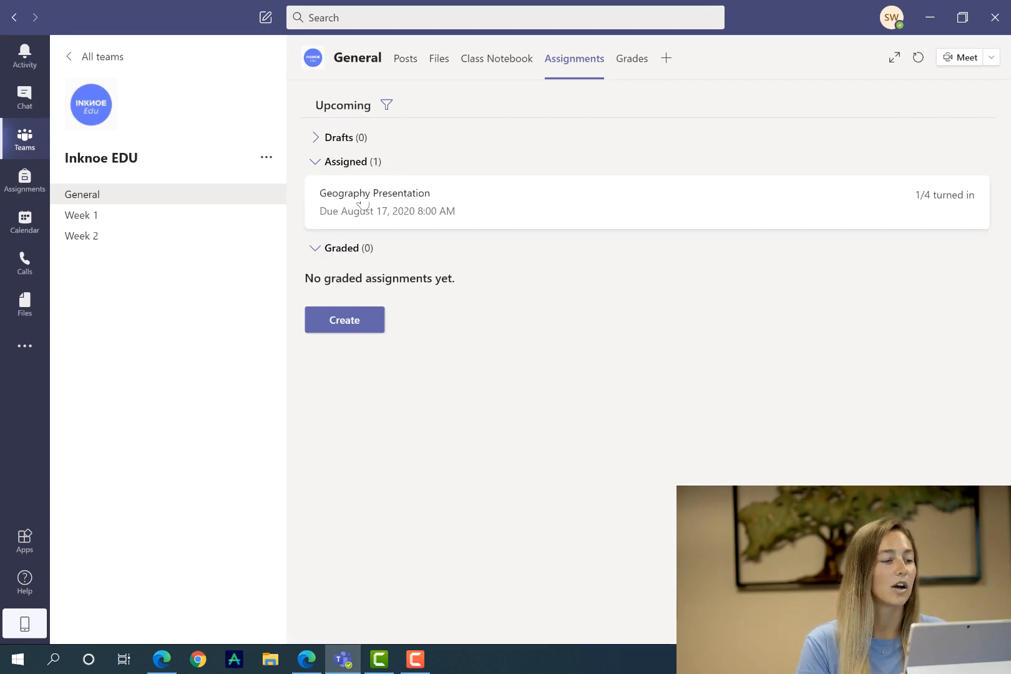
mouse_move(456, 195)
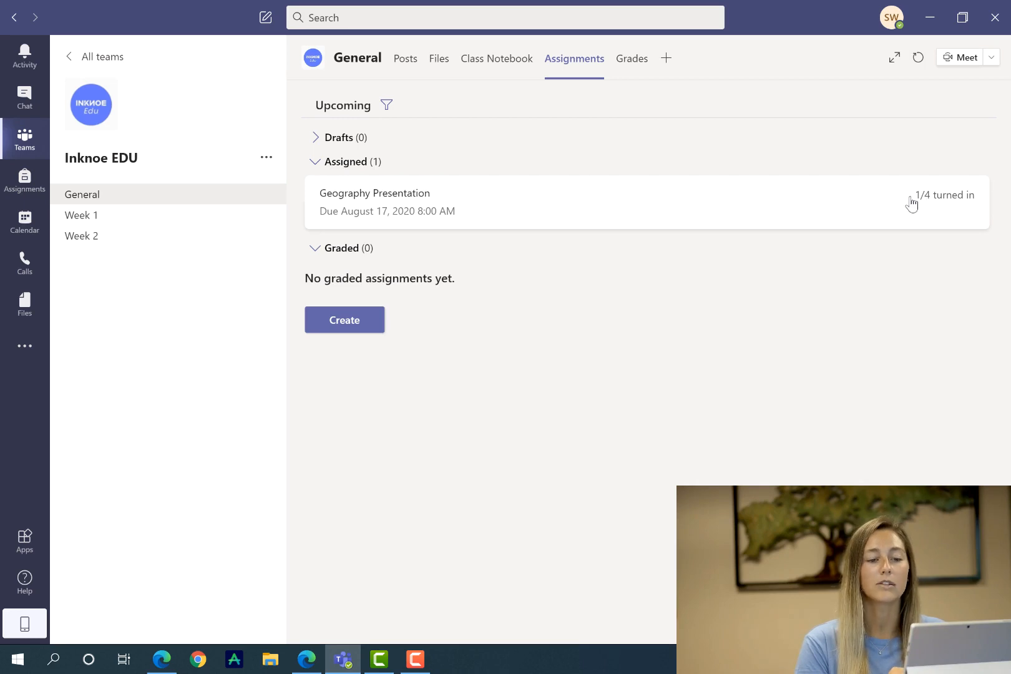
mouse_move(873, 213)
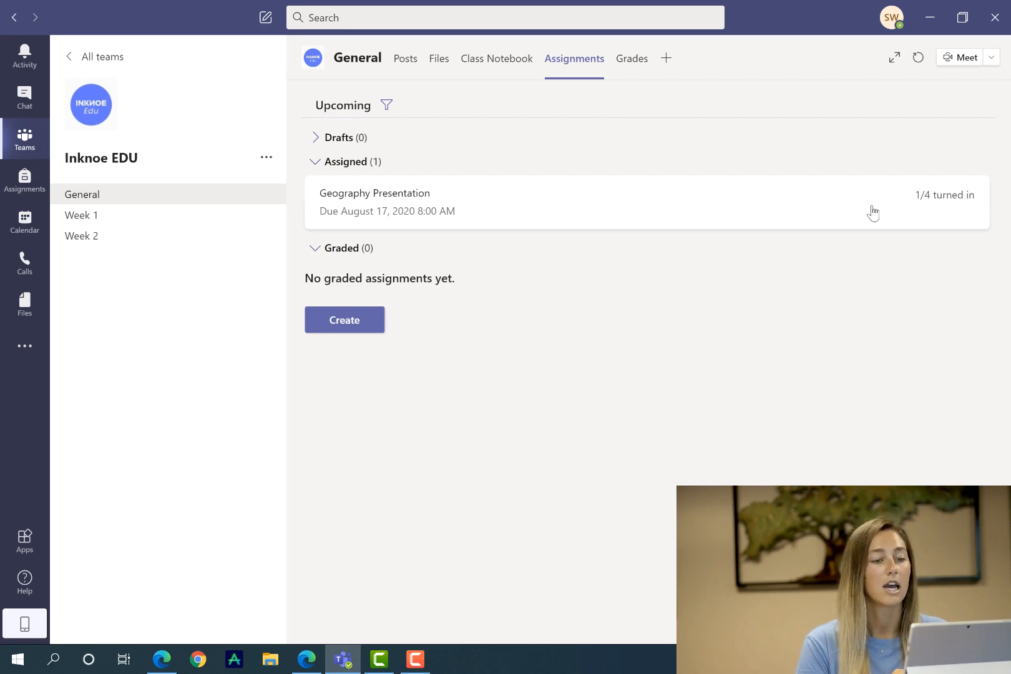
click(375, 203)
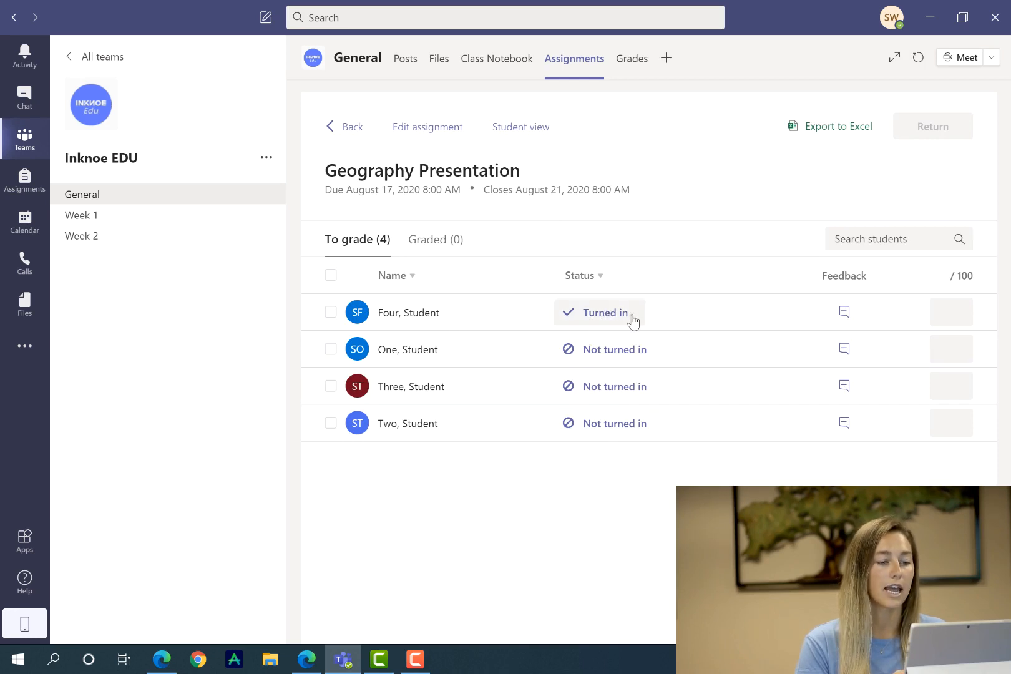
mouse_move(848, 267)
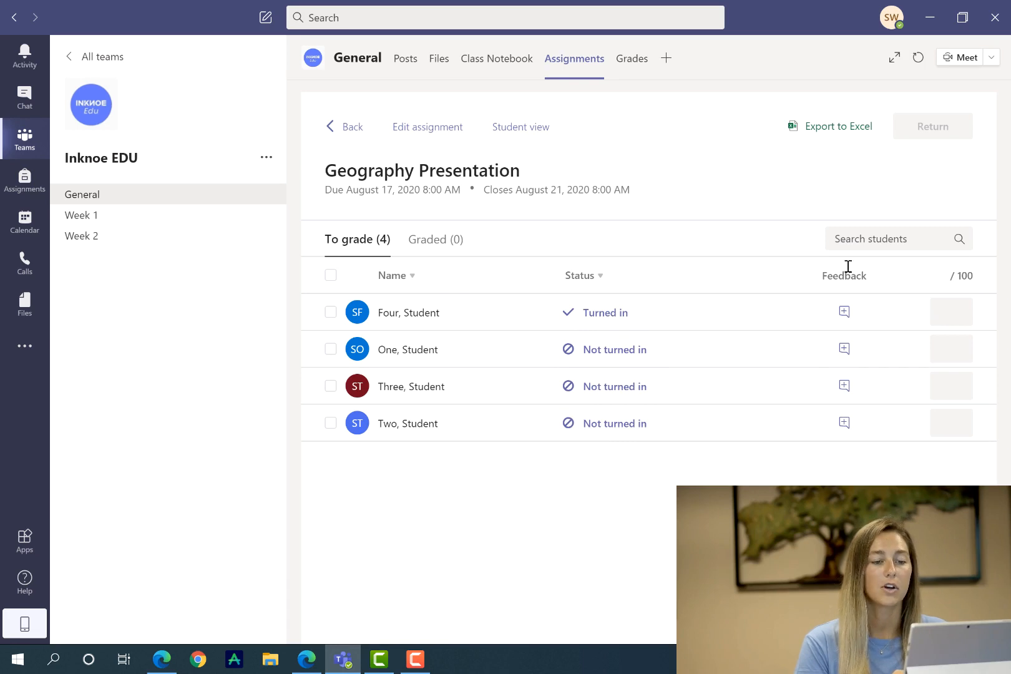
mouse_move(835, 309)
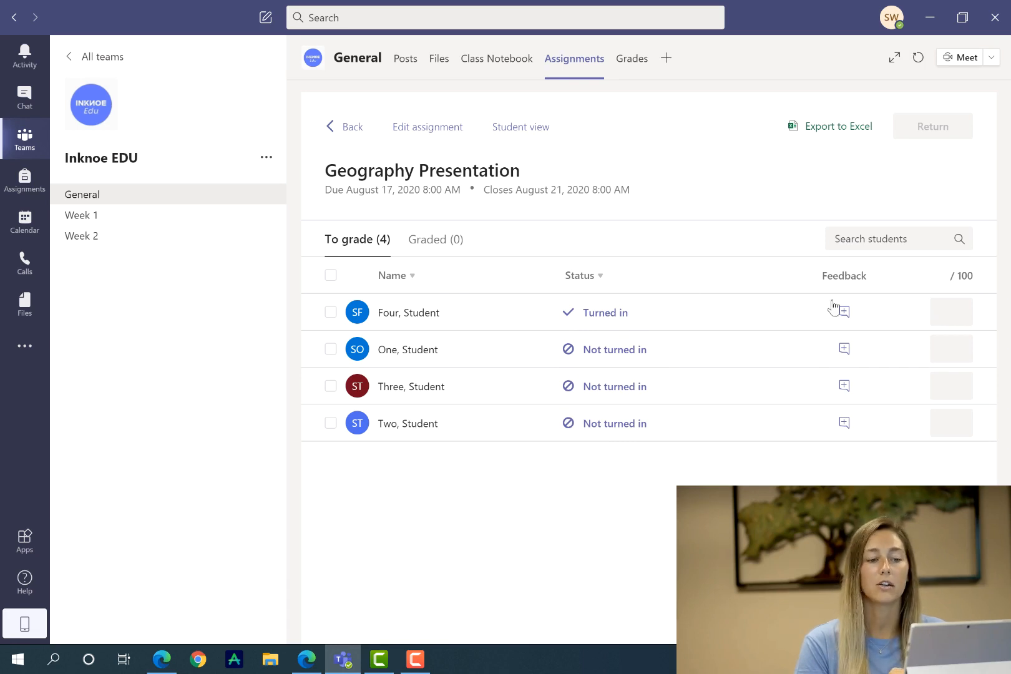
mouse_move(948, 294)
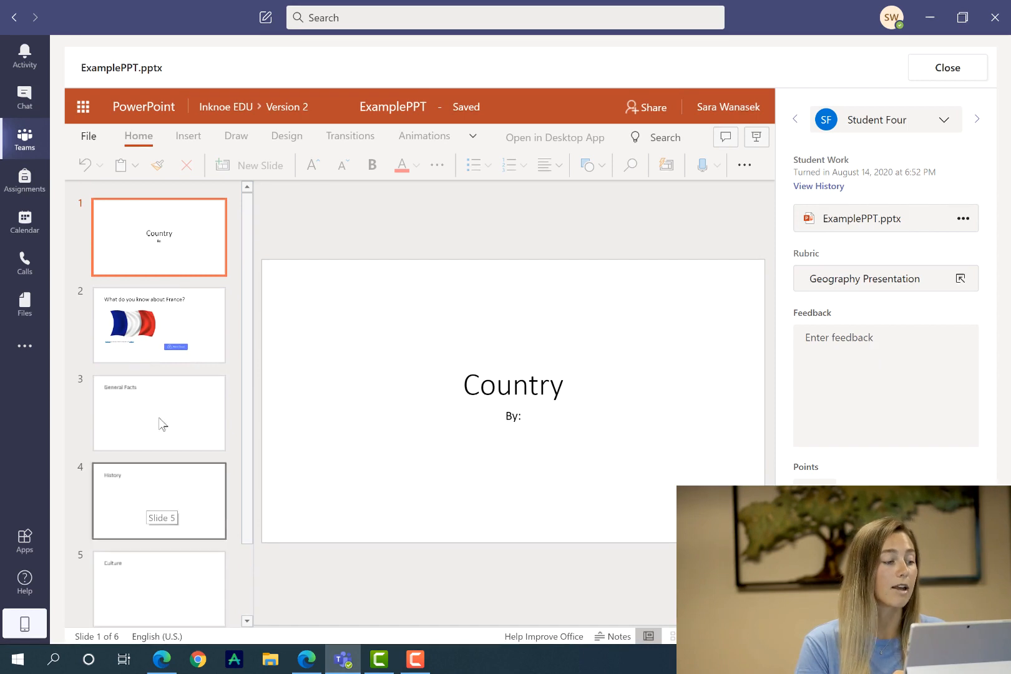
mouse_move(206, 336)
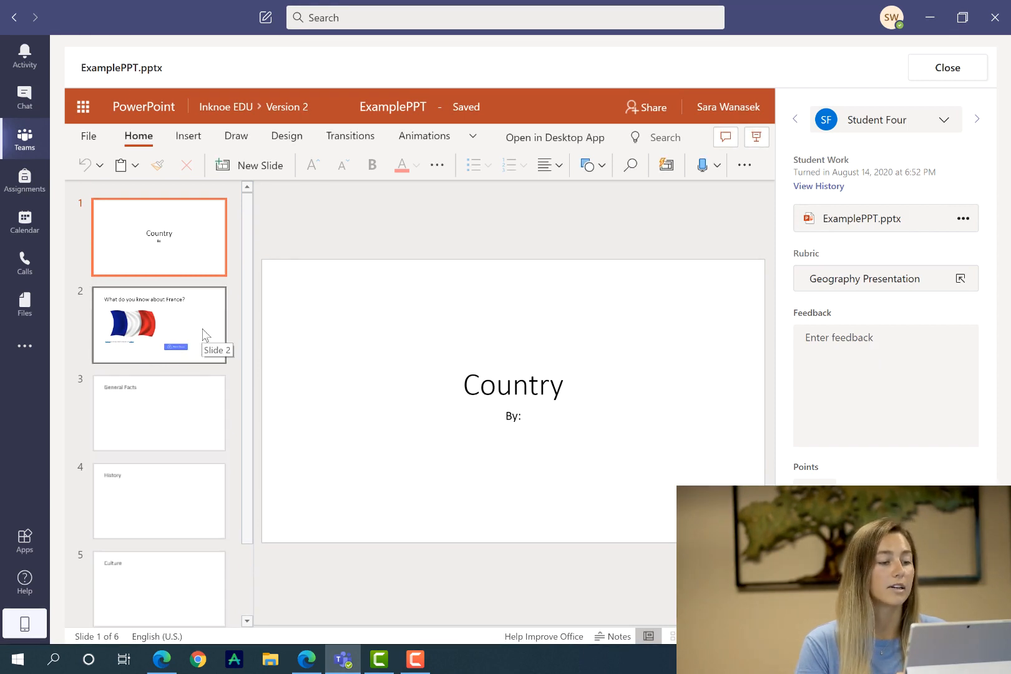
Rate Min 5 slides and Interactive Question as Excellent, text and photos as Fair, for a total of 83/100.
click(159, 325)
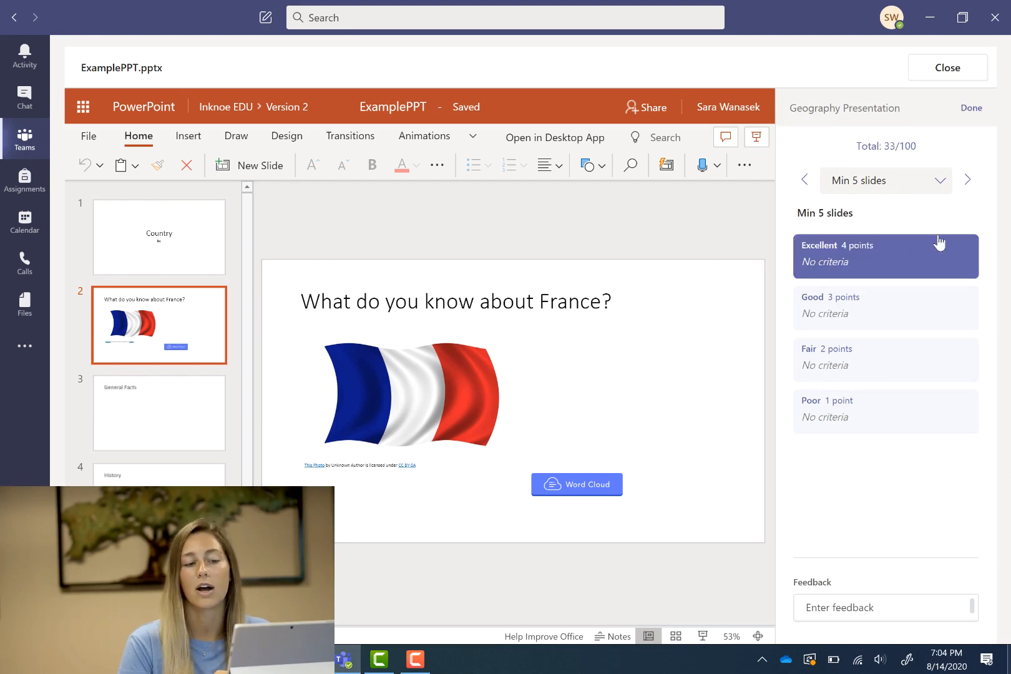
click(969, 179)
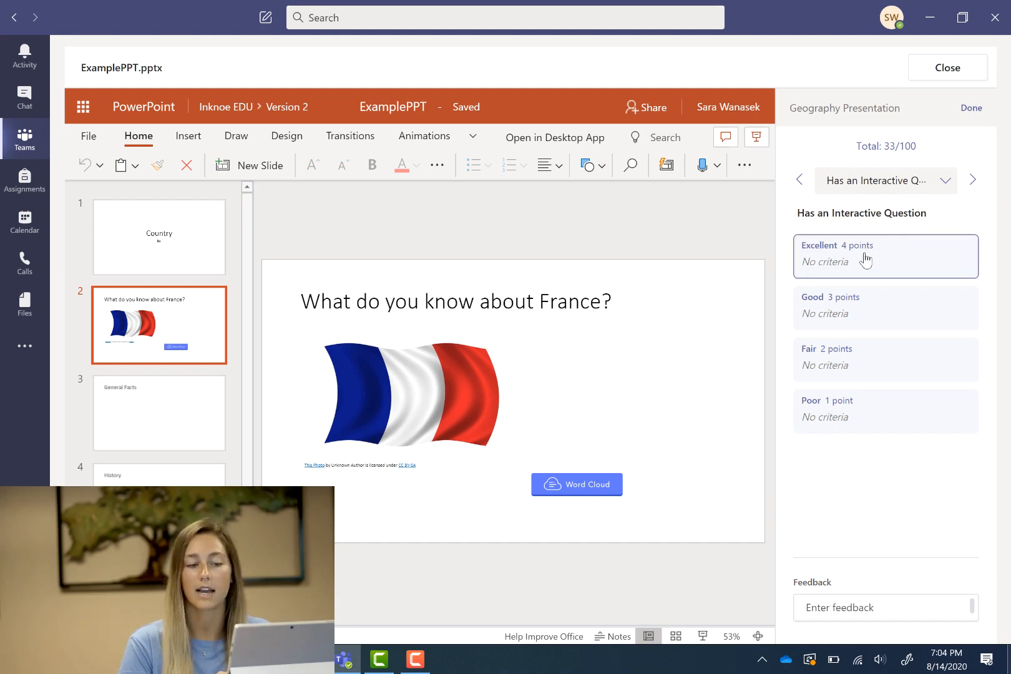
click(972, 180)
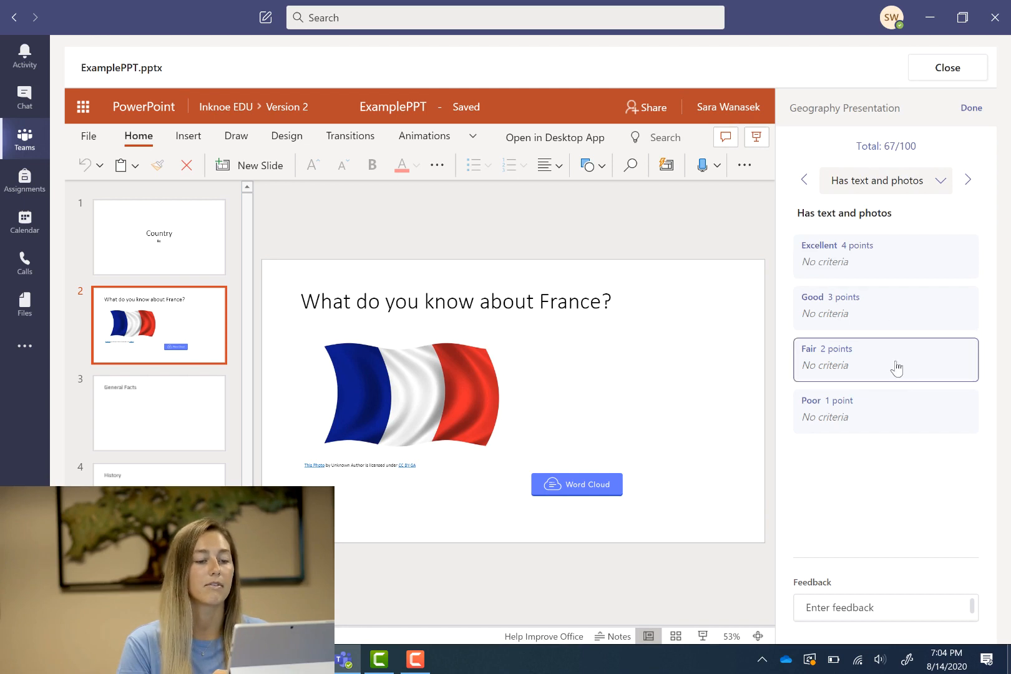
click(886, 359)
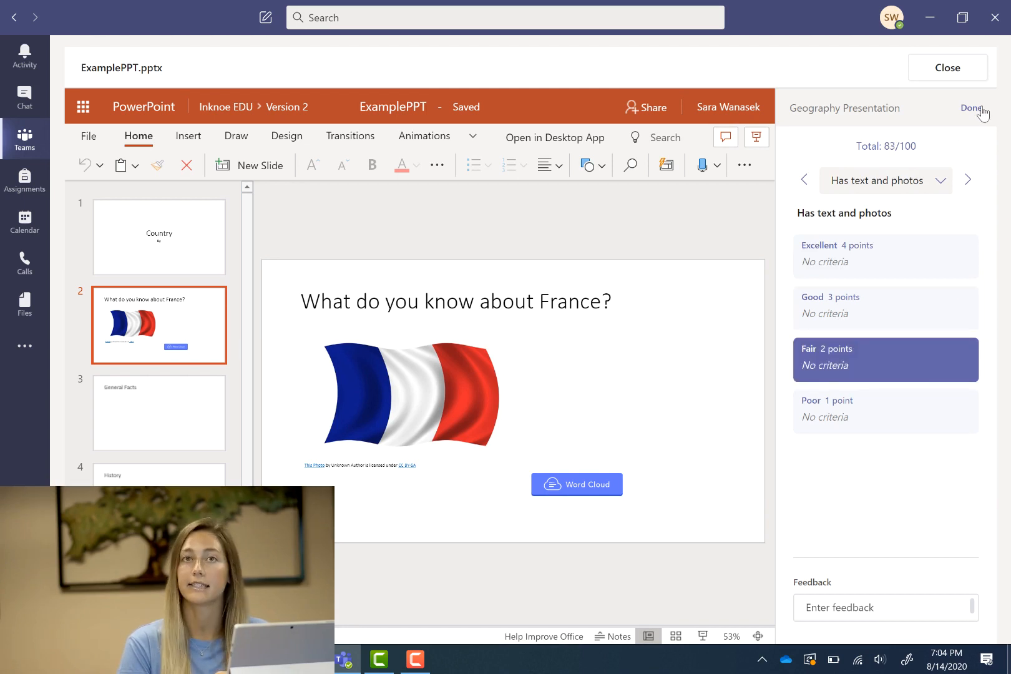
click(969, 108)
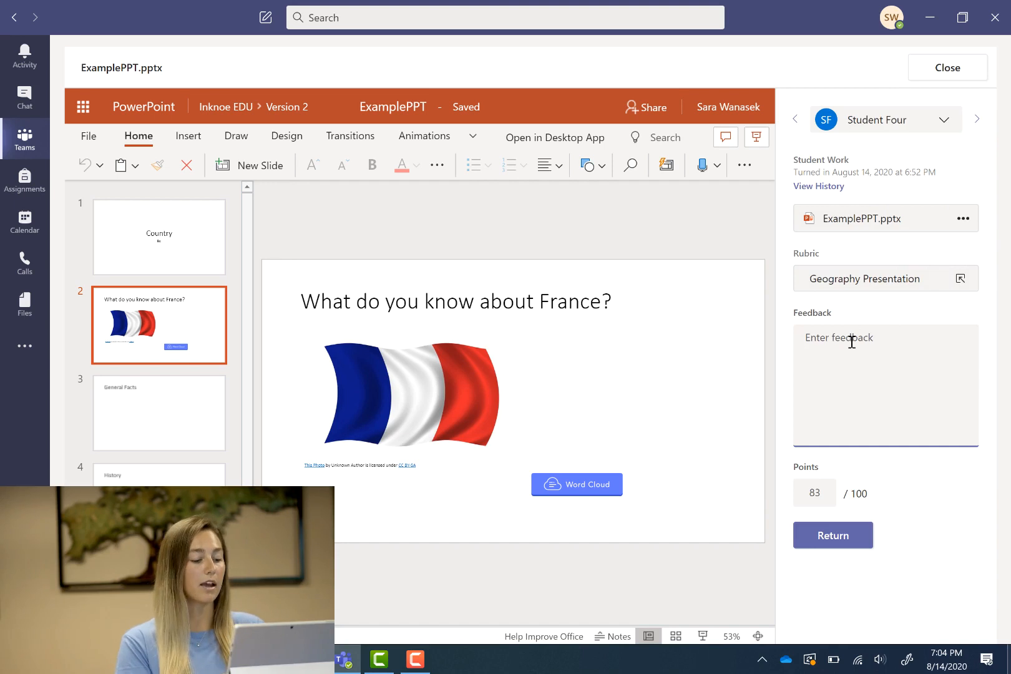
Enter feedback 'Looks good but not complete yet' and return the 83-point grade to Student Four.
text(Looks good but not)
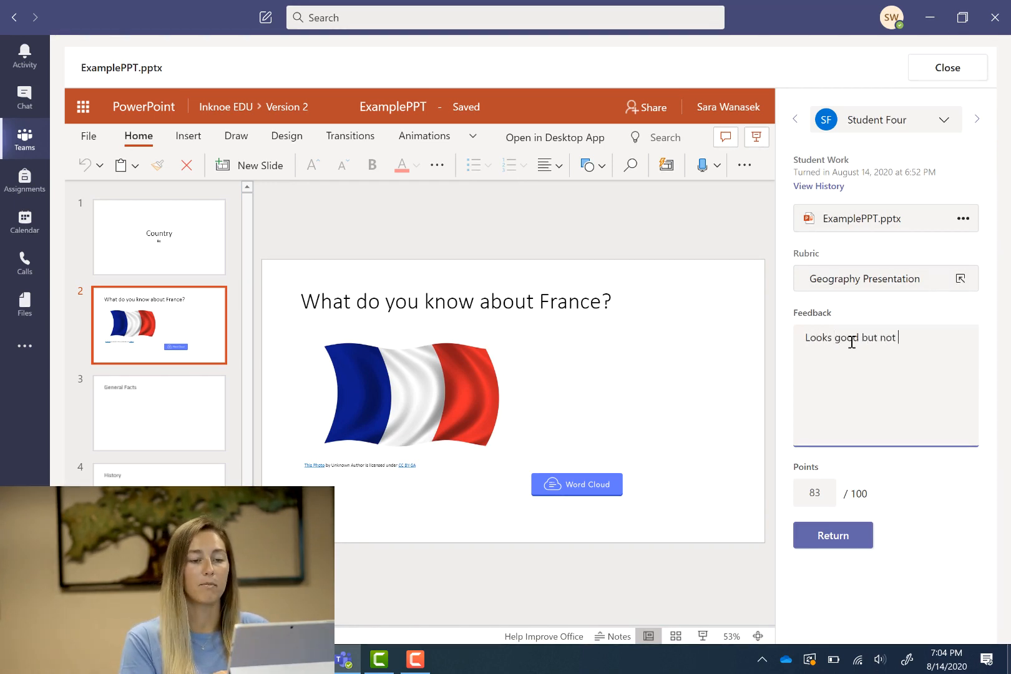
text(complete yet)
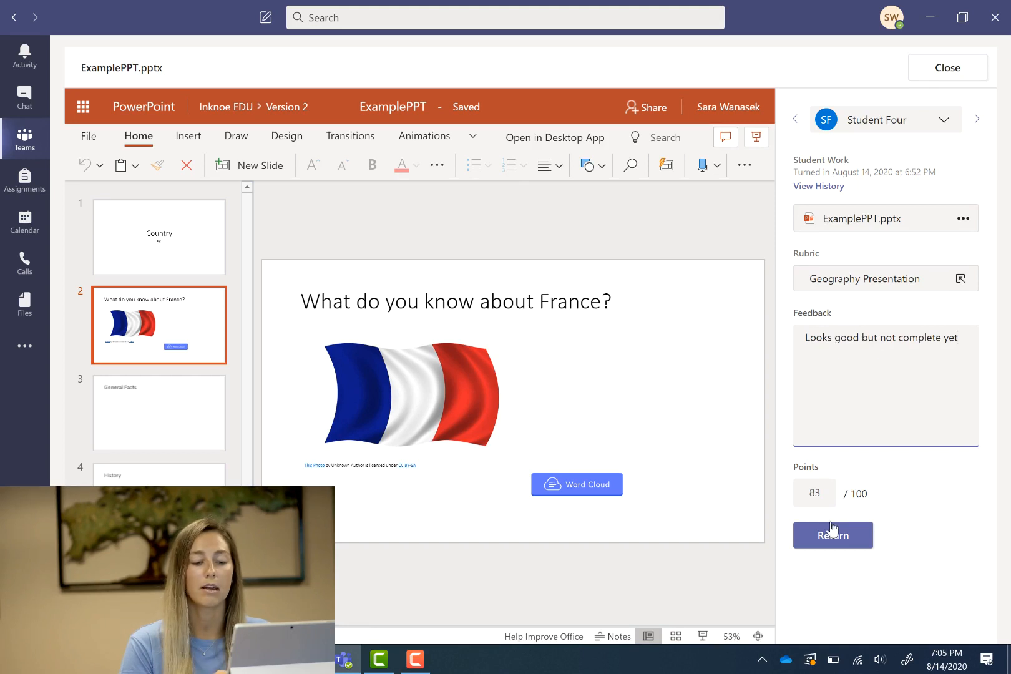
click(833, 536)
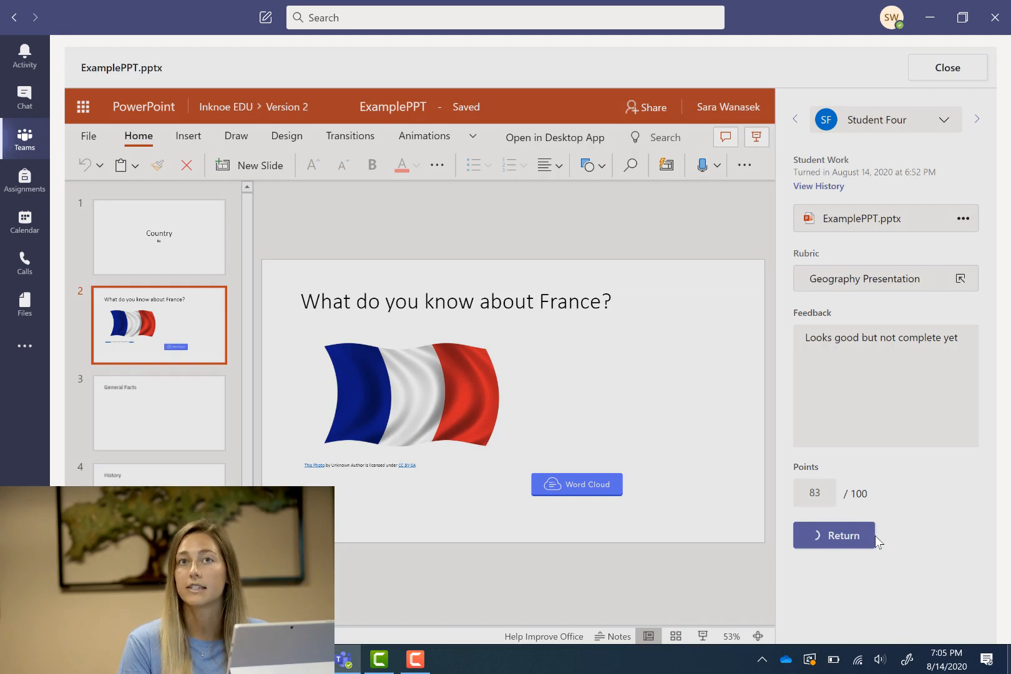
click(833, 535)
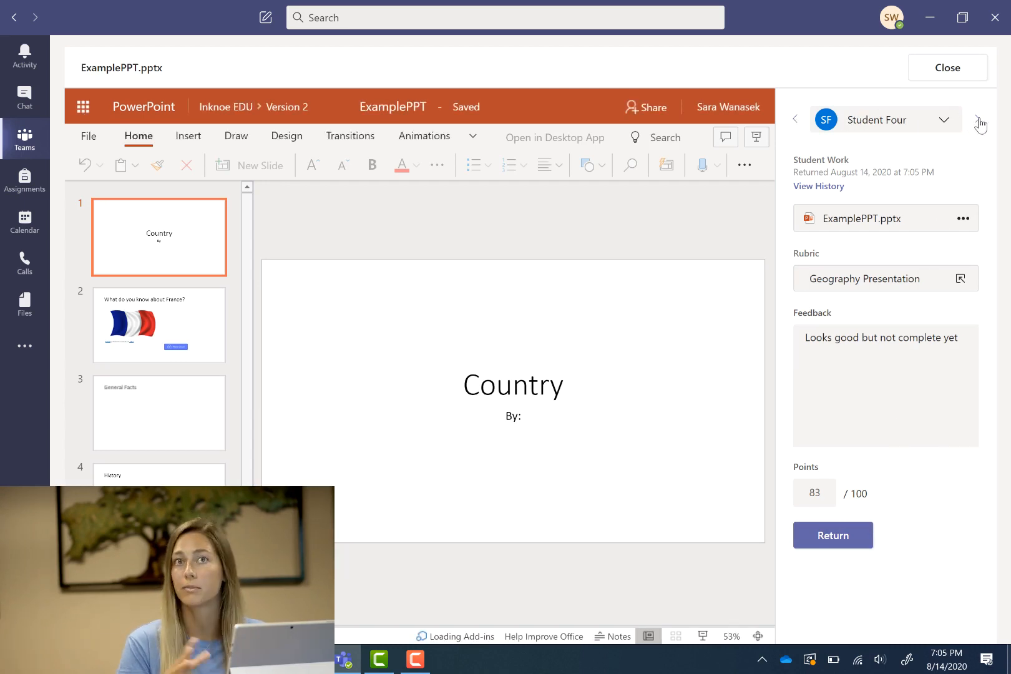
Check the student list, then close the grading view back to the Geography Presentation list with 1 graded.
click(981, 121)
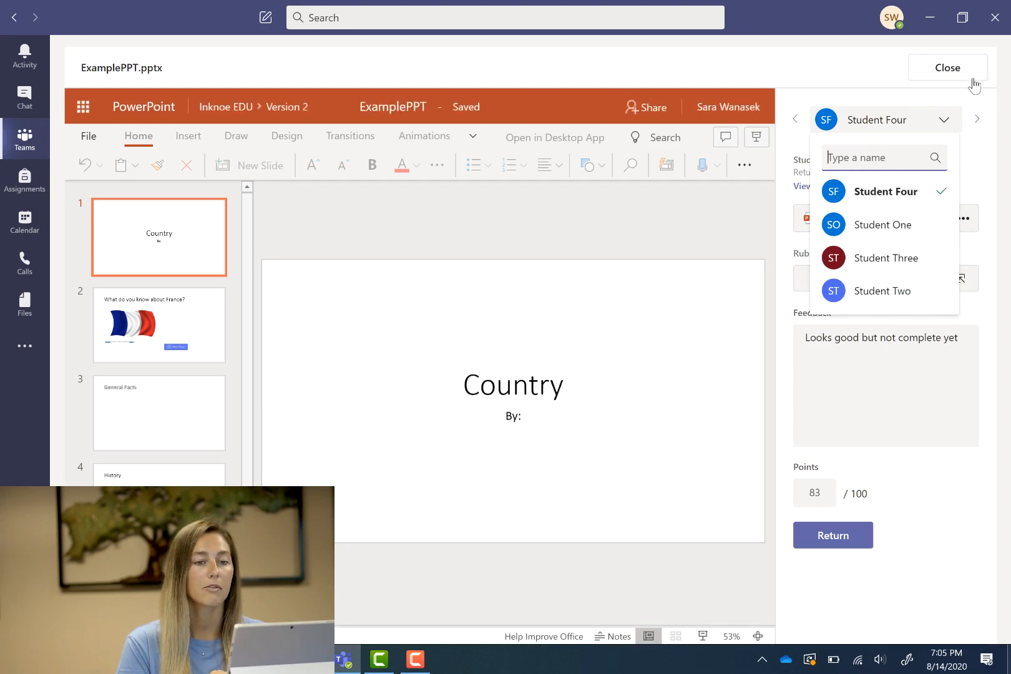
click(947, 68)
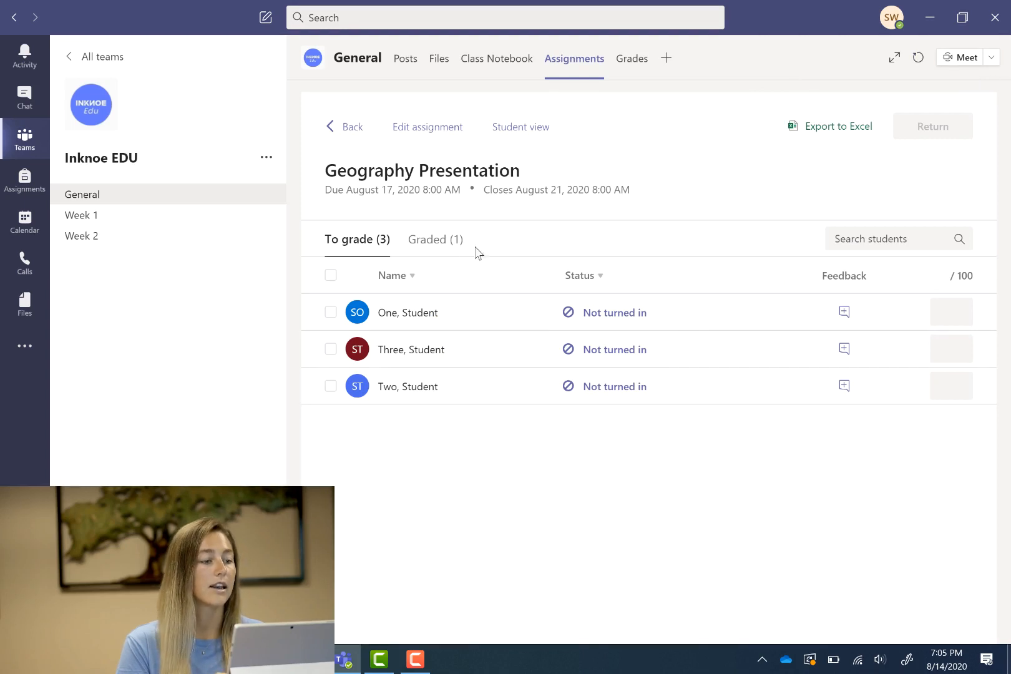
mouse_move(529, 264)
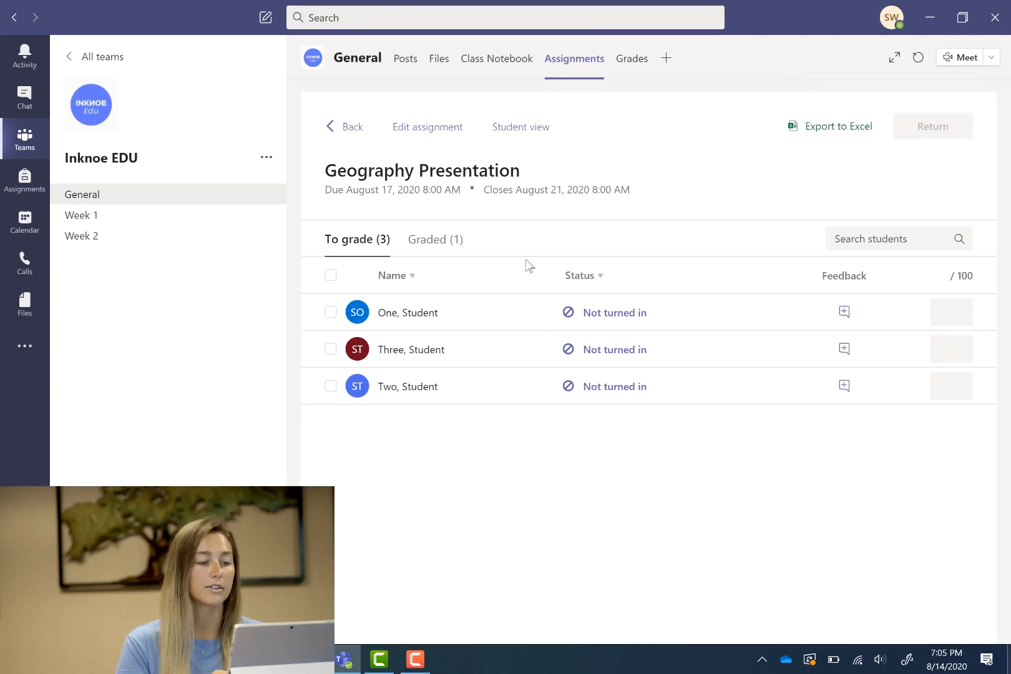
mouse_move(447, 240)
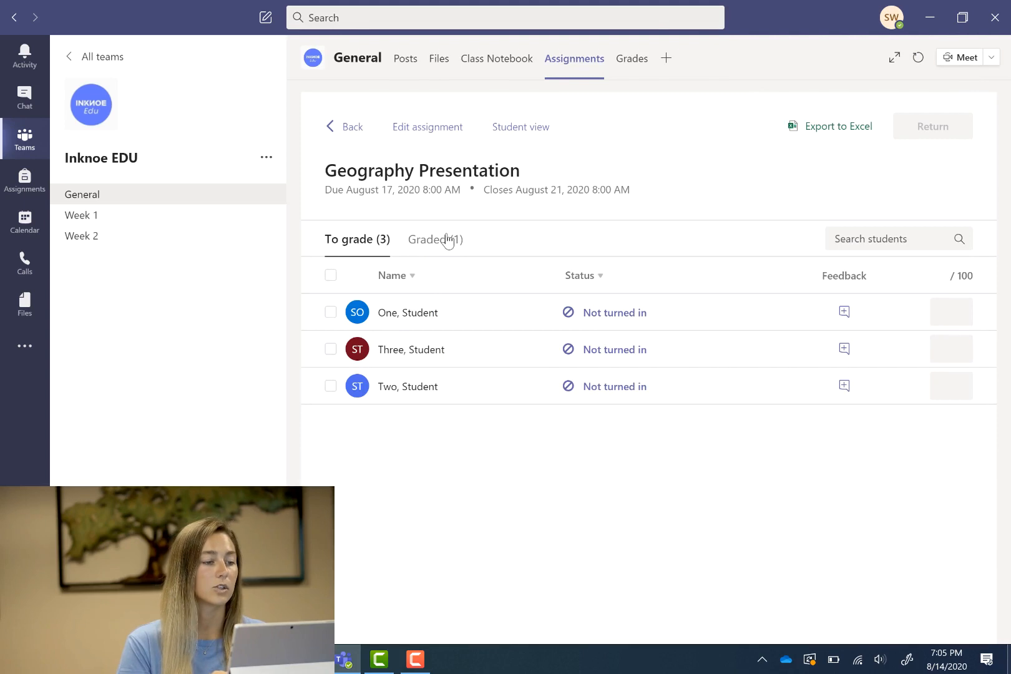
View the graded submission marked Returned with 83 points and export the assignment grades to Excel.
click(432, 240)
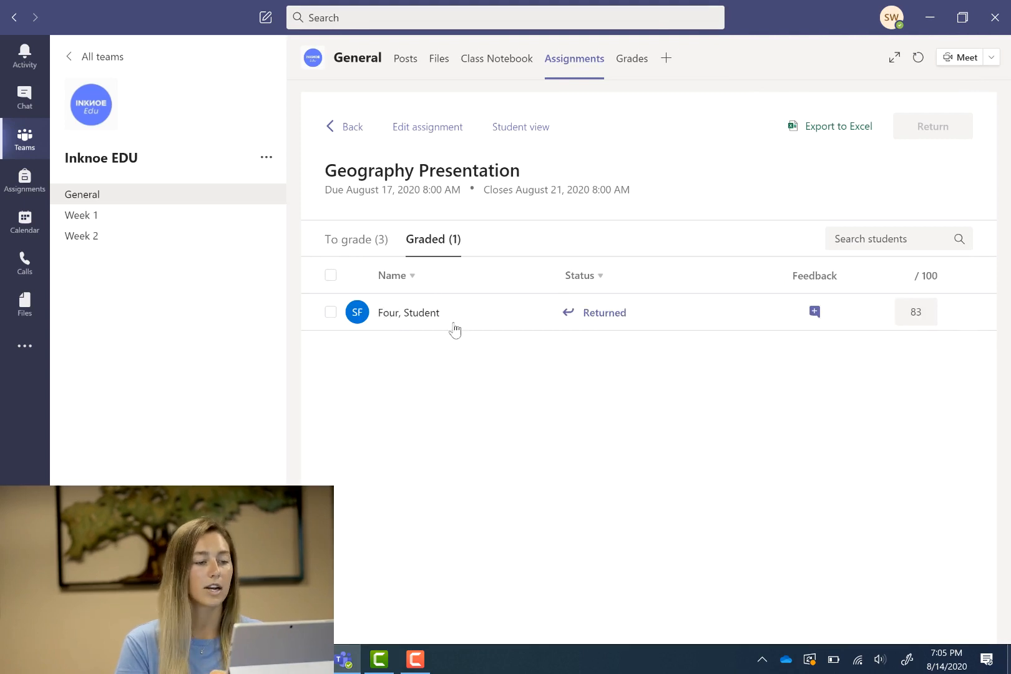
mouse_move(619, 325)
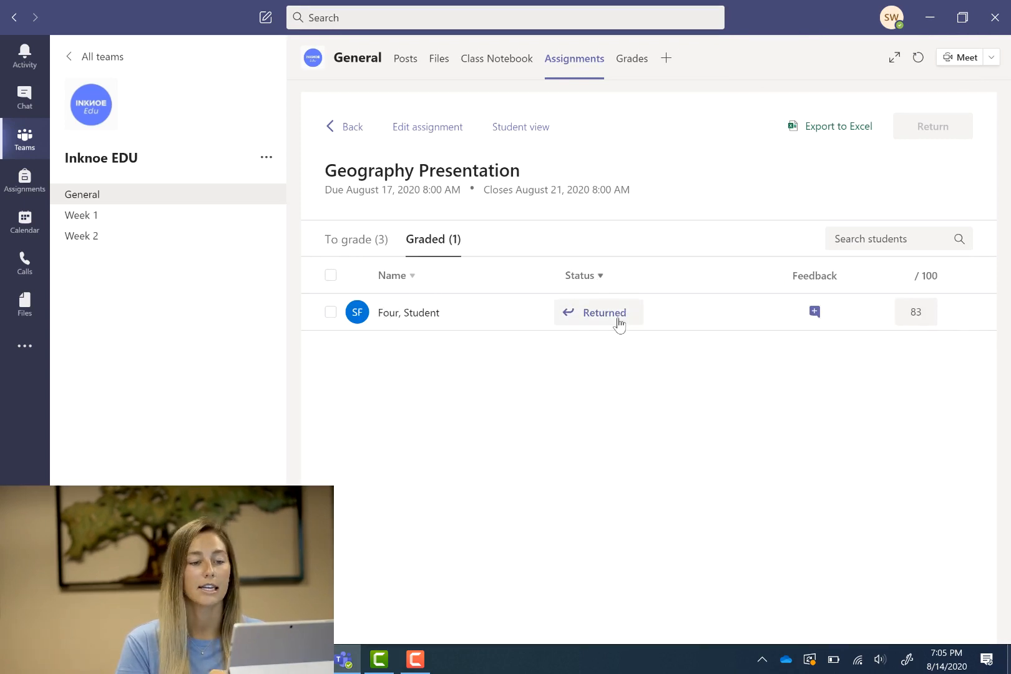
click(813, 312)
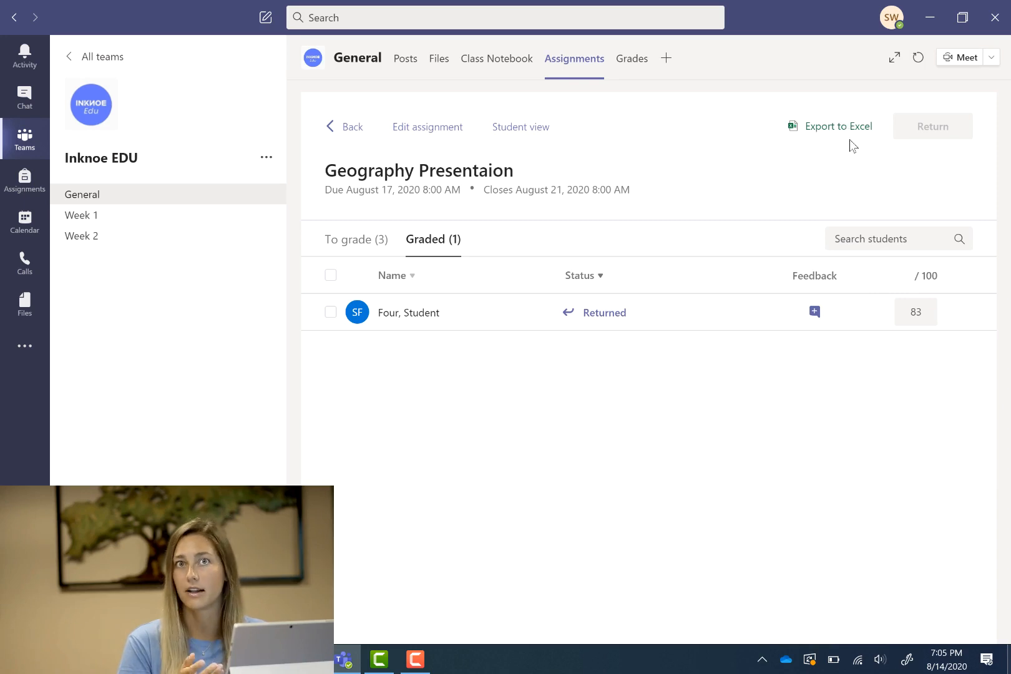
mouse_move(845, 131)
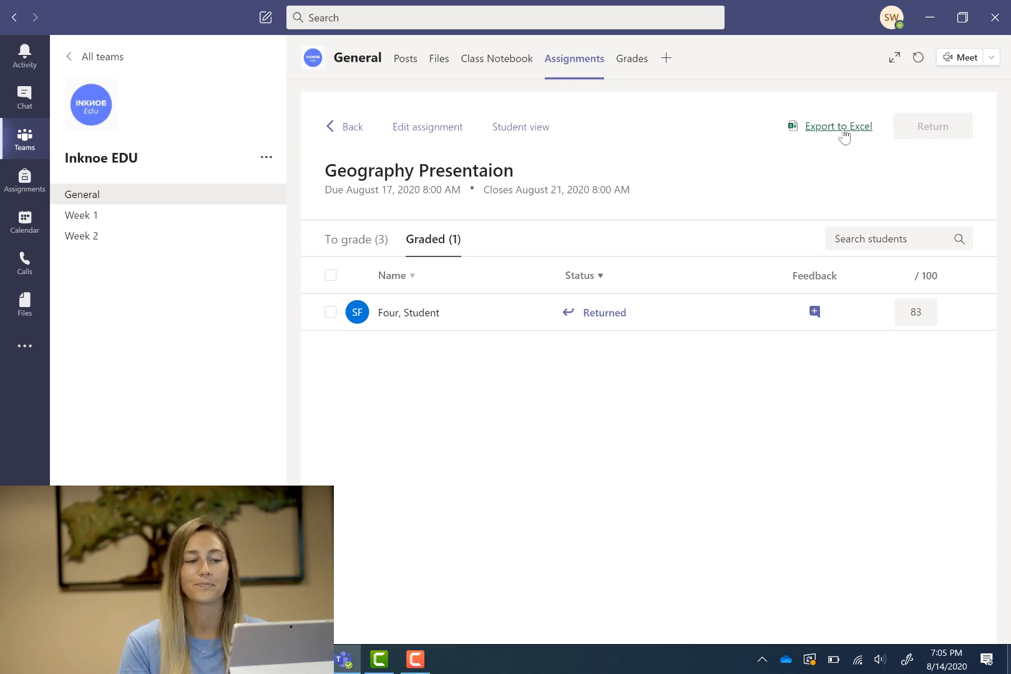
click(343, 127)
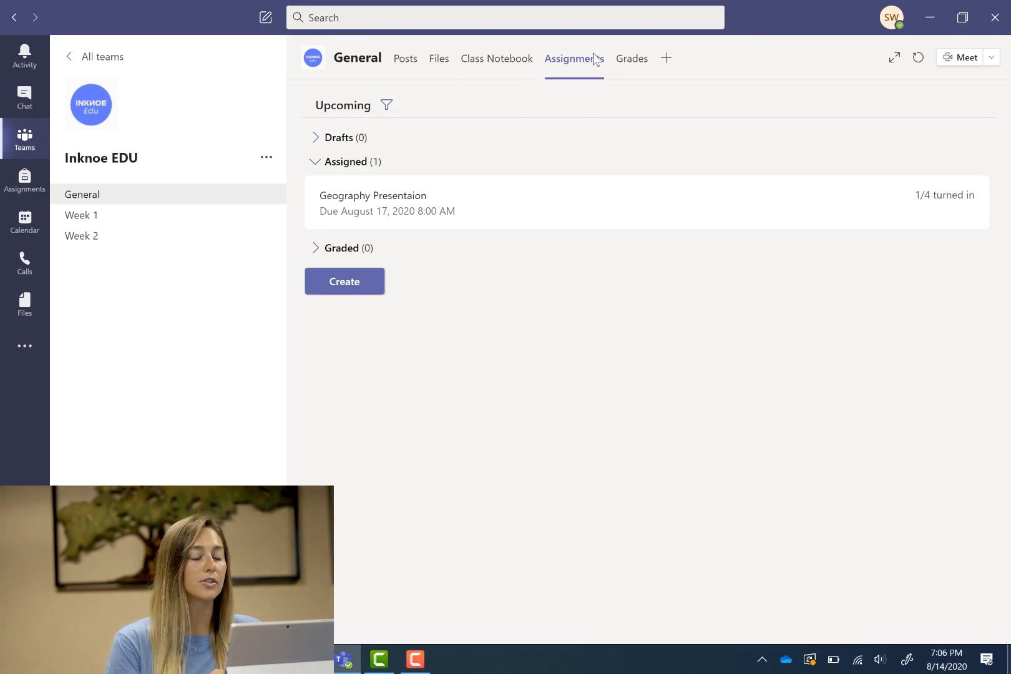
mouse_move(579, 75)
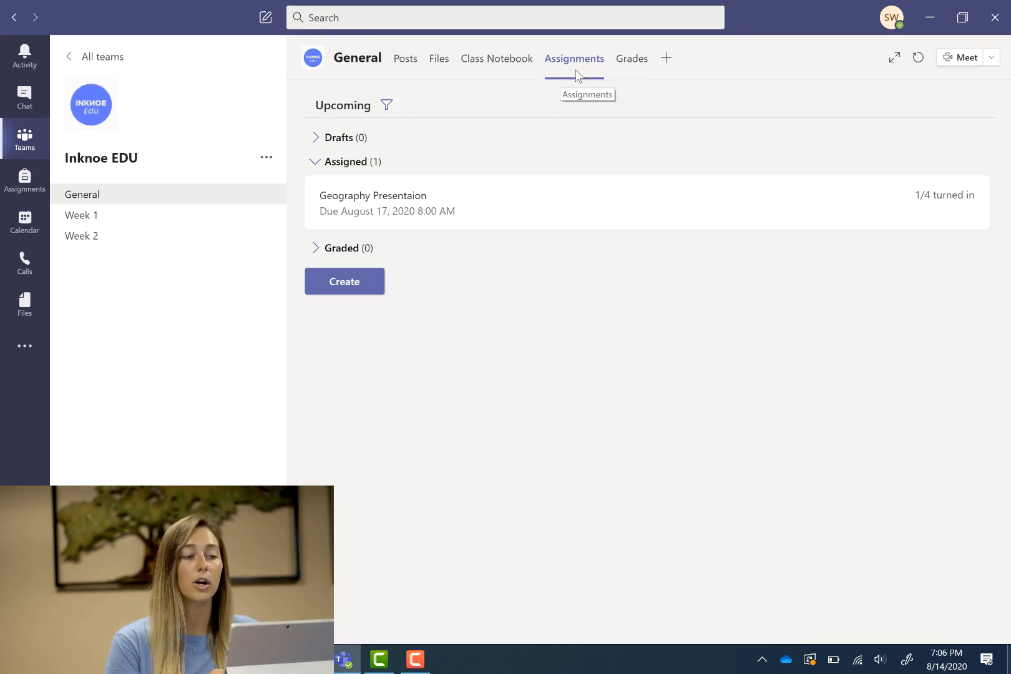
Show the class gradebook with Student Four at 83 for Geography Presentation and export it to Excel.
click(632, 59)
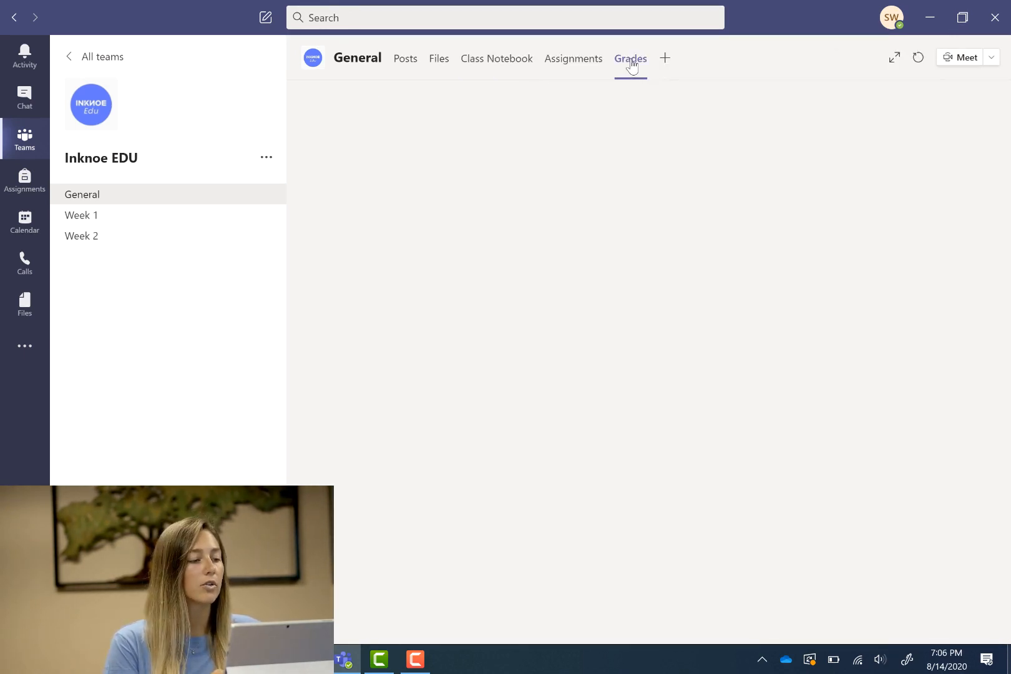
click(630, 59)
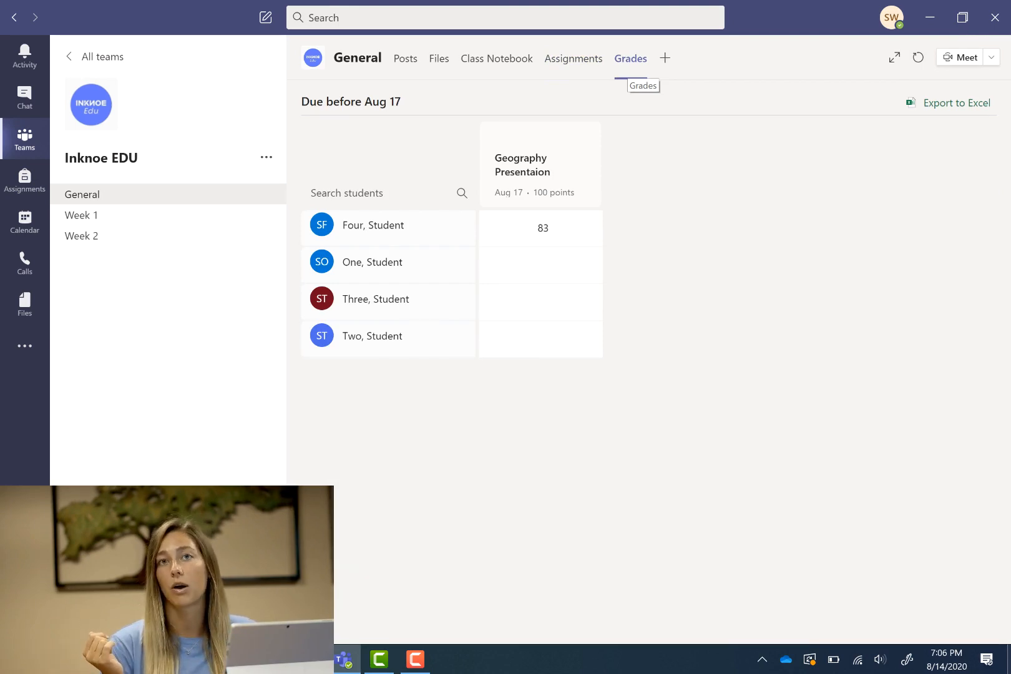
mouse_move(898, 154)
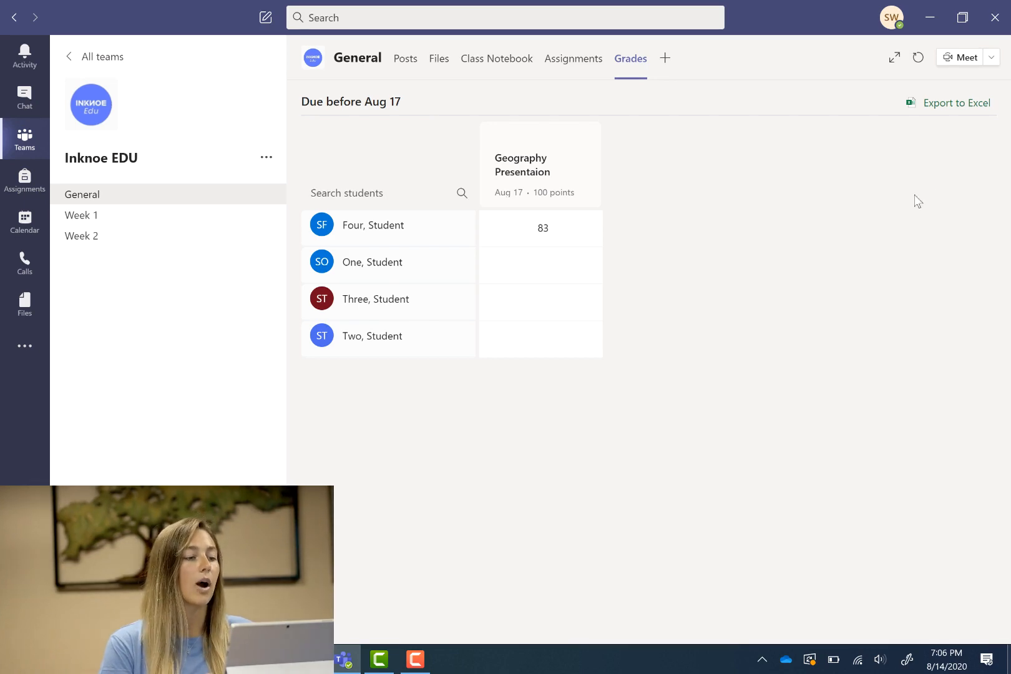
mouse_move(936, 114)
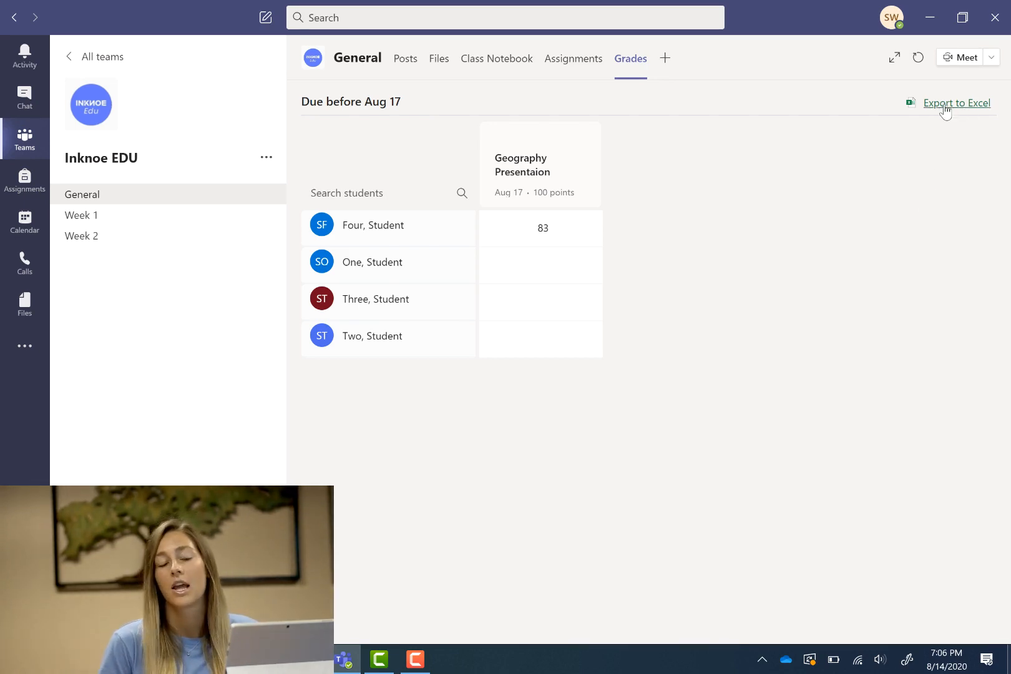
click(542, 229)
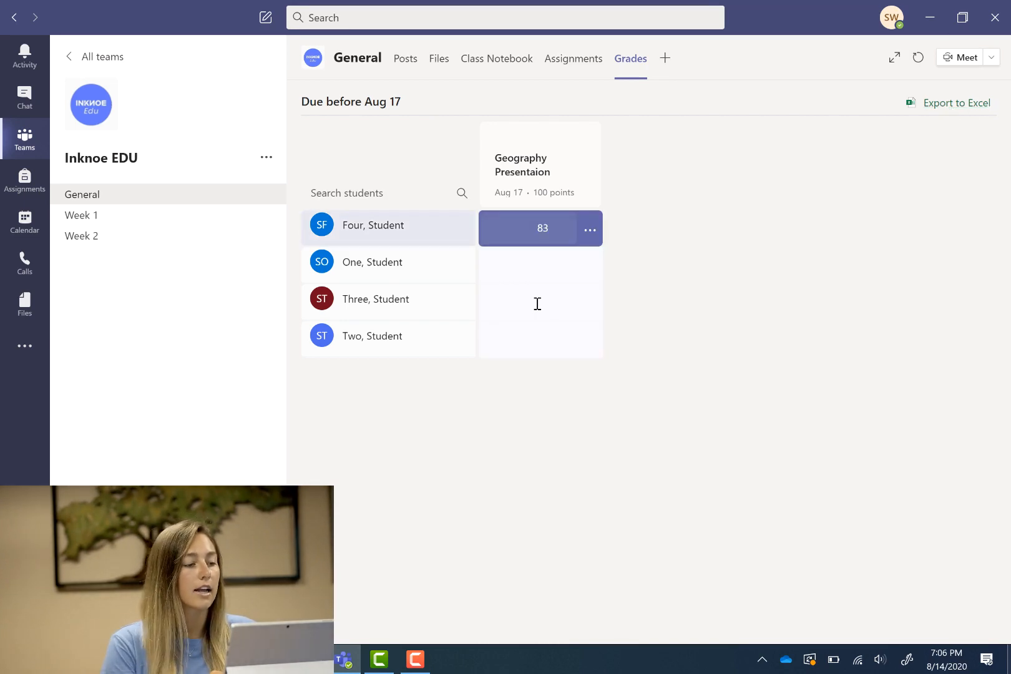